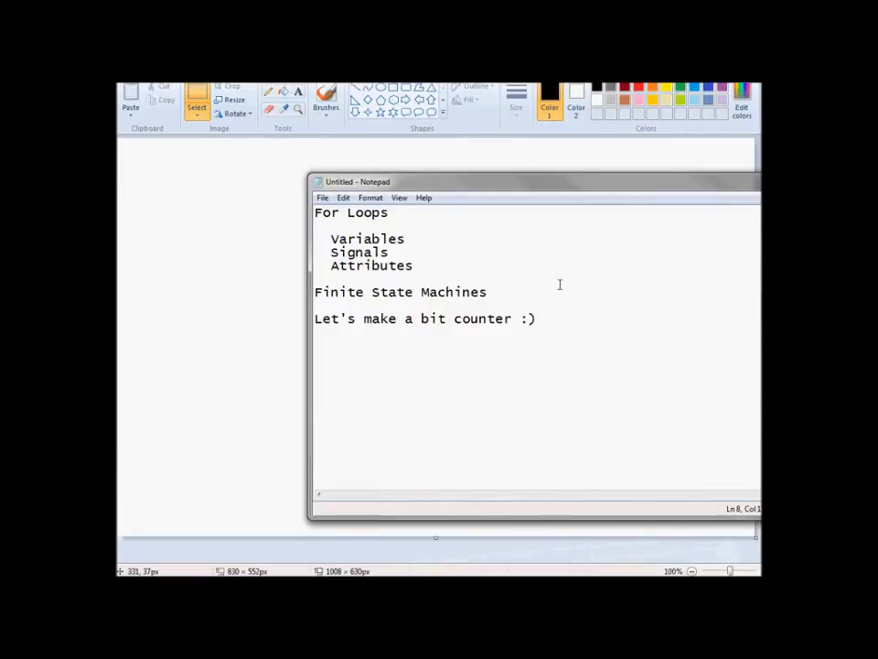
pyautogui.moveTo(385, 217)
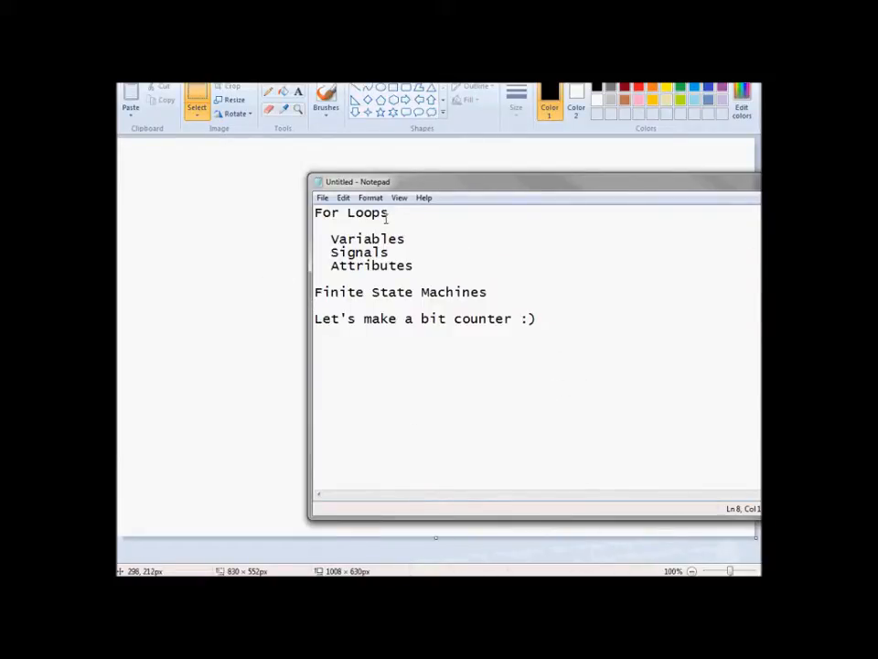
# - Highlight each outline topic in turn: For Loops, Variables, Signals, Attributes, Finite State Machines, bit counter
pyautogui.doubleClick(350, 213)
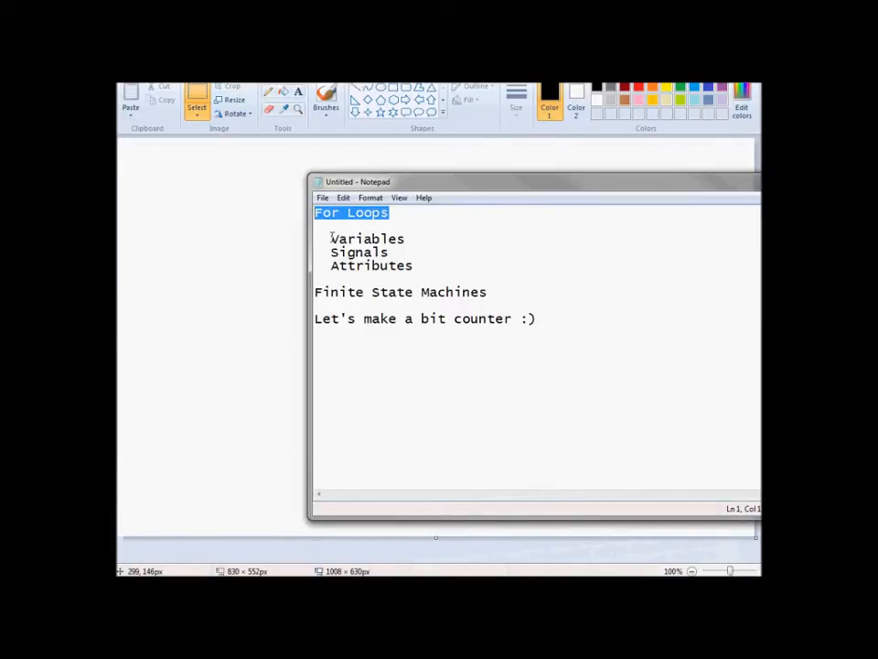
pyautogui.click(332, 238)
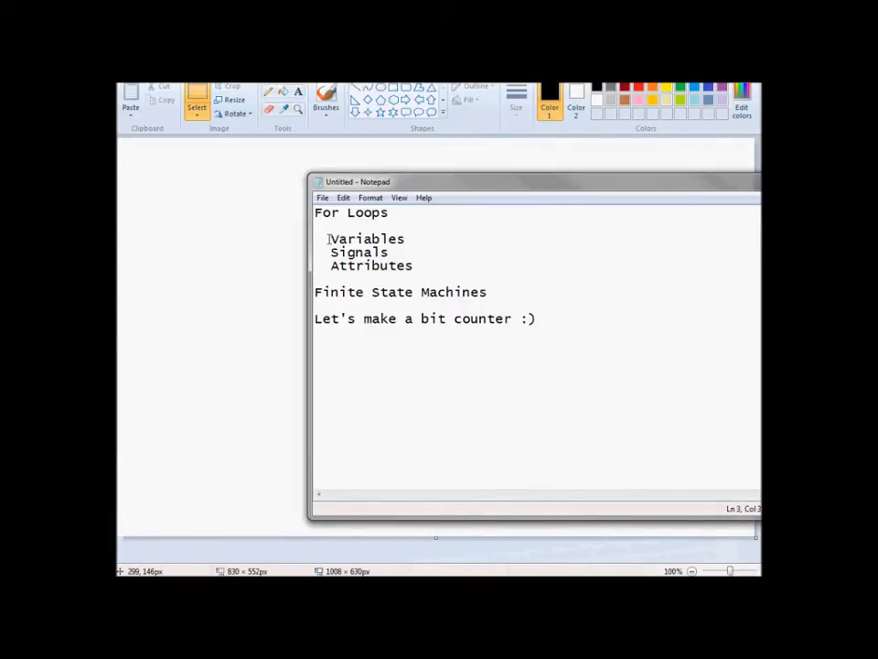
pyautogui.doubleClick(367, 238)
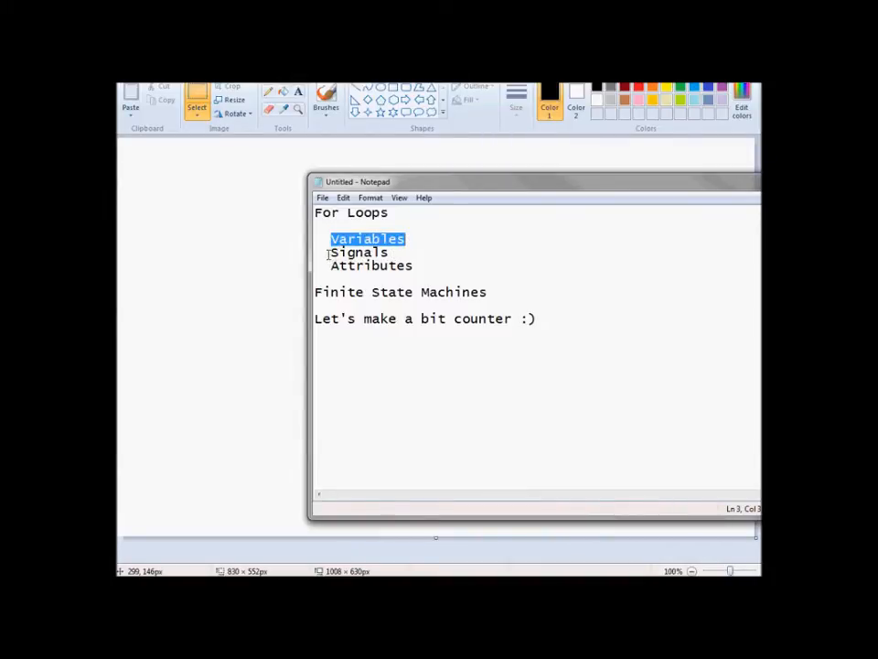
pyautogui.doubleClick(358, 251)
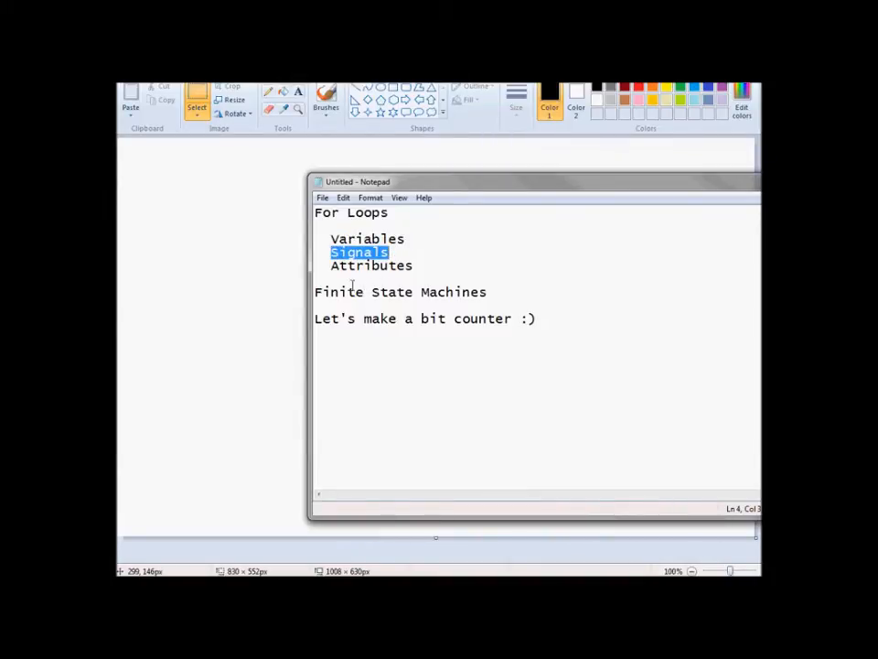
pyautogui.doubleClick(370, 266)
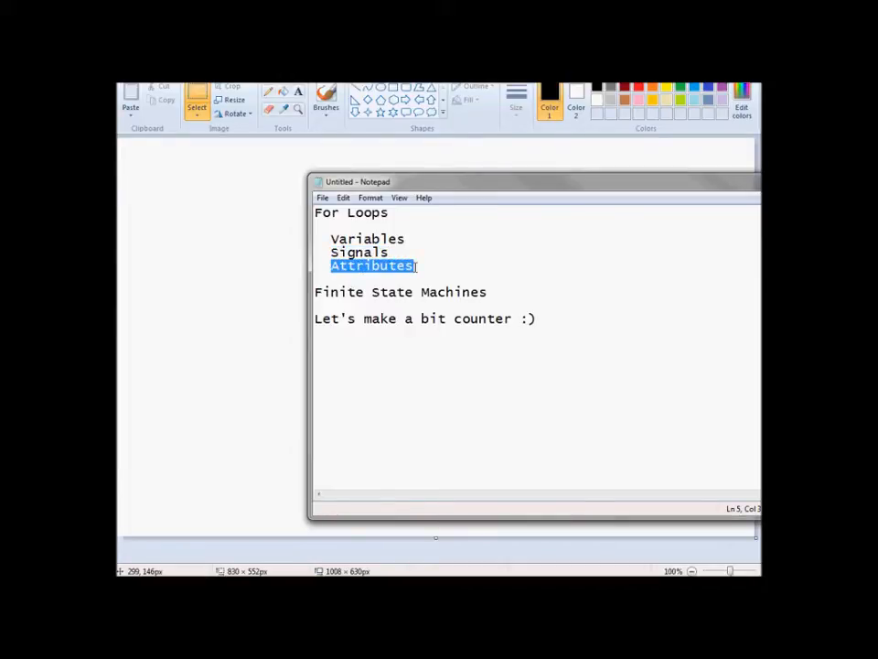
pyautogui.click(488, 292)
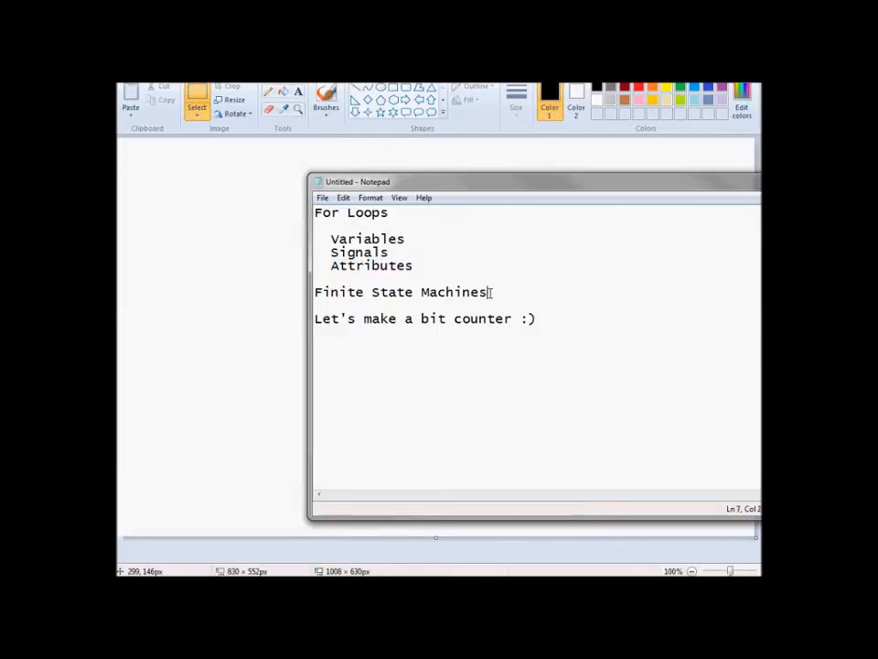
pyautogui.tripleClick(401, 291)
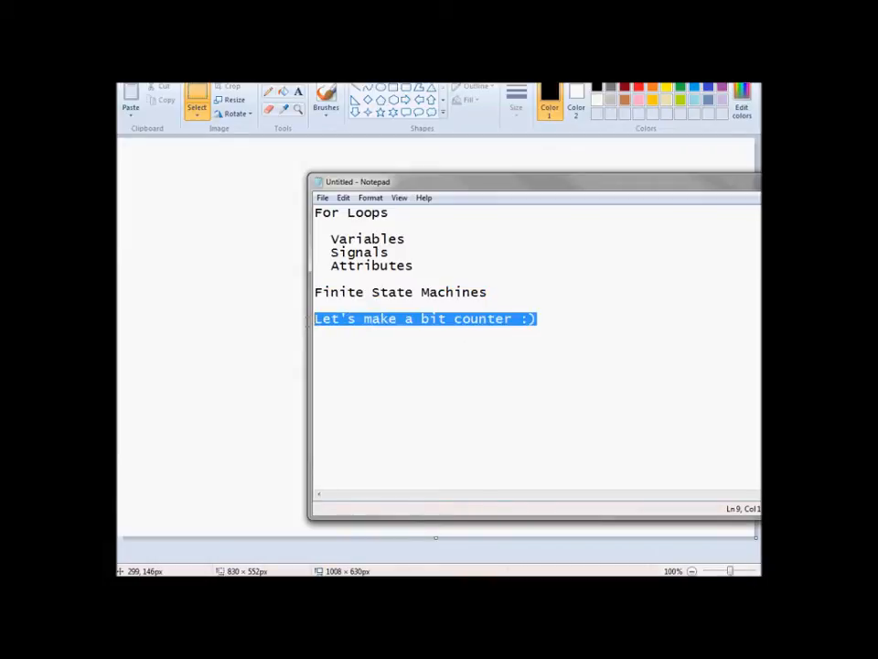
pyautogui.click(403, 363)
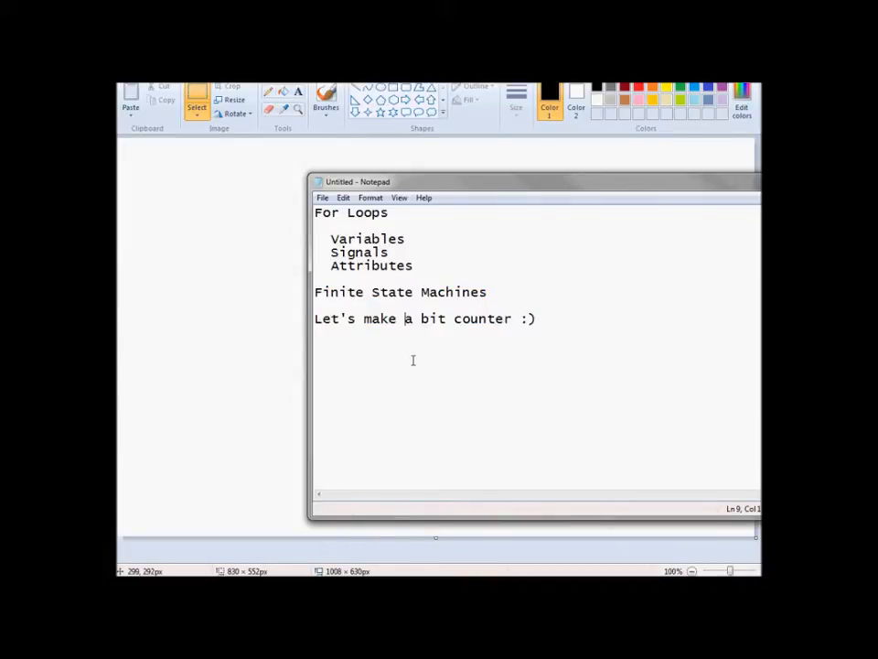
pyautogui.moveTo(282, 181)
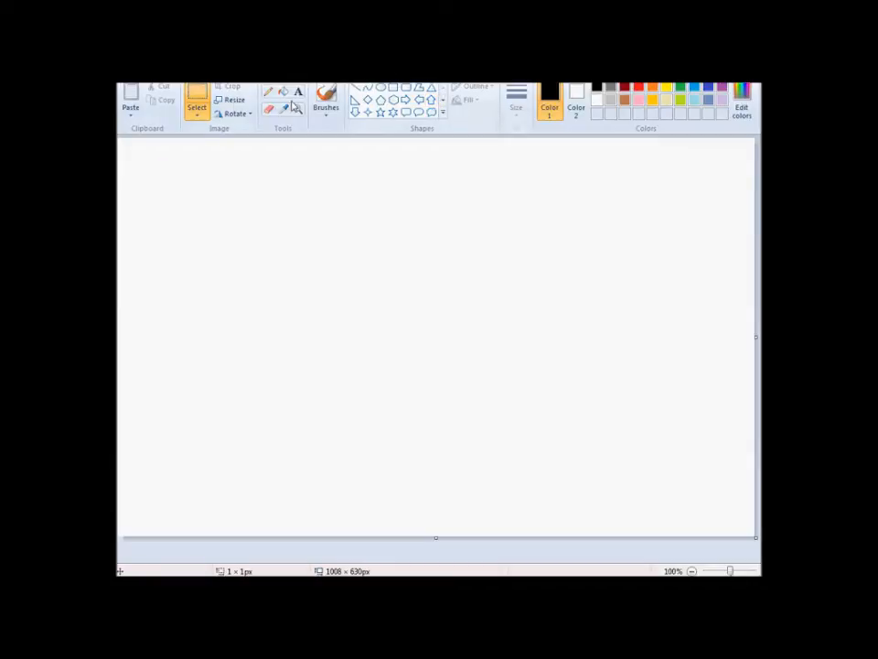
# - Draw a five-pulse square-wave clock signal across the canvas with the thin Pencil tool
pyautogui.click(325, 100)
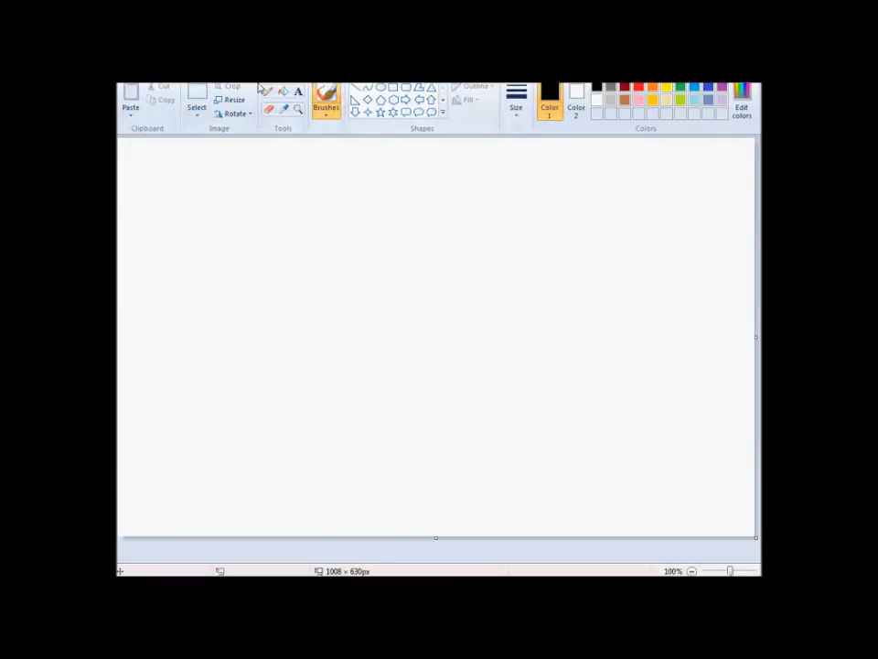
pyautogui.click(269, 91)
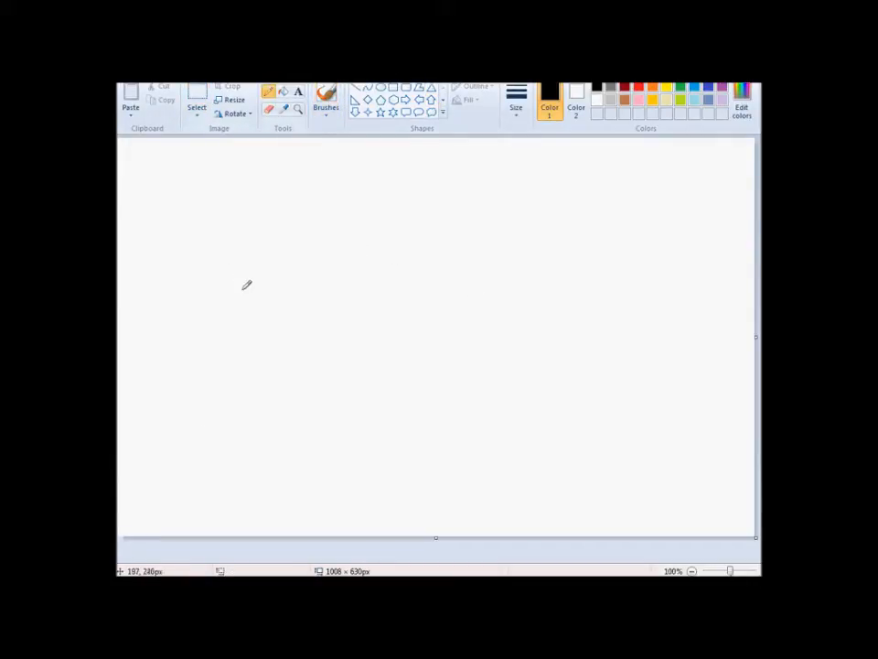
pyautogui.moveTo(246, 277)
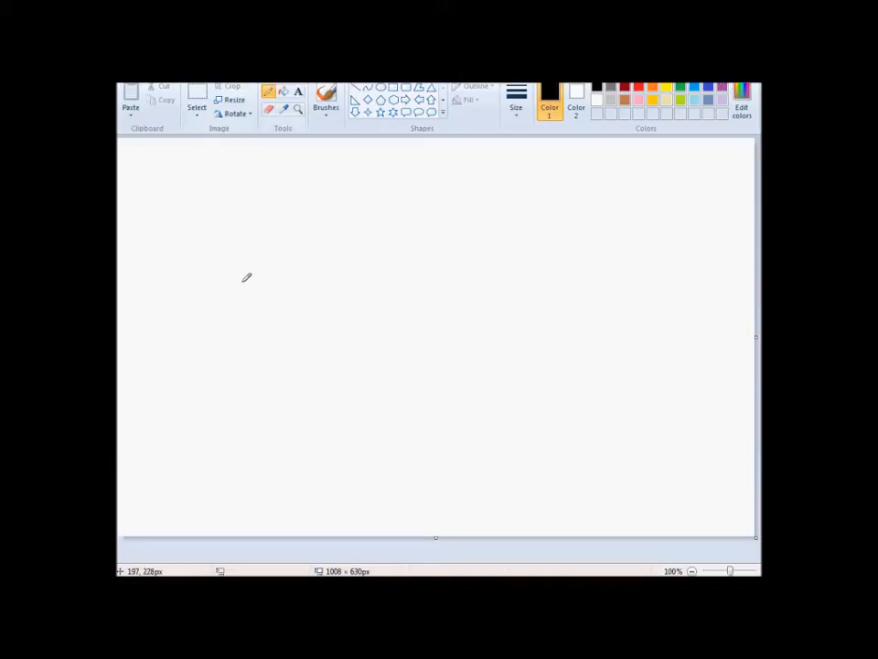
pyautogui.moveTo(244, 288)
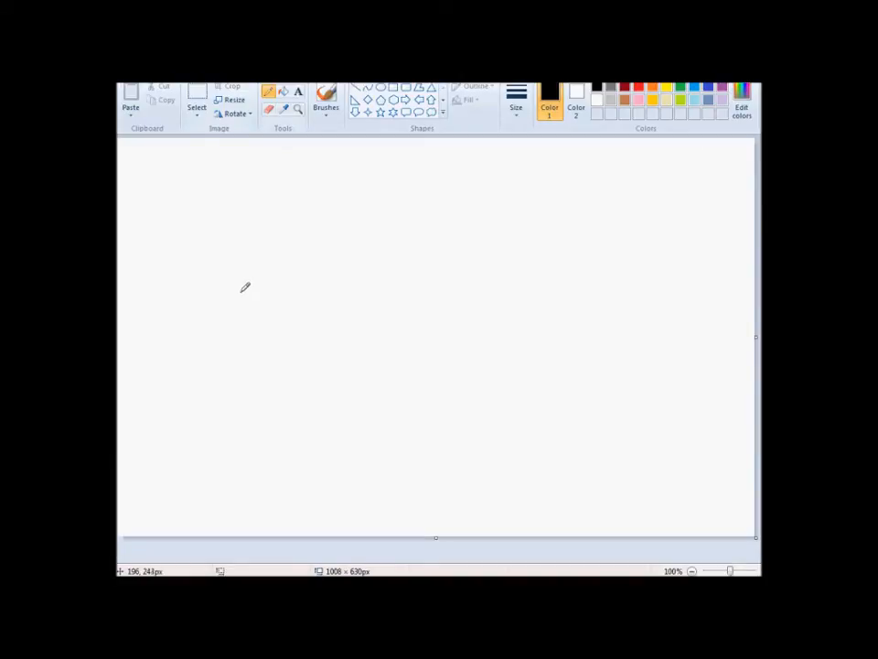
pyautogui.moveTo(240, 293); pyautogui.dragTo(314, 274)
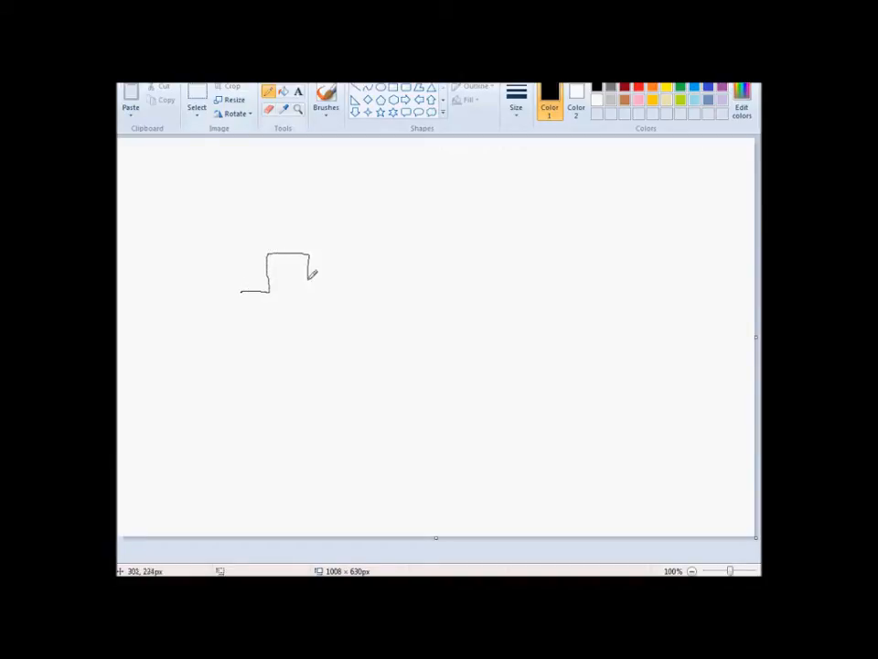
pyautogui.moveTo(311, 270); pyautogui.dragTo(380, 289)
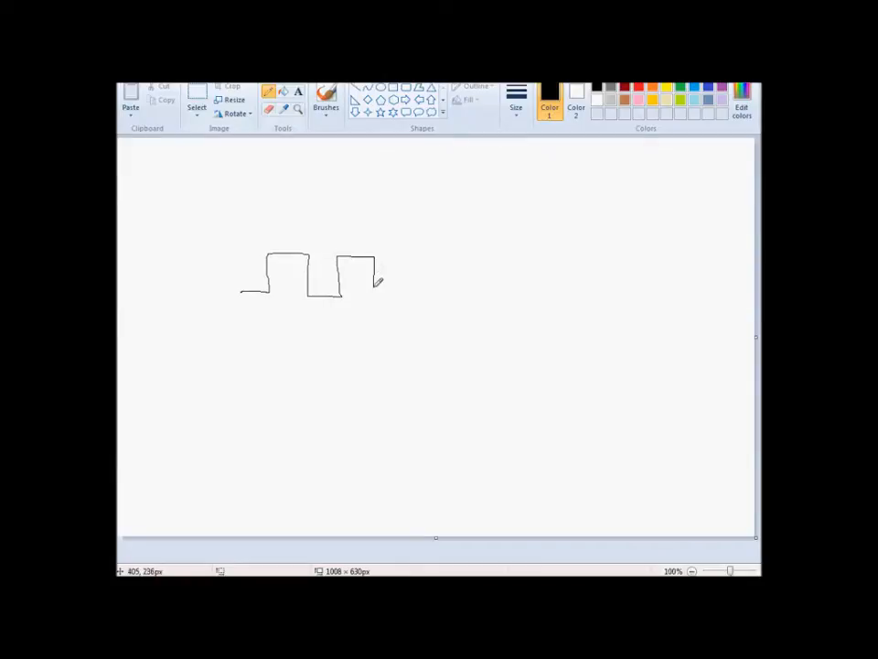
pyautogui.moveTo(379, 279); pyautogui.dragTo(499, 291)
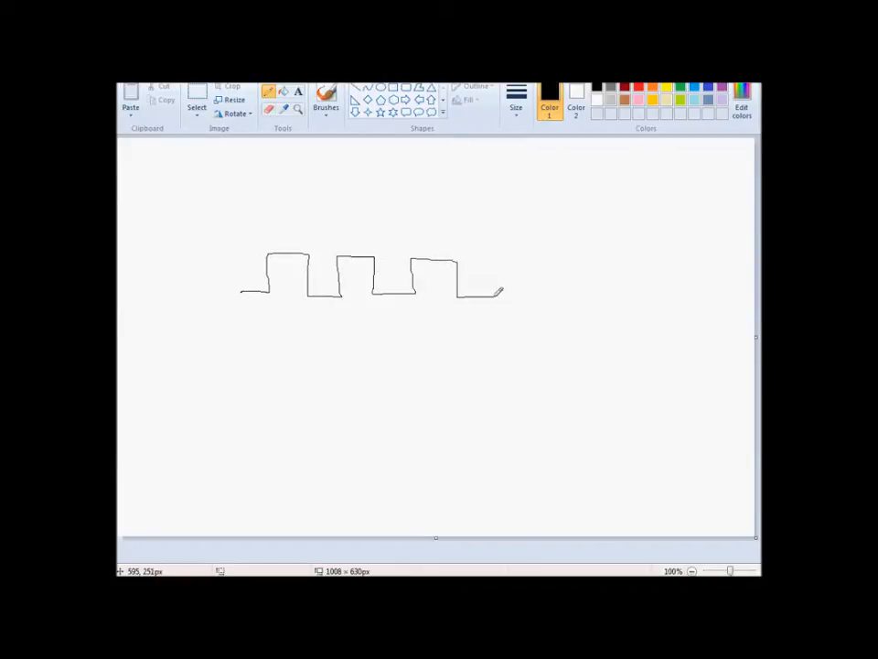
pyautogui.moveTo(494, 293); pyautogui.dragTo(618, 257)
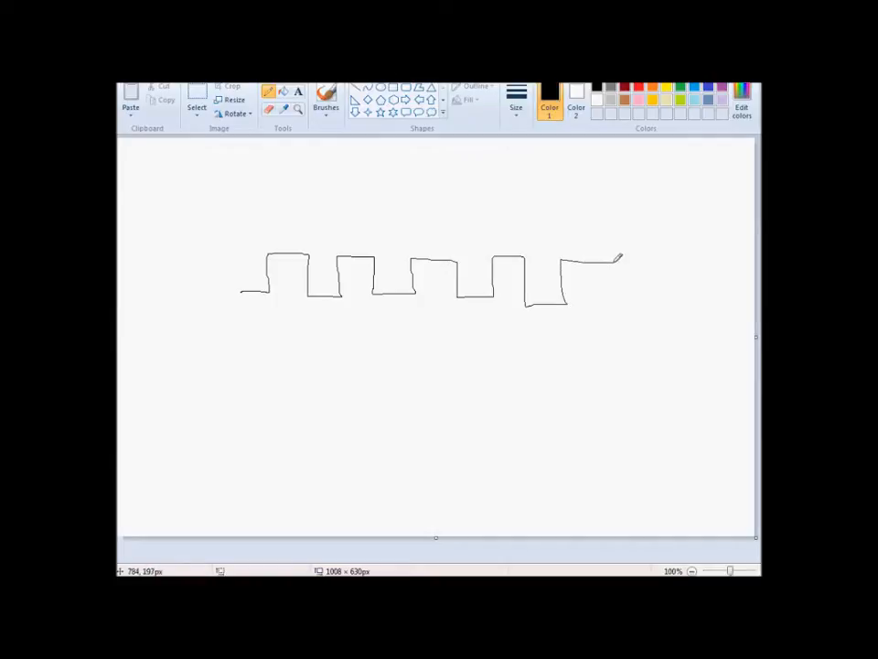
pyautogui.moveTo(616, 255); pyautogui.dragTo(616, 297)
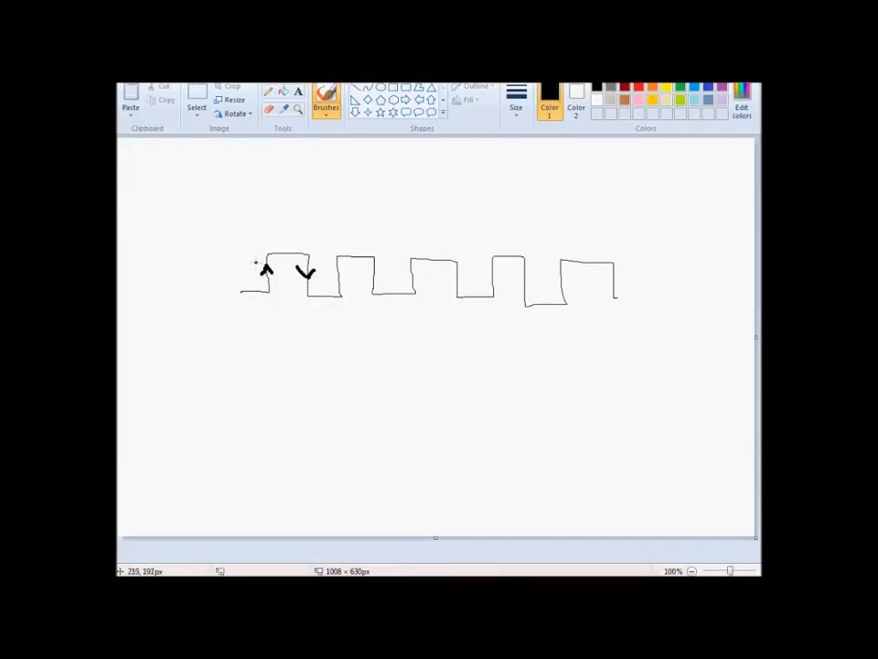
pyautogui.moveTo(270, 249)
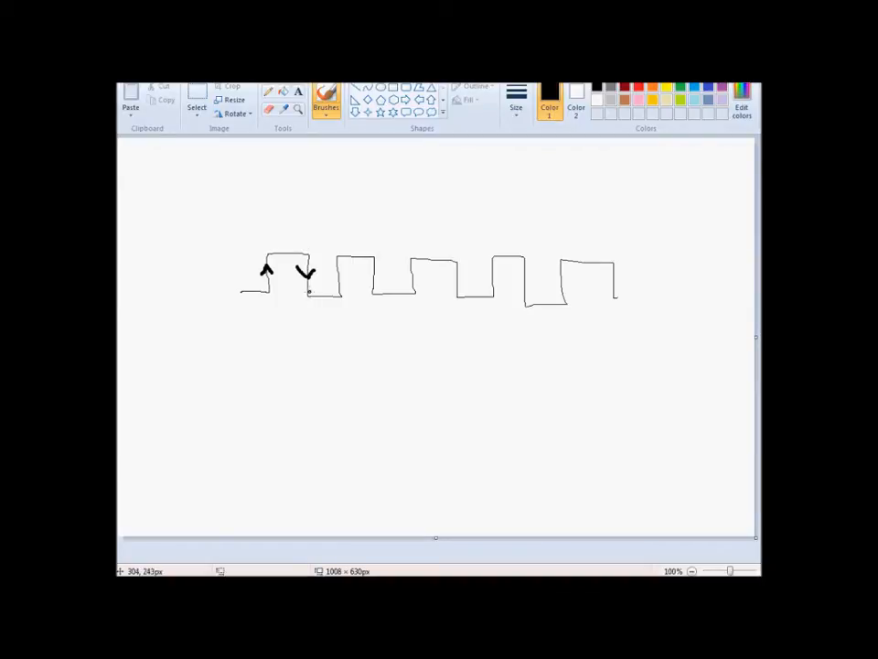
pyautogui.moveTo(316, 293)
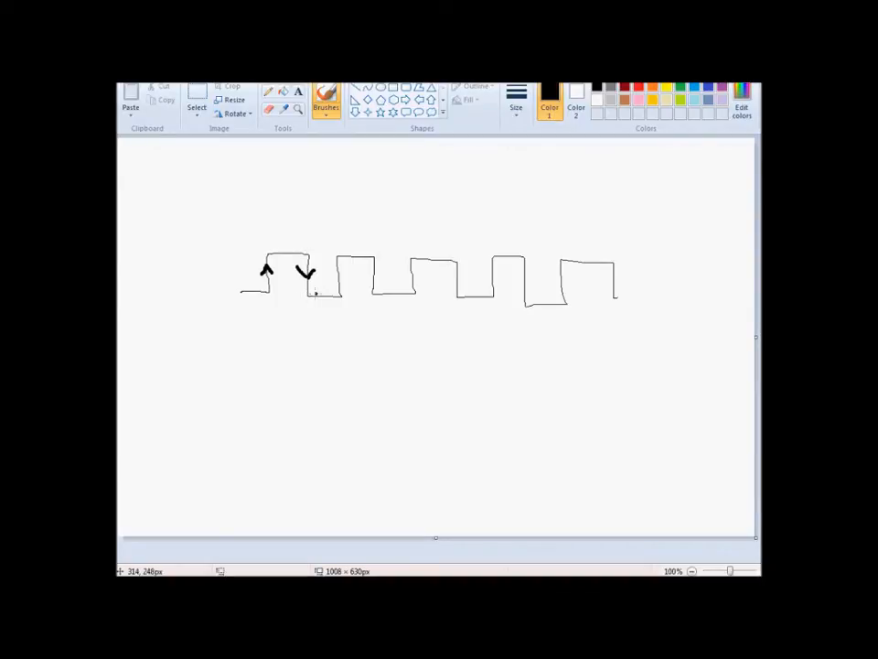
pyautogui.moveTo(444, 268)
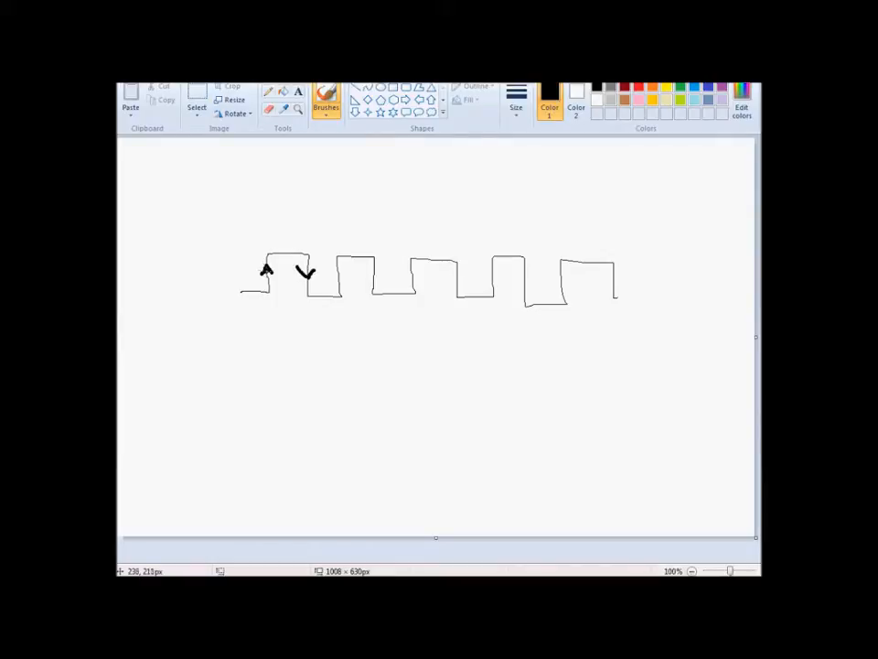
pyautogui.moveTo(279, 283)
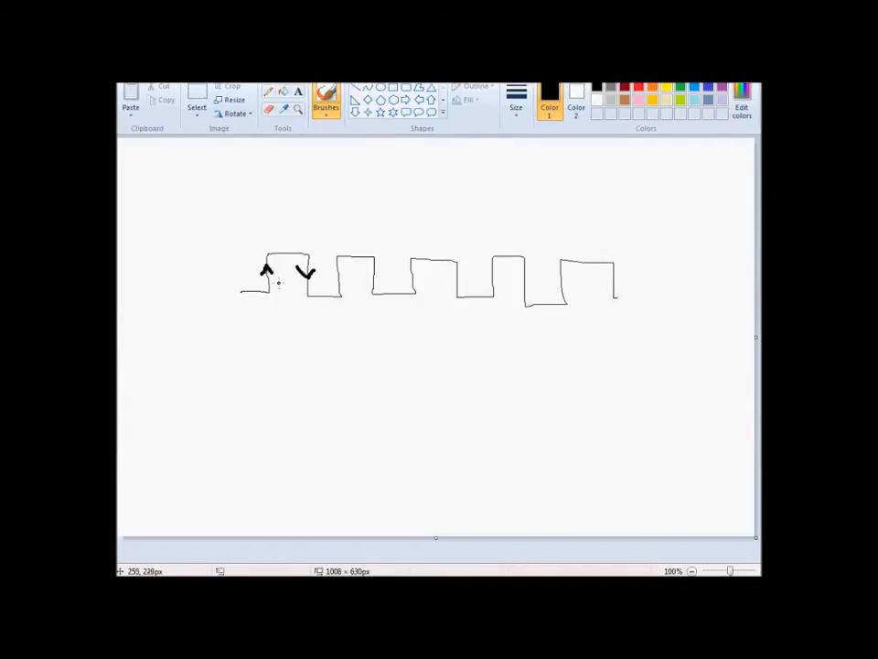
pyautogui.moveTo(254, 272)
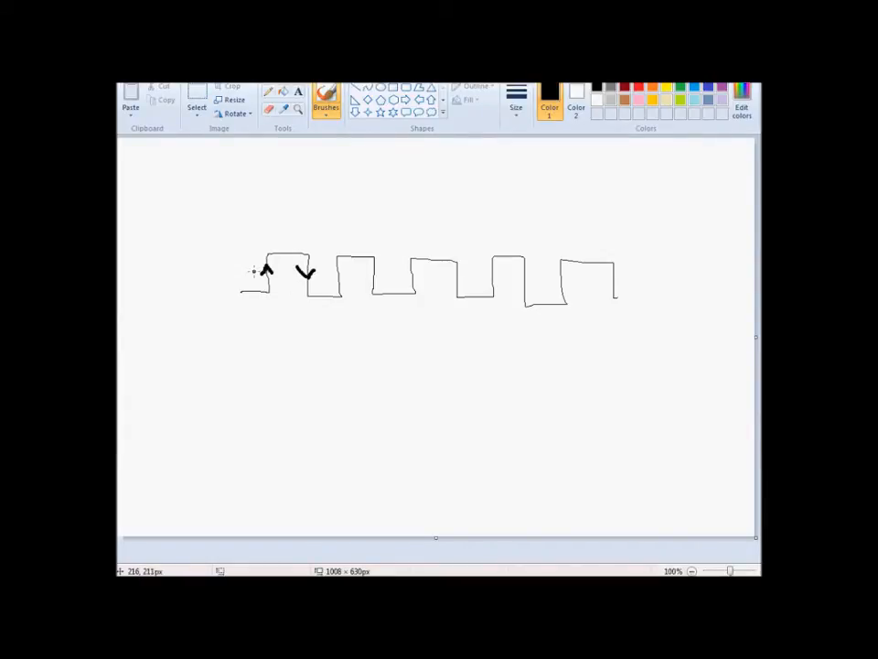
# - Retrace the first pulse's top and edges in thick strokes, then box-select the whole waveform
pyautogui.moveTo(270, 255); pyautogui.dragTo(306, 254)
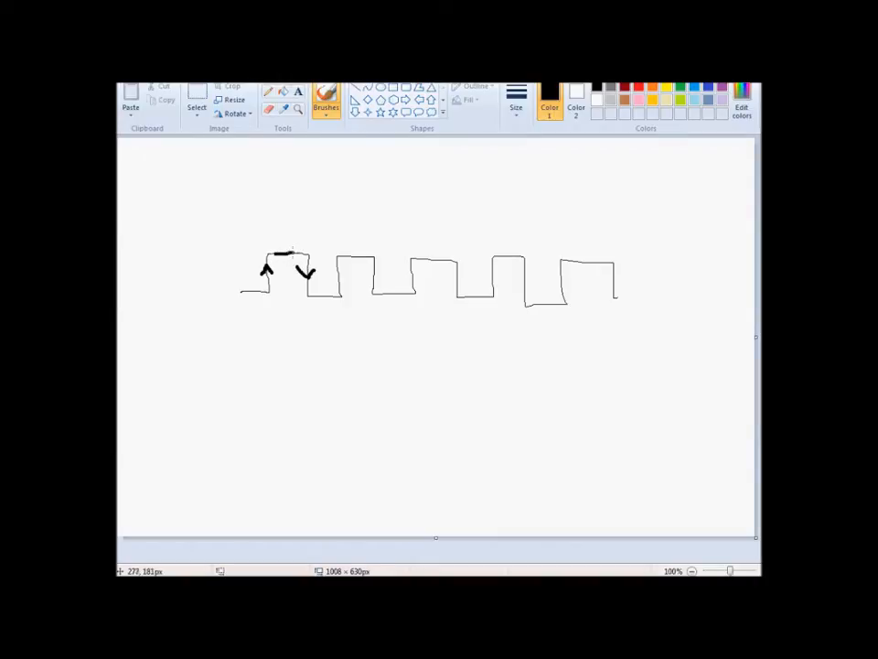
pyautogui.moveTo(311, 297); pyautogui.dragTo(338, 297)
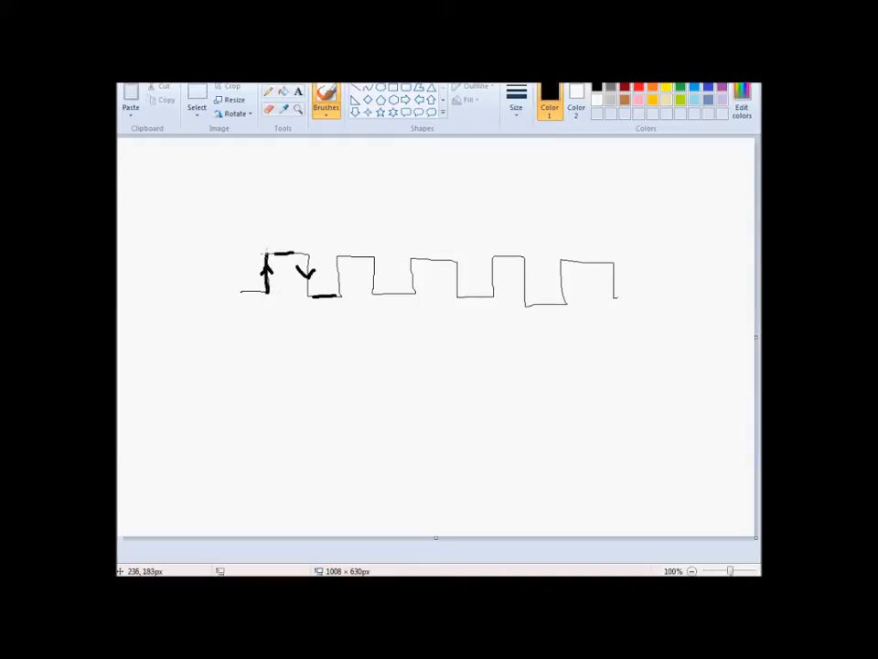
pyautogui.moveTo(309, 254)
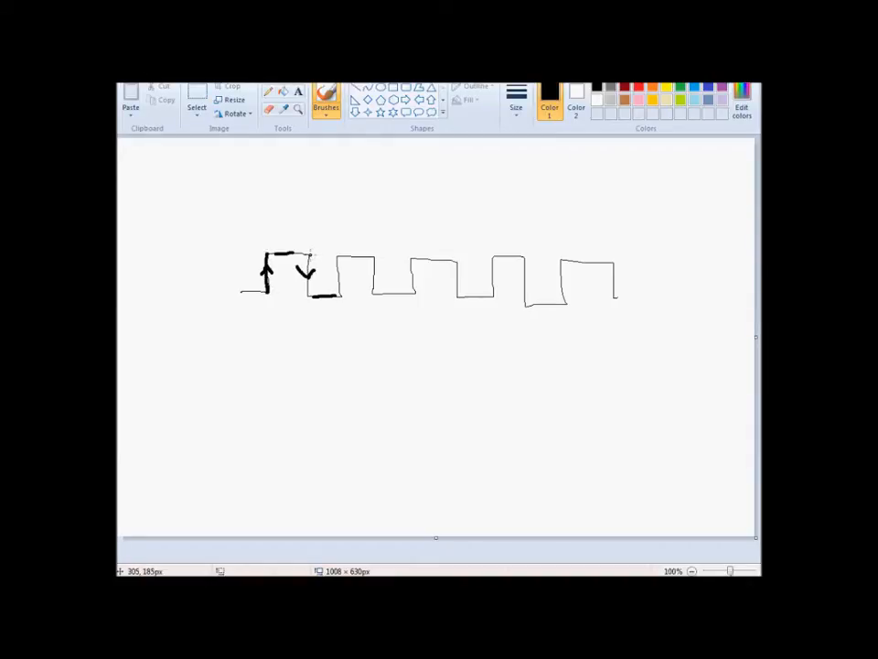
pyautogui.moveTo(310, 261); pyautogui.dragTo(310, 293)
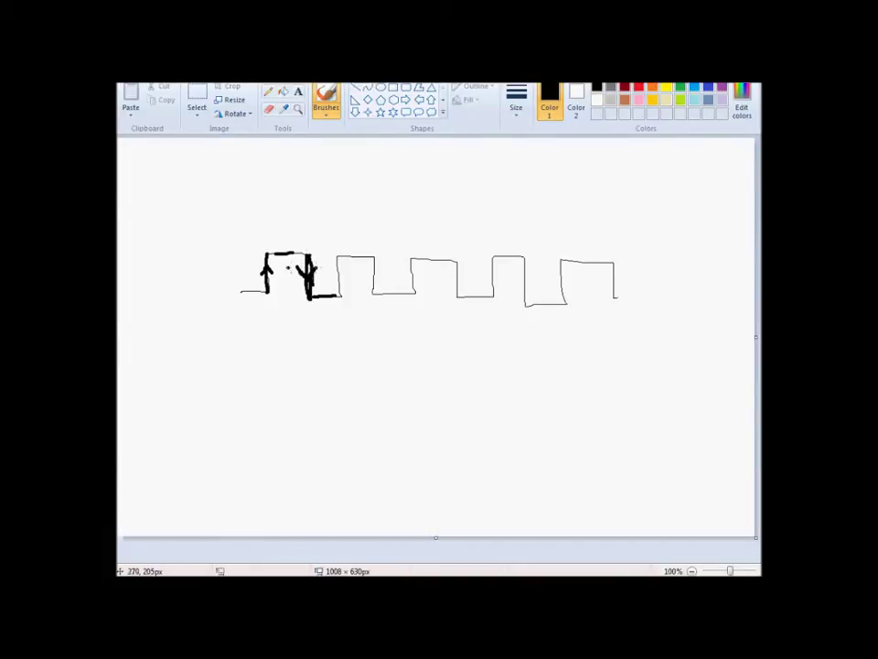
pyautogui.moveTo(192, 177); pyautogui.dragTo(602, 346)
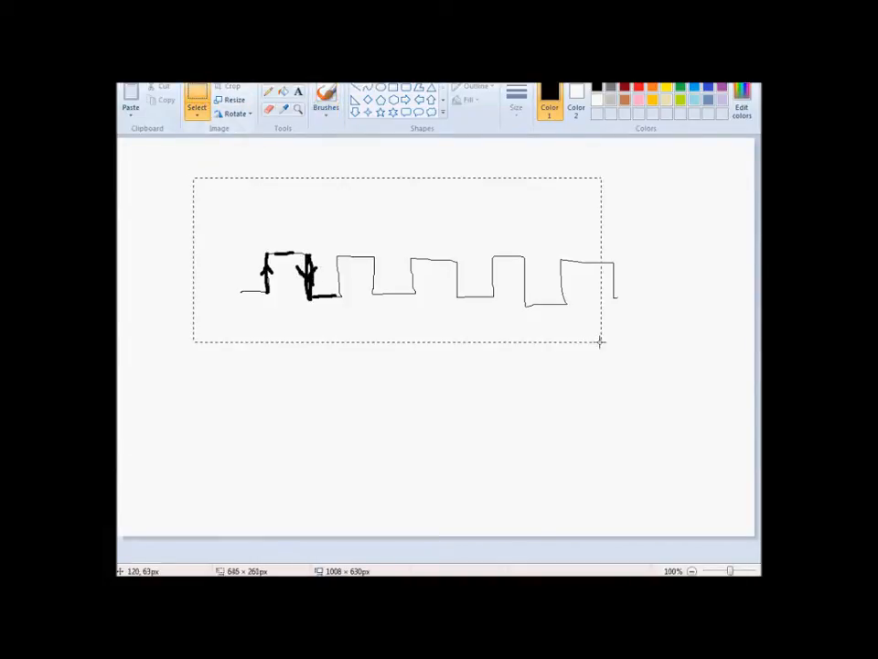
# - Clear the canvas, then draw an S-labelled state bubble with a line down to a second bubble
pyautogui.press('Delete')
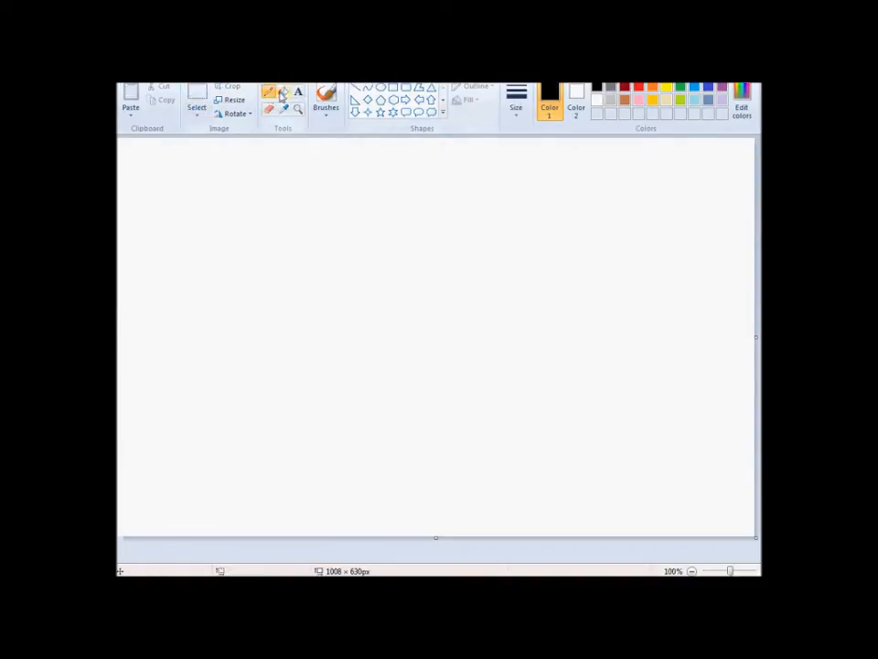
pyautogui.moveTo(538, 180)
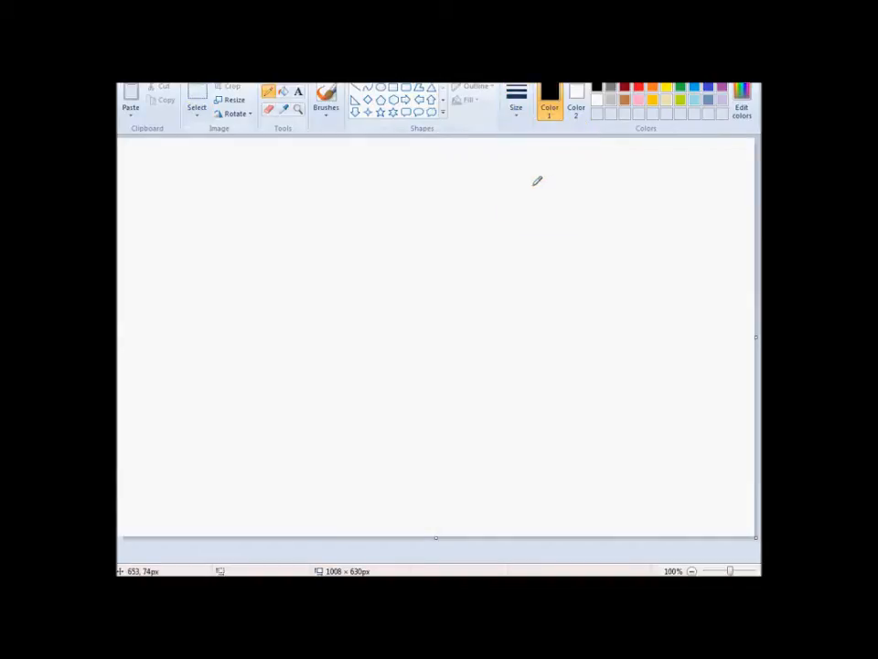
pyautogui.moveTo(366, 188)
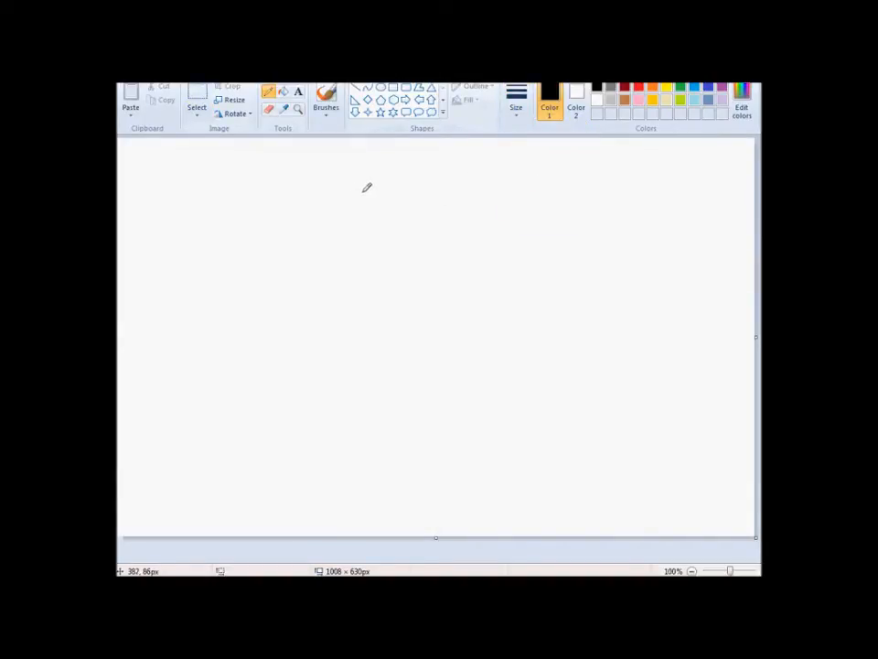
pyautogui.moveTo(370, 198)
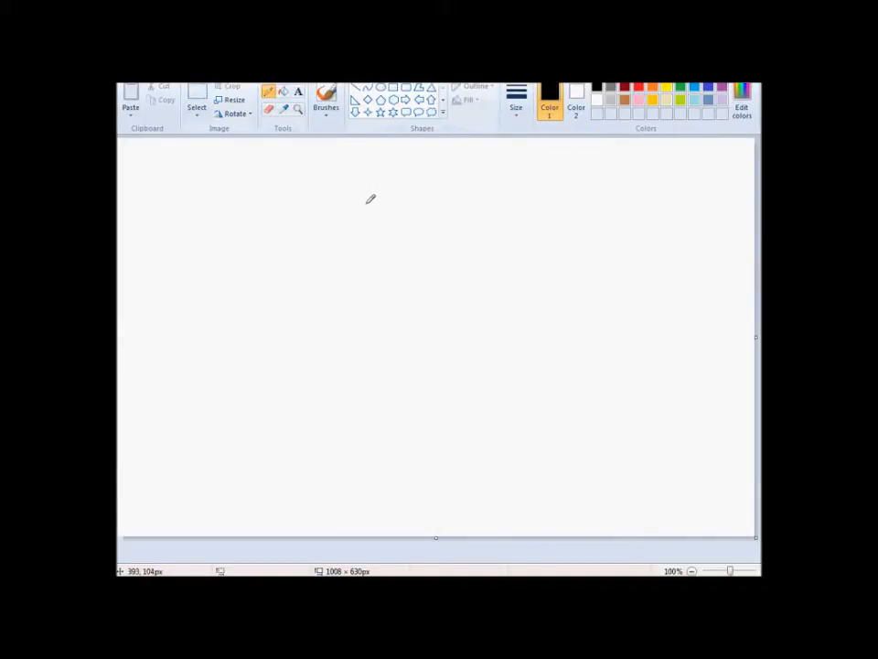
pyautogui.moveTo(379, 199)
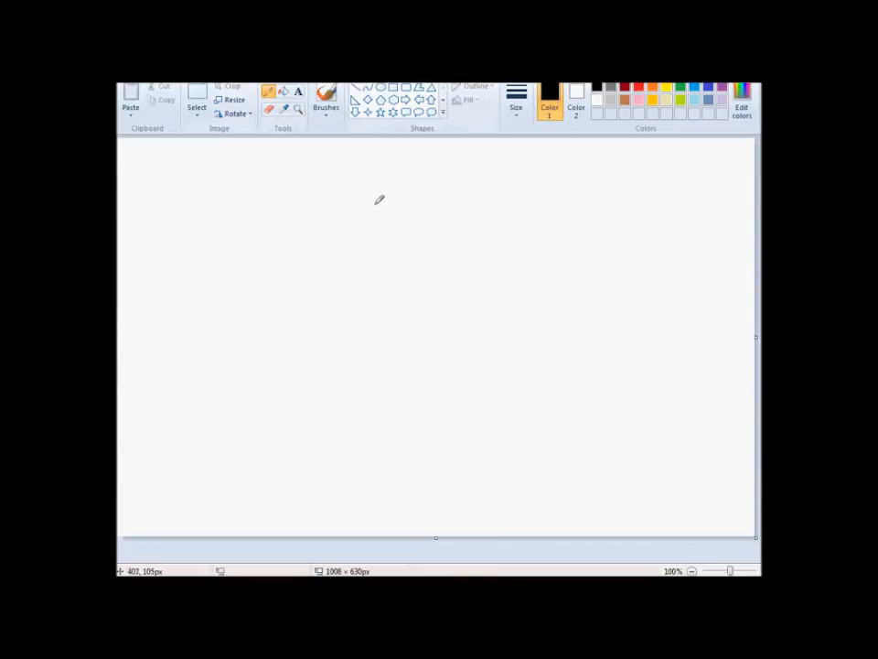
pyautogui.moveTo(401, 200)
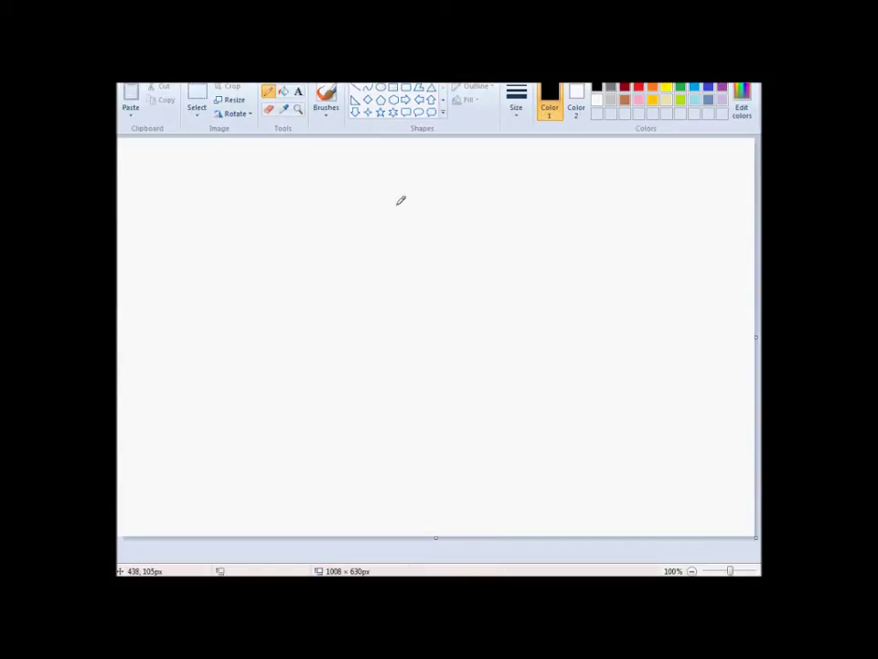
pyautogui.moveTo(395, 189)
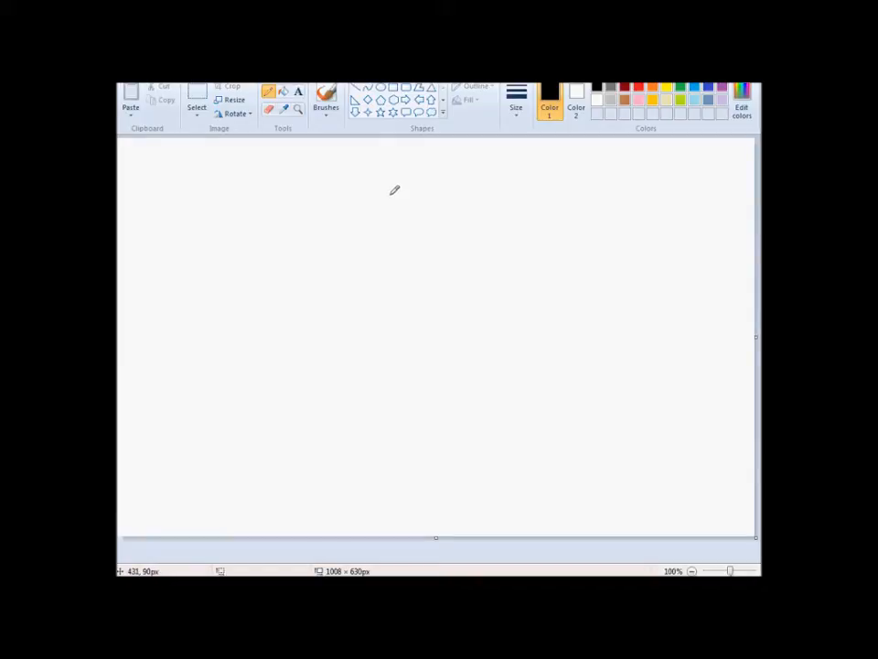
pyautogui.moveTo(393, 187); pyautogui.dragTo(453, 236)
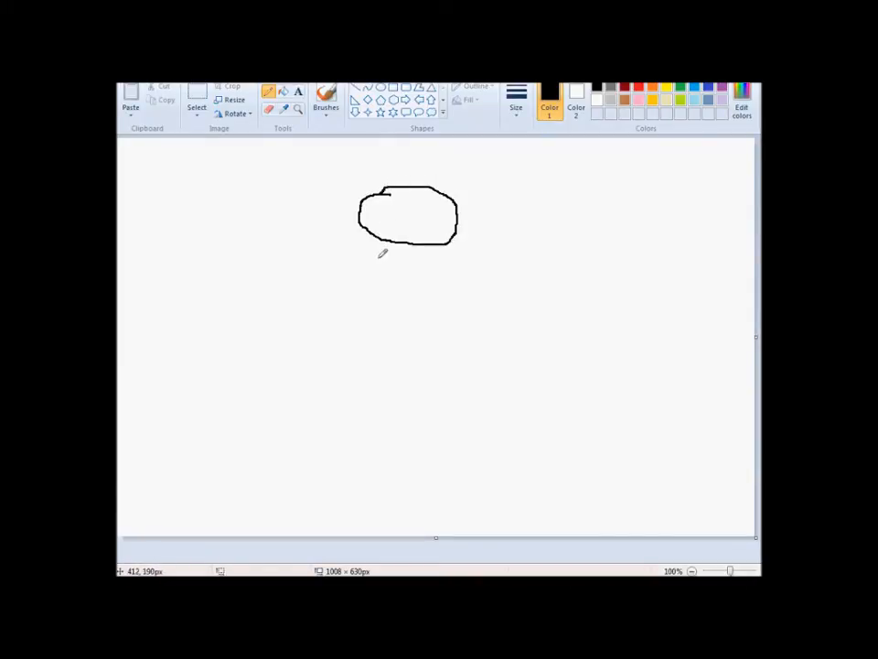
pyautogui.moveTo(384, 197); pyautogui.dragTo(380, 215)
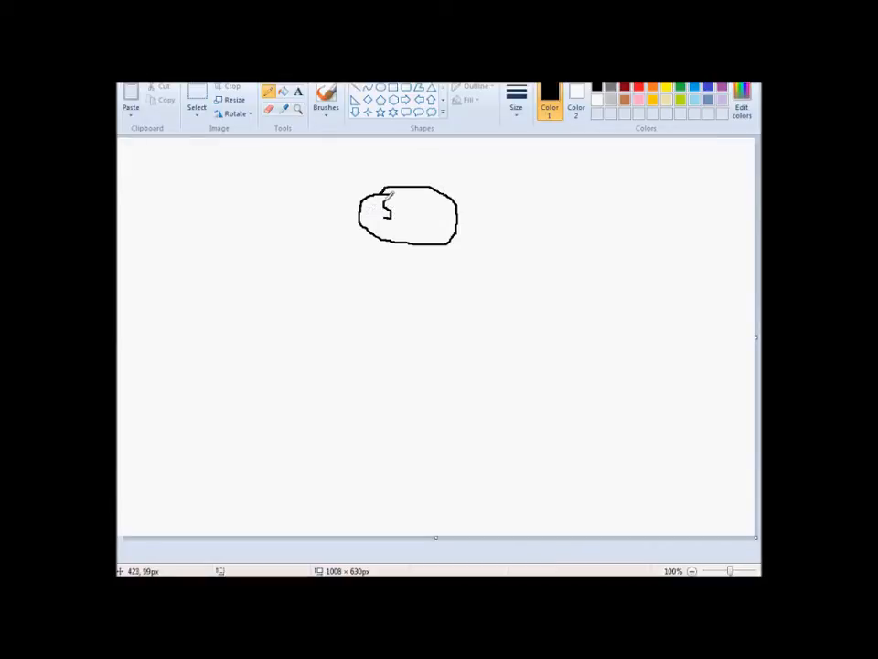
pyautogui.moveTo(387, 209); pyautogui.dragTo(378, 239)
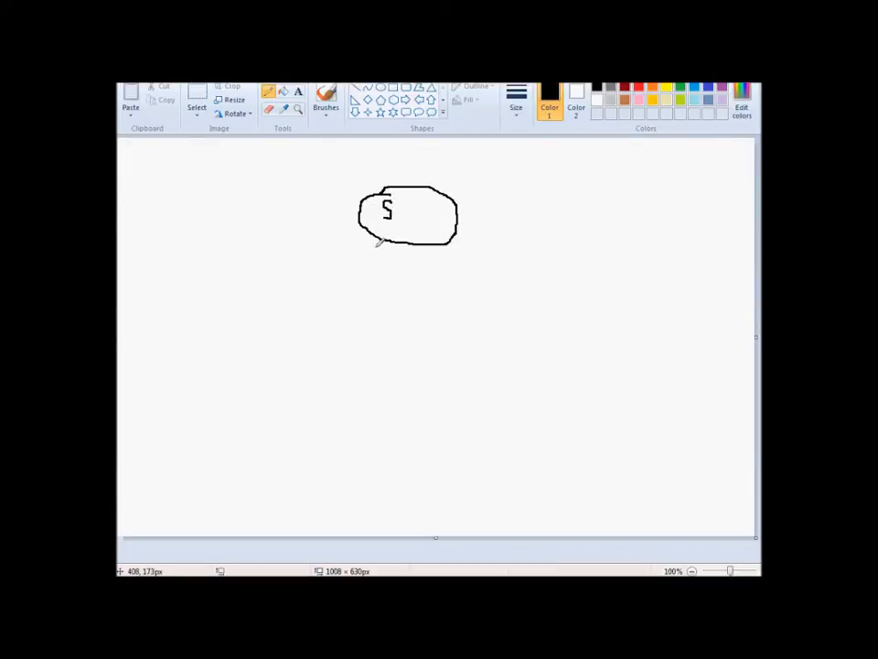
pyautogui.moveTo(384, 242); pyautogui.dragTo(384, 279)
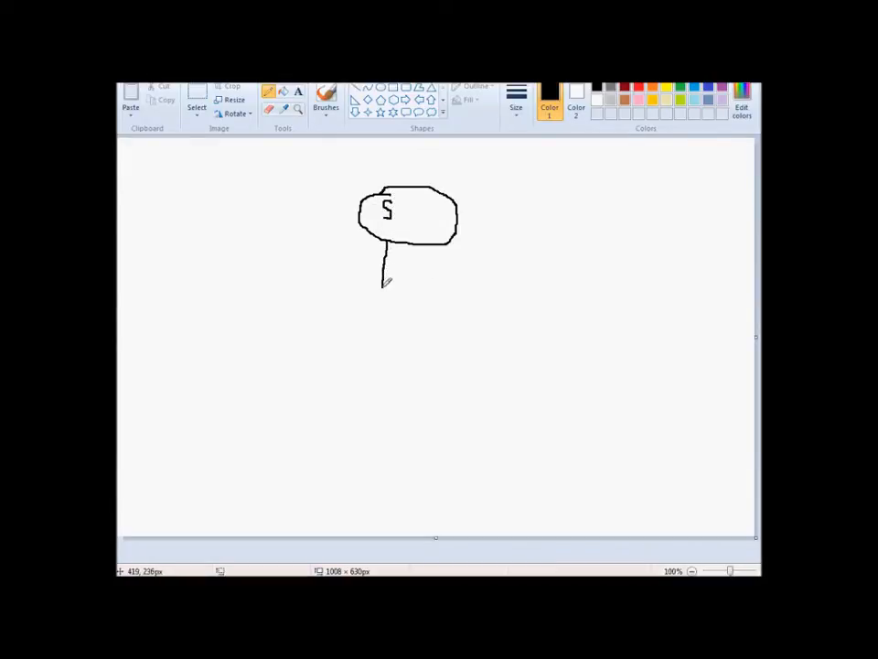
pyautogui.moveTo(384, 275); pyautogui.dragTo(326, 316)
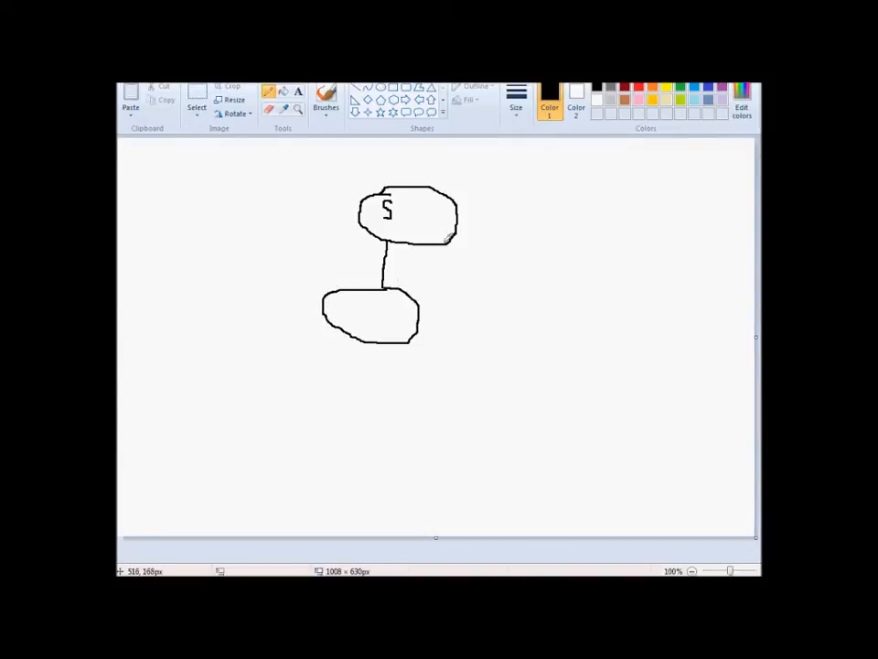
# - Add arrows from S to states 1 and 2, draw state 3 below 1, a loop beside 2, and an arrow from 3 back to 2
pyautogui.moveTo(448, 240); pyautogui.dragTo(549, 345)
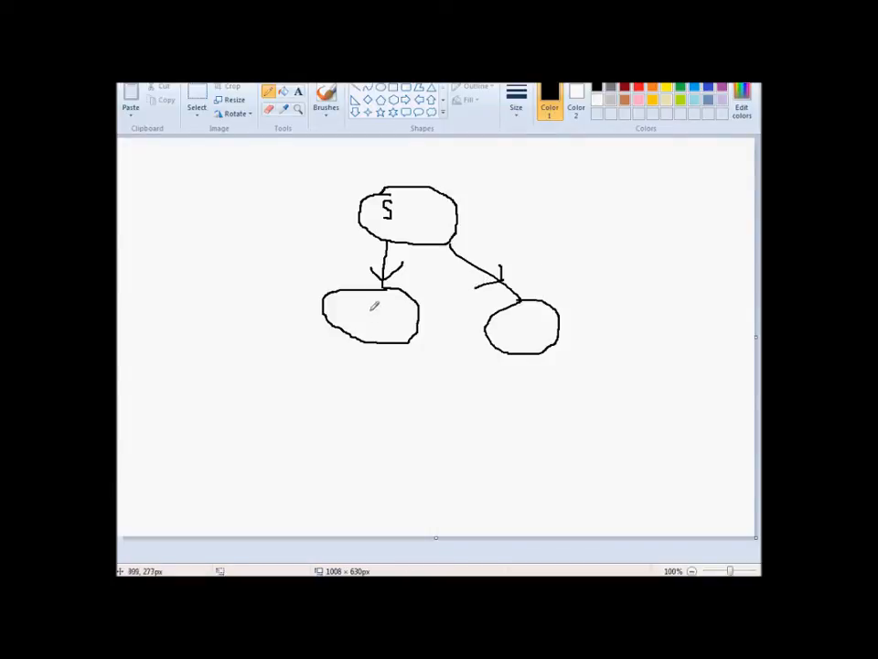
pyautogui.click(368, 314)
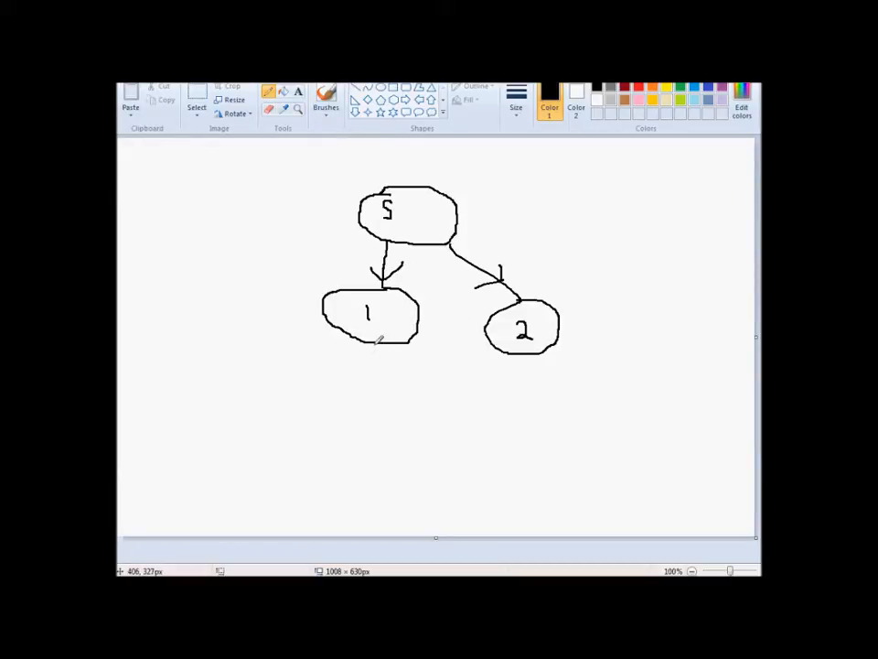
pyautogui.moveTo(380, 346); pyautogui.dragTo(392, 382)
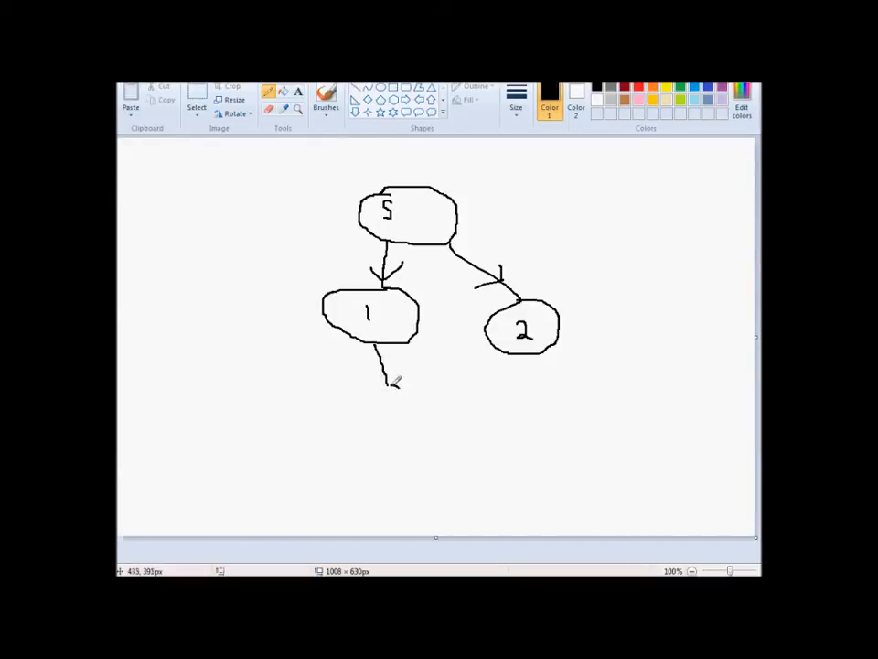
pyautogui.moveTo(384, 379); pyautogui.dragTo(394, 430)
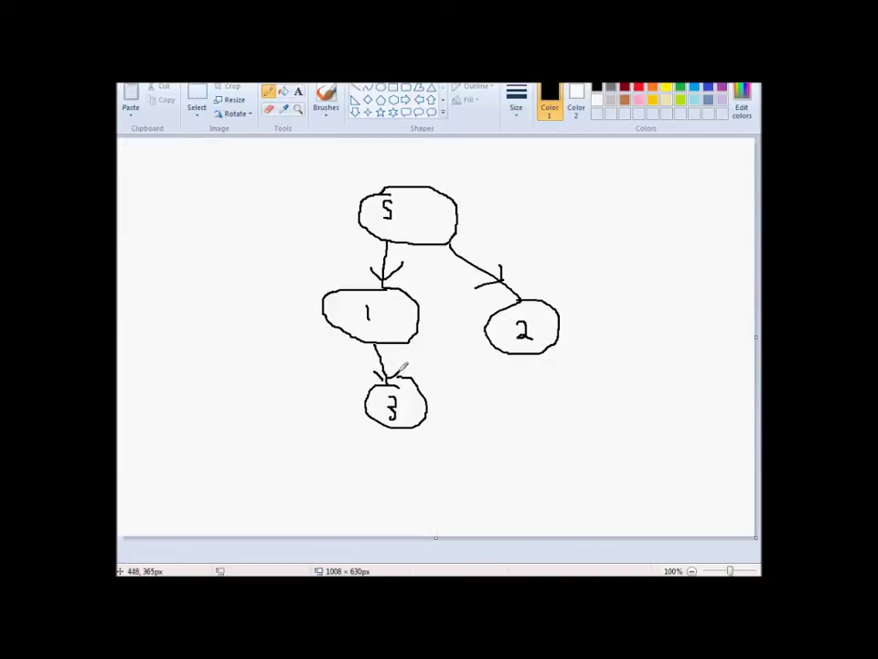
pyautogui.moveTo(572, 302); pyautogui.dragTo(617, 352)
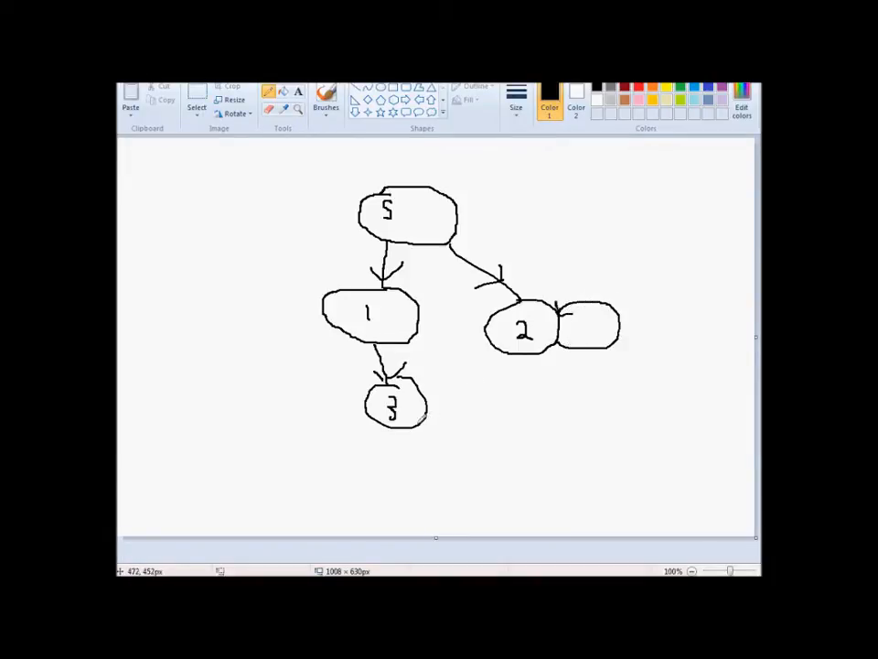
pyautogui.moveTo(527, 352); pyautogui.dragTo(421, 421)
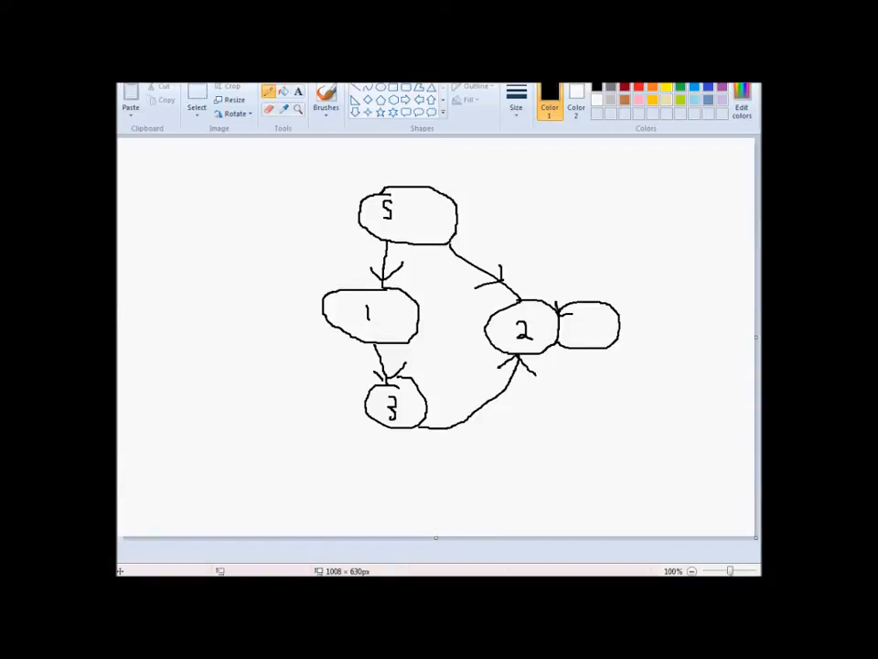
pyautogui.moveTo(422, 162)
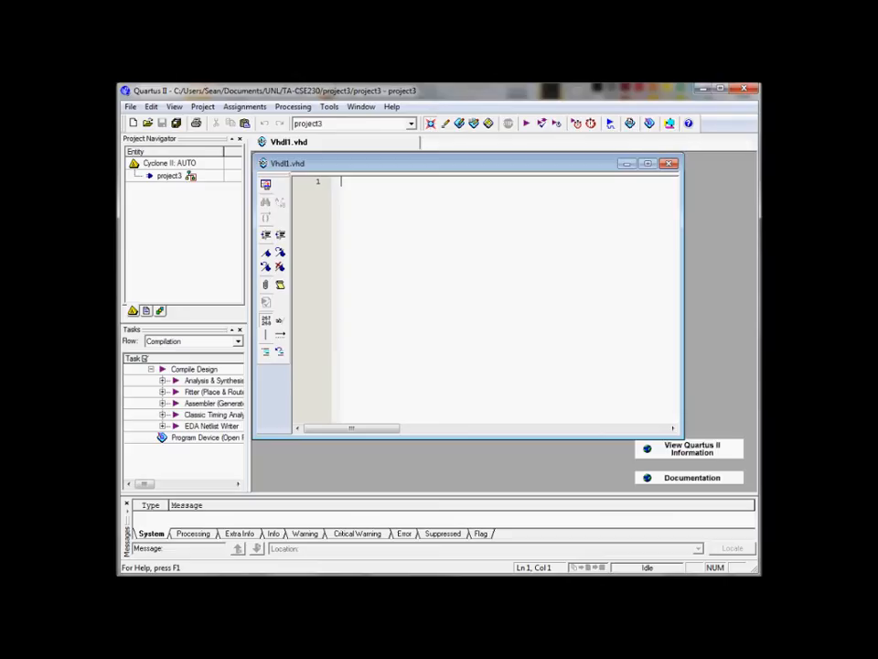
# - Maximize the Vhdl1.vhd editor window
pyautogui.click(648, 163)
pyautogui.write('library ieee;')
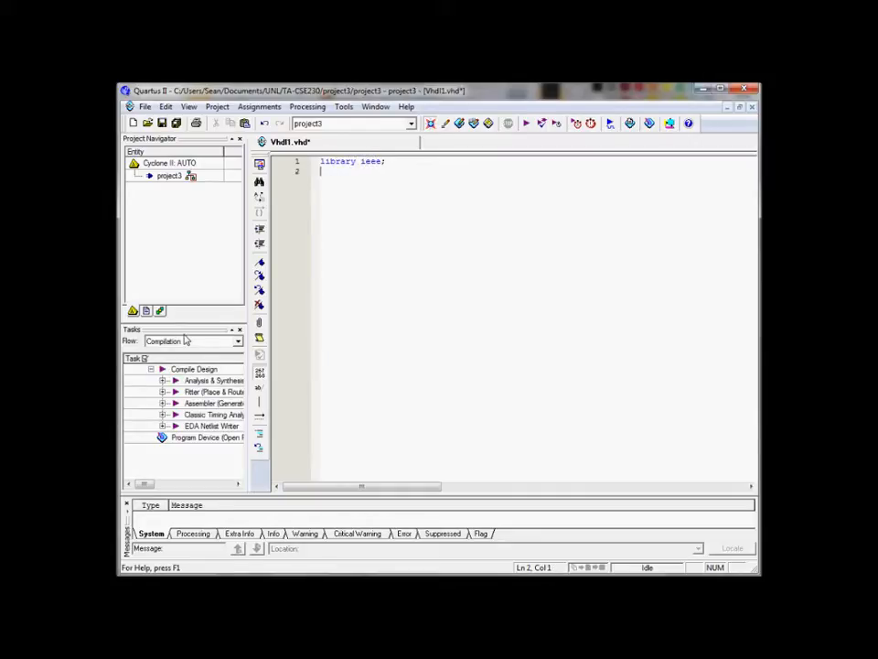
# - Add use clauses for ieee.std_logic_1164.all and ieee.std_logic_arith.all with the comment --Integers
pyautogui.write('use')
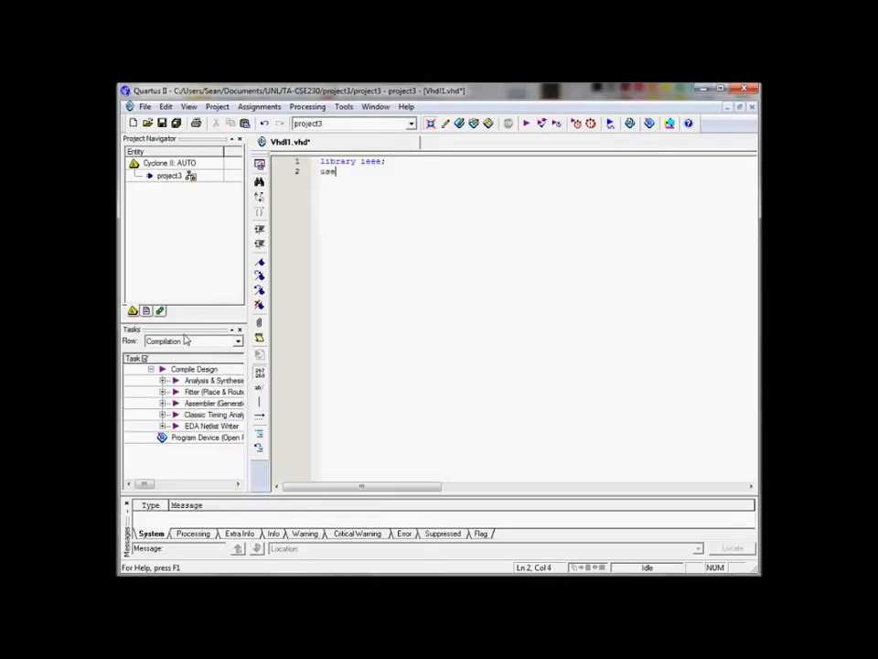
pyautogui.write('ieee.')
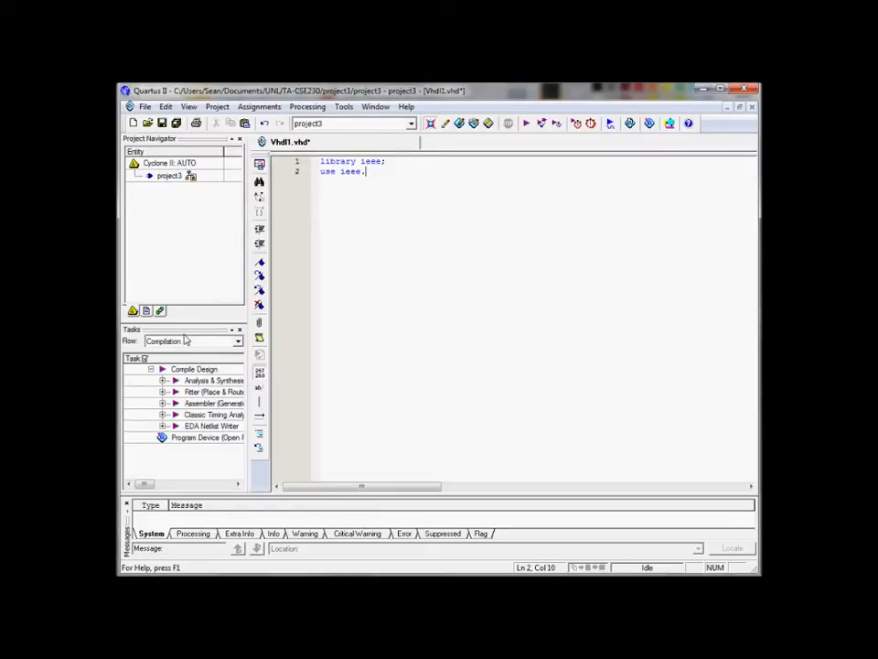
pyautogui.write('std_1')
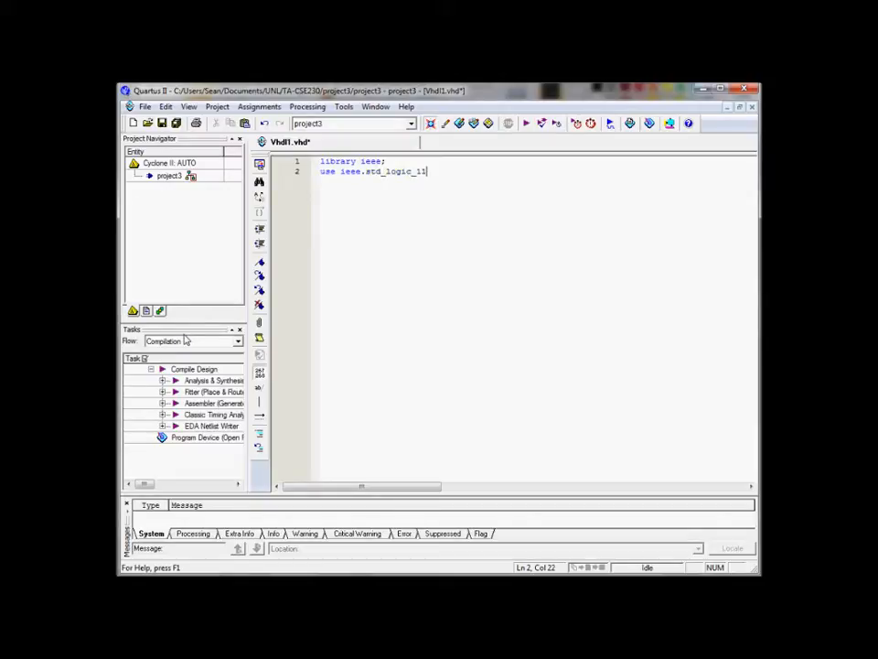
pyautogui.write('64.all;')
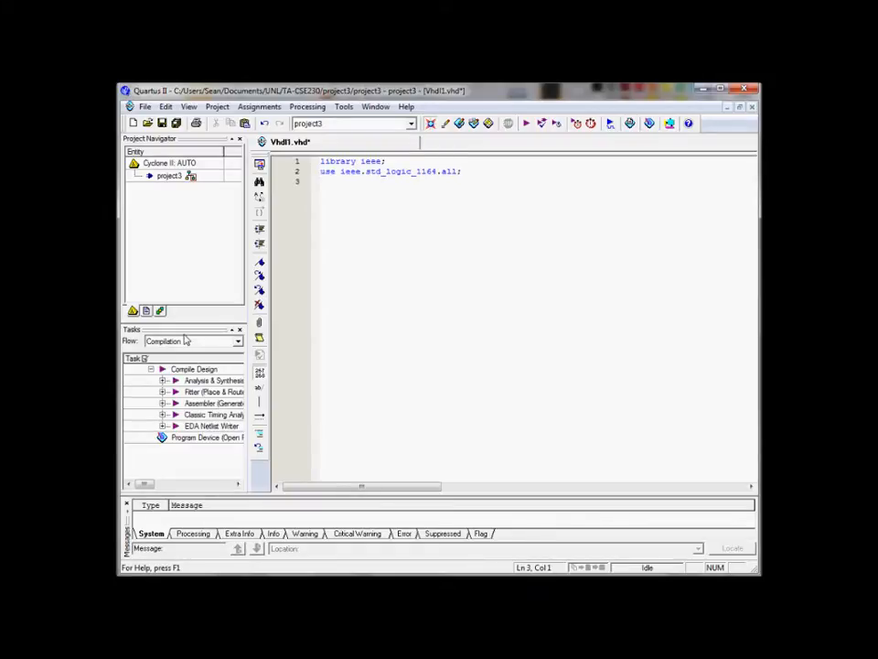
pyautogui.write('user')
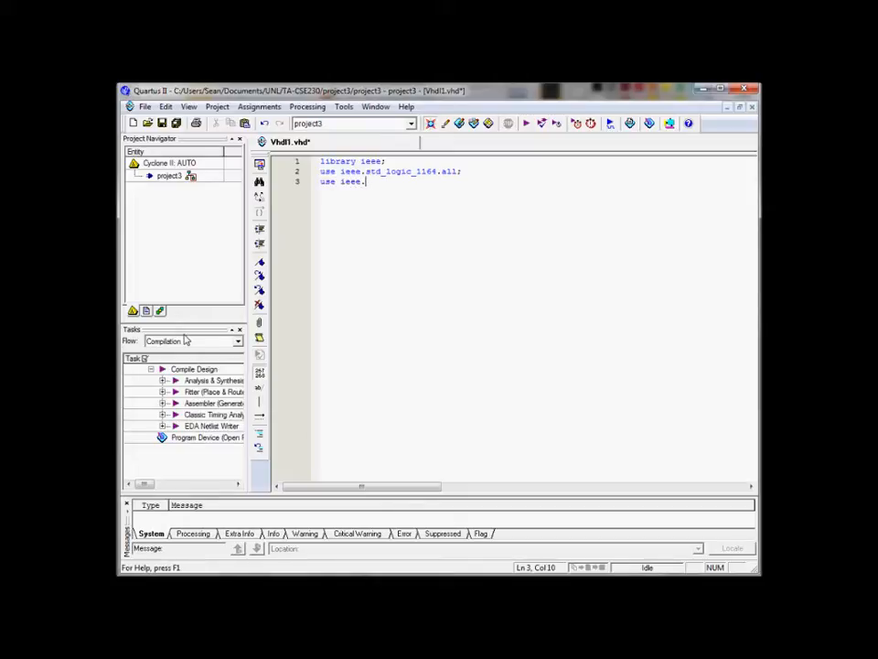
pyautogui.write('std')
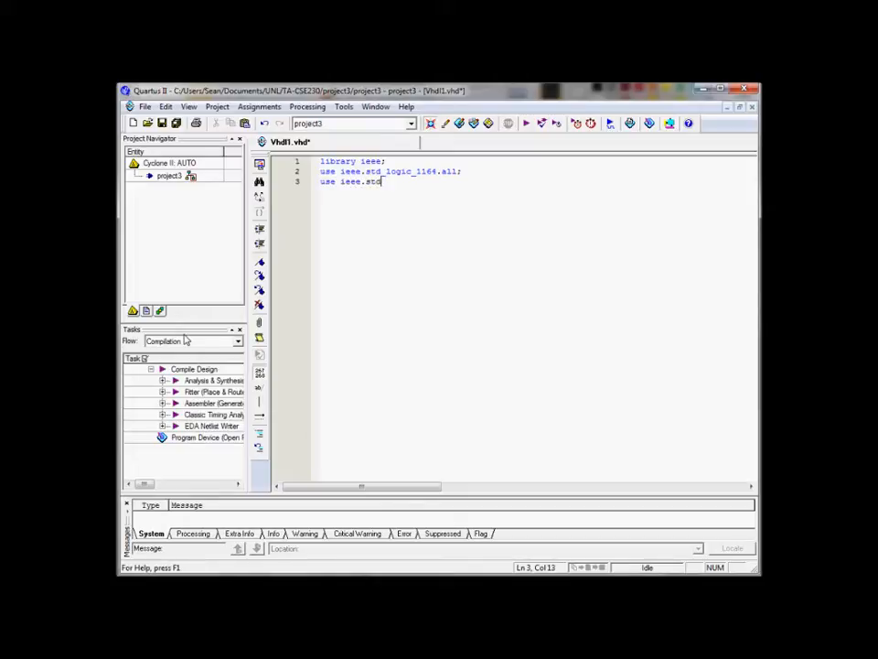
pyautogui.write('_logic_a')
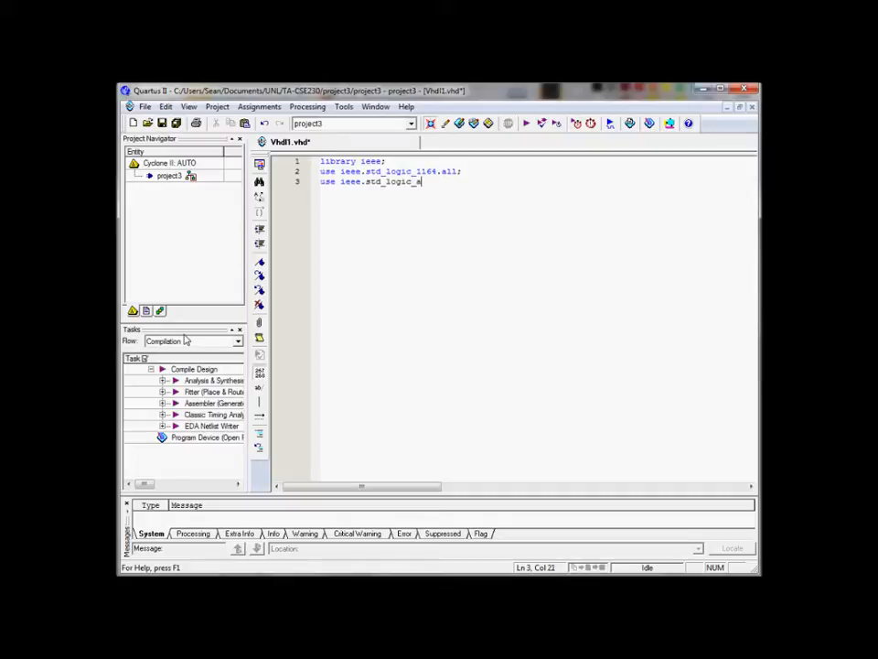
pyautogui.write('rith')
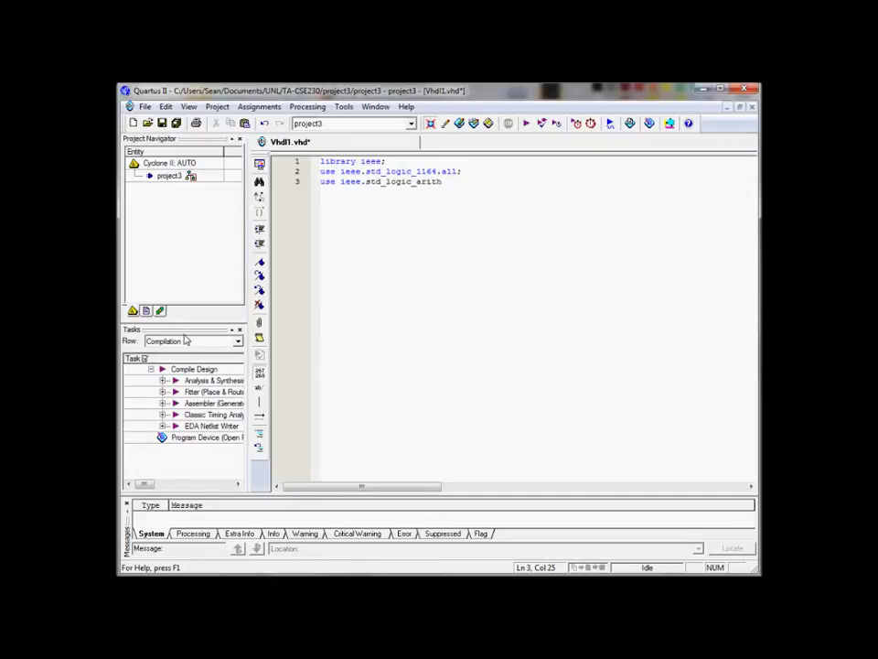
pyautogui.write('.all;')
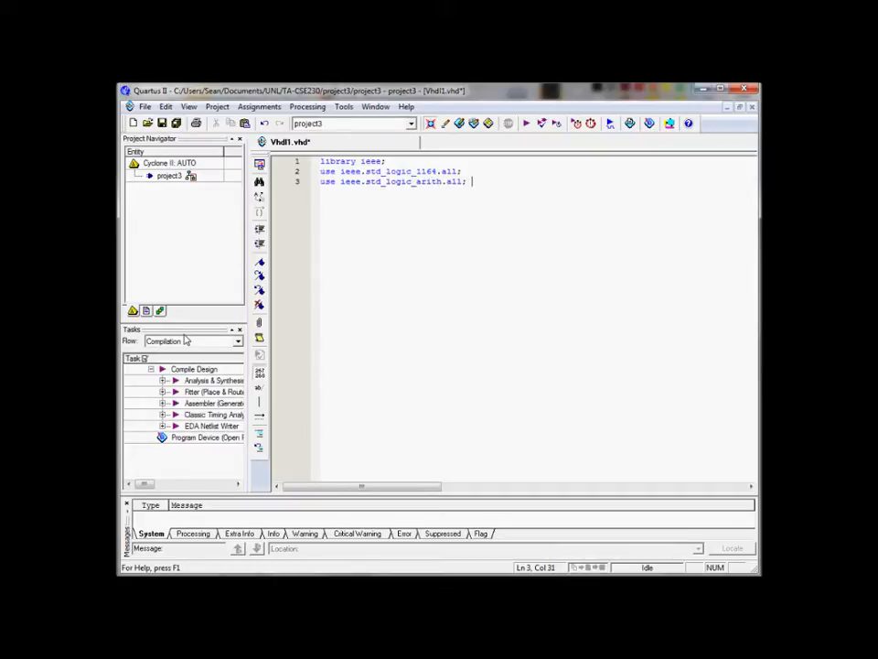
pyautogui.write('--')
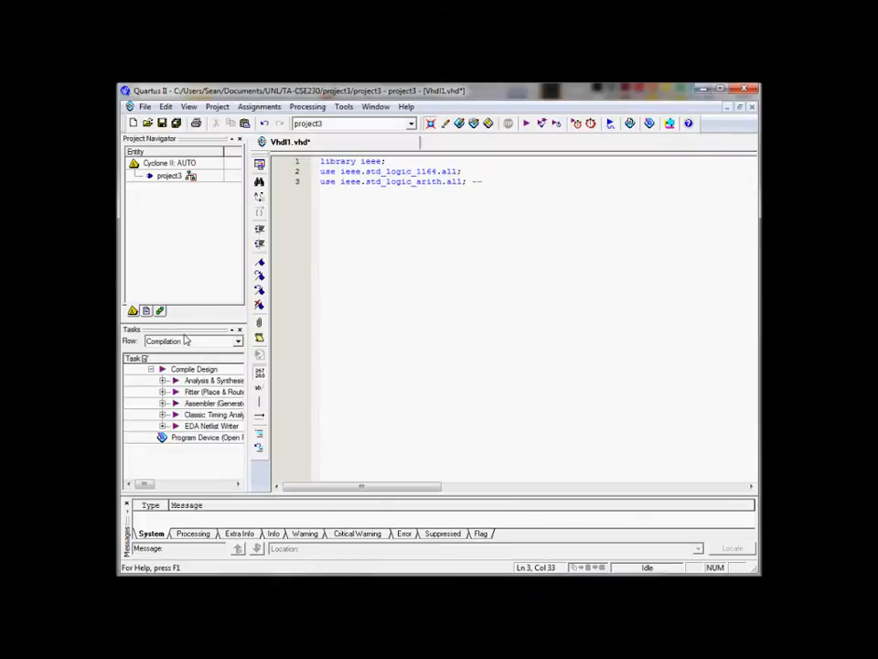
pyautogui.write('Inet')
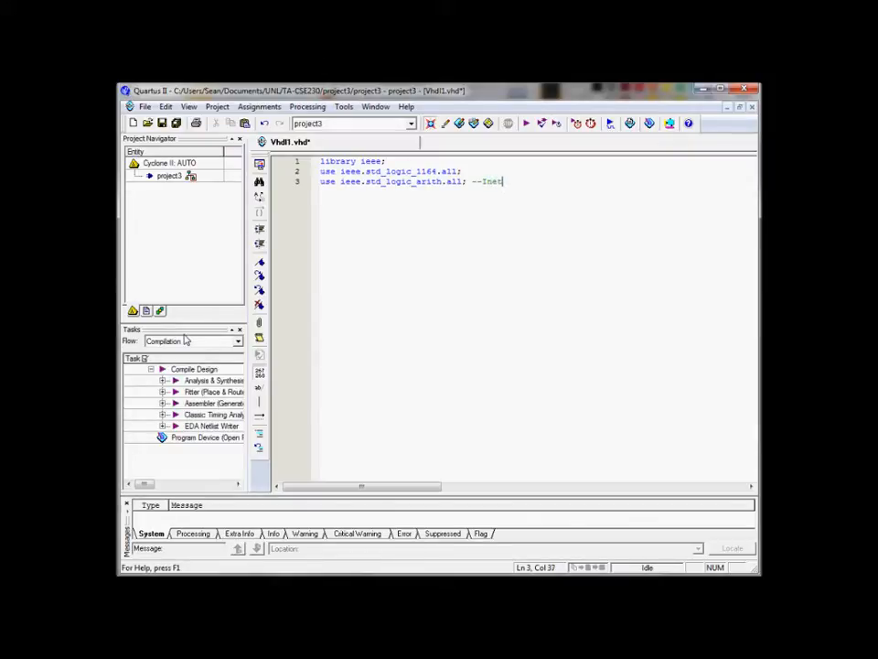
pyautogui.press('Backspace')
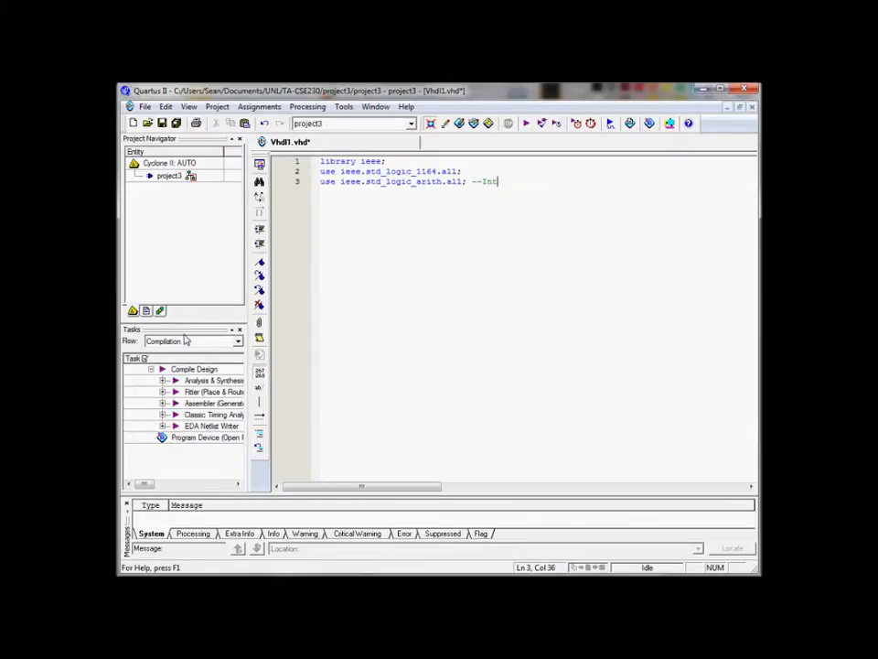
pyautogui.write('egers')
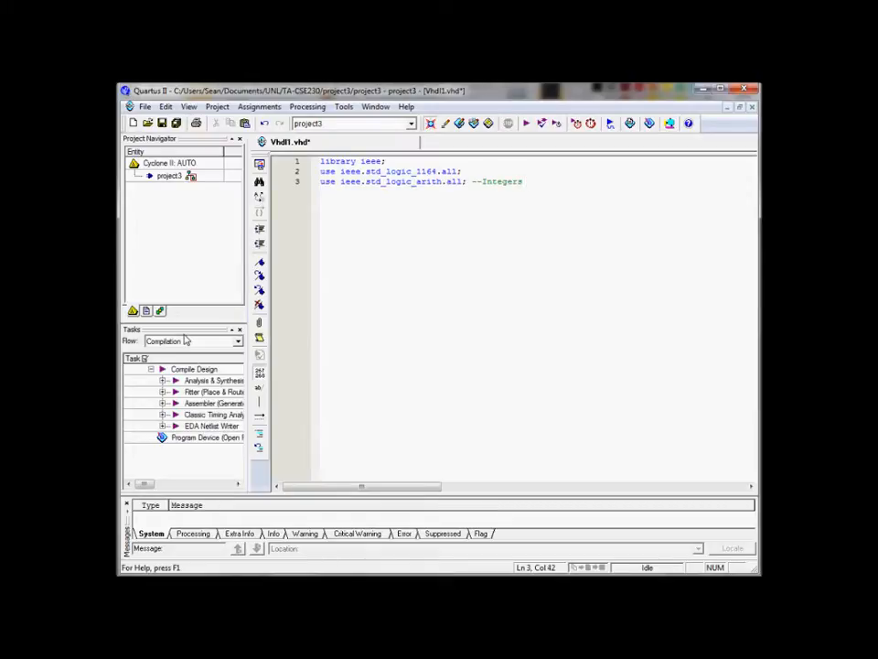
pyautogui.press('Return')
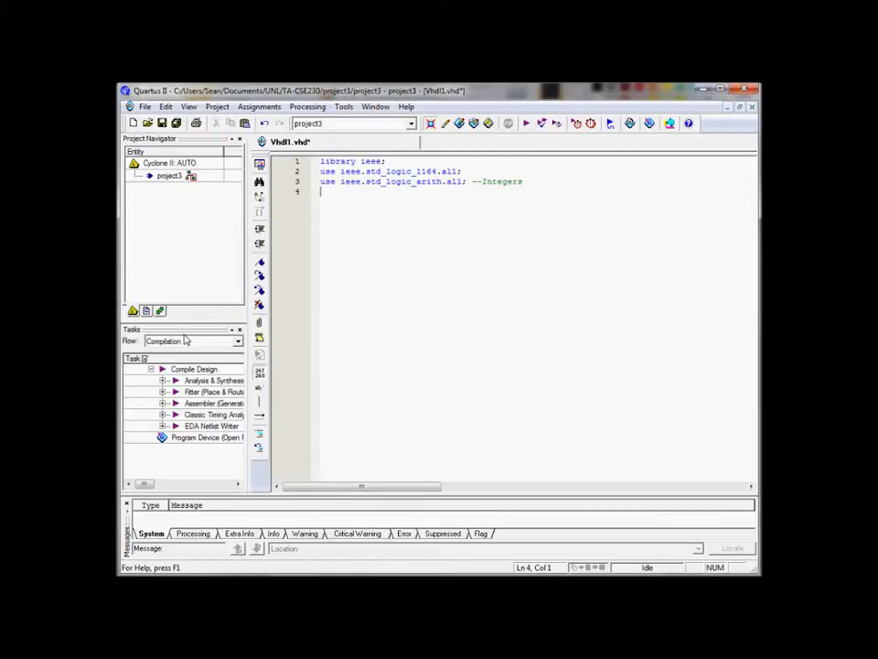
# - Add the use clause ieee.std_logic_unsigned.all with the comment Converting back later
pyautogui.write('use ieee.st')
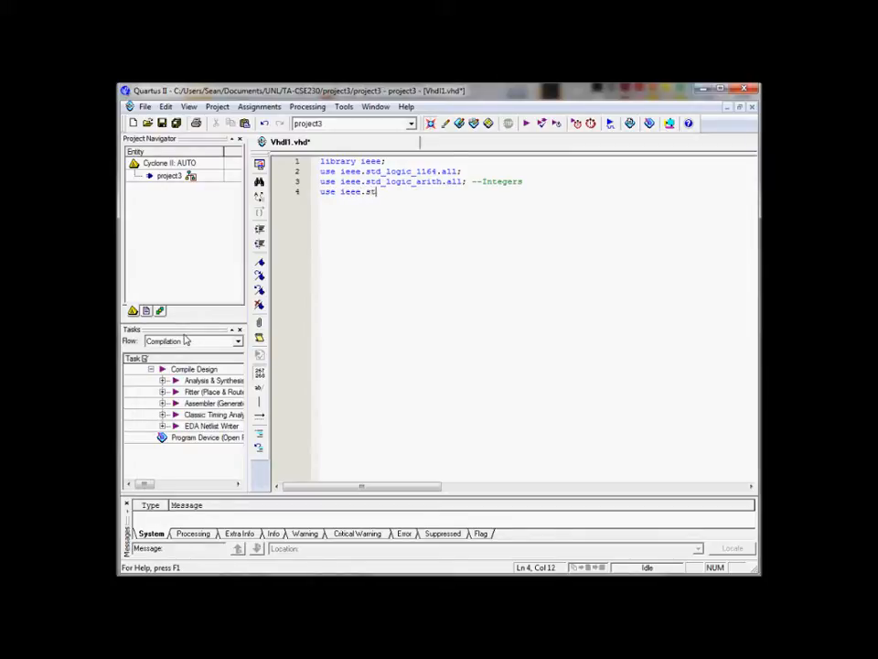
pyautogui.write('d_logic_')
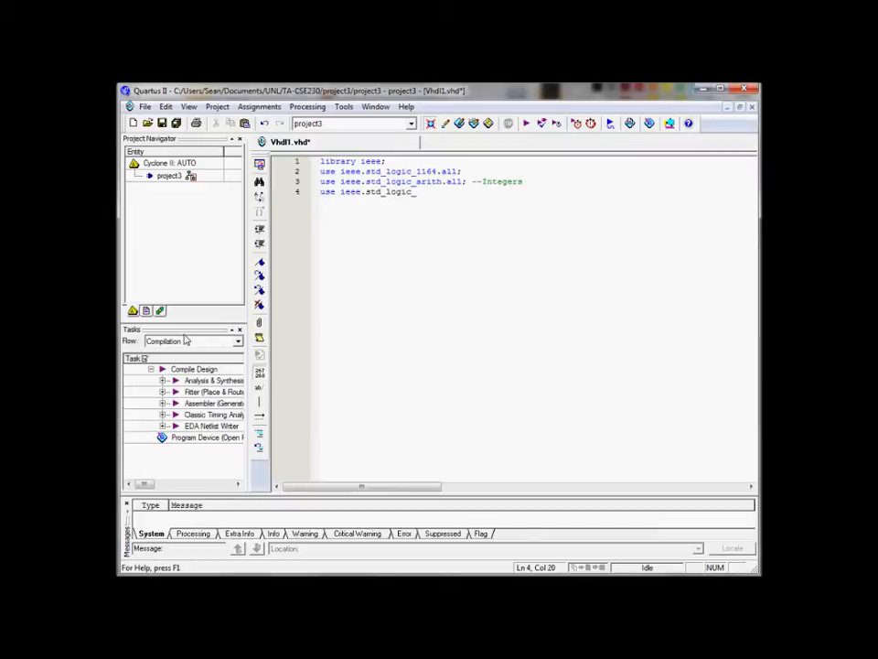
pyautogui.write('unsigned')
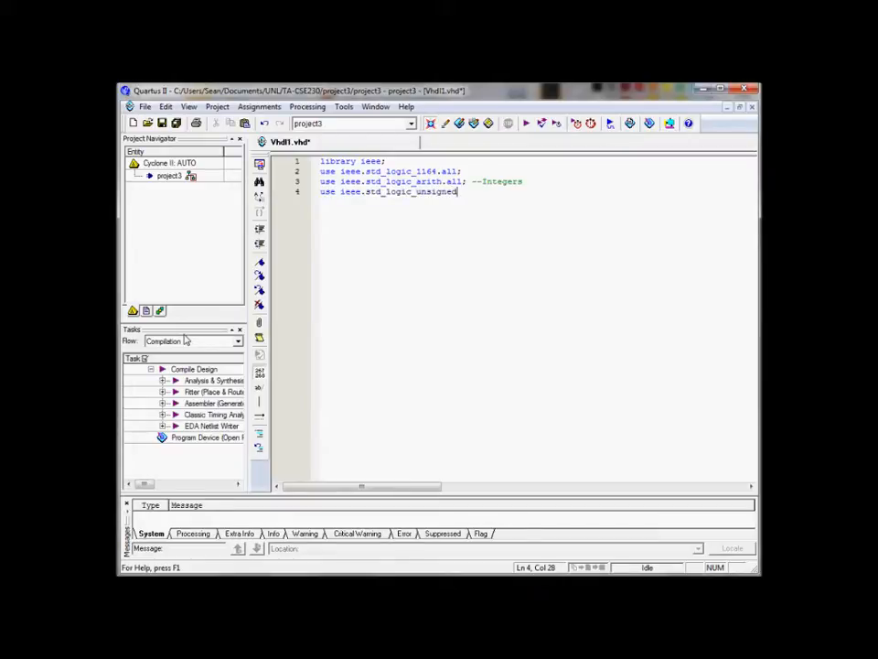
pyautogui.write('.all; --Converting back later')
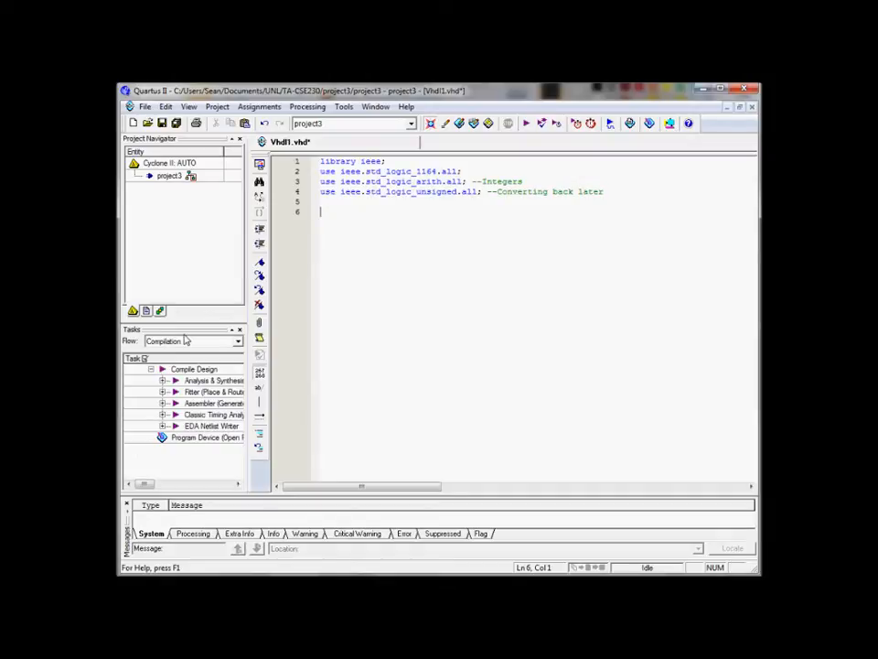
# - Declare entity for_counter with port input : in std_logic_vector(15 downto 0)
pyautogui.write('entit')
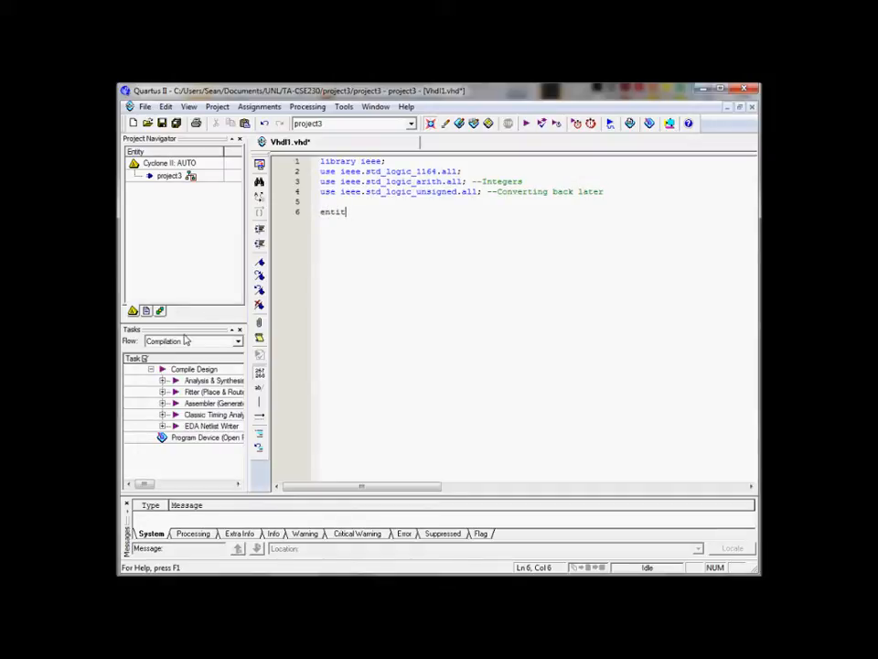
pyautogui.write('for_c')
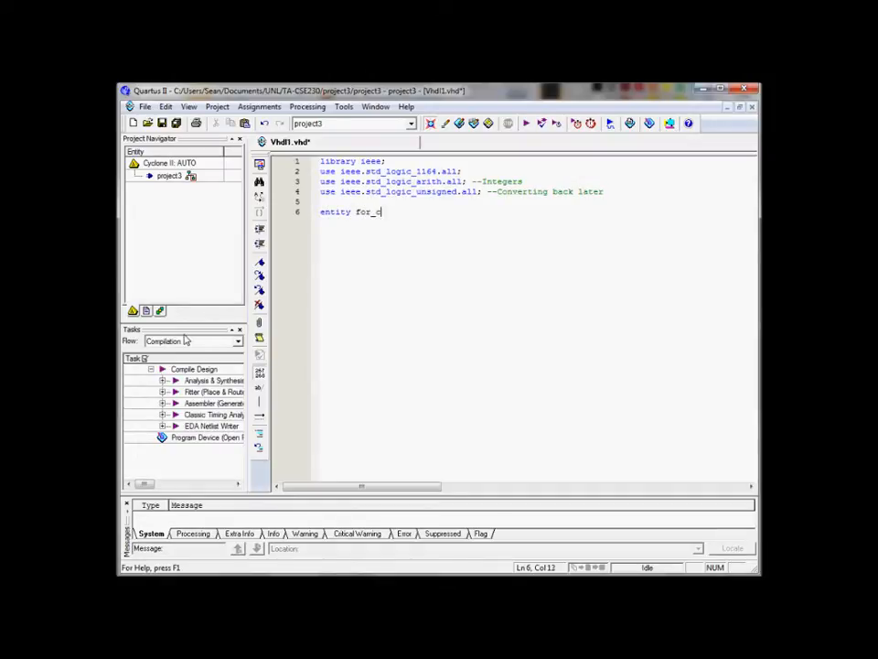
pyautogui.write('ounter is')
pyautogui.write('por (')
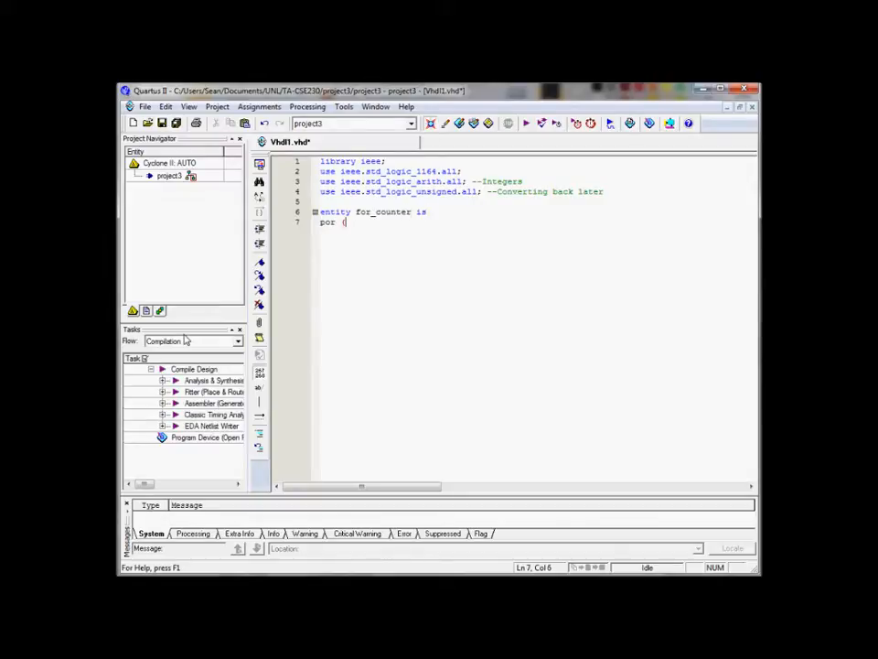
pyautogui.write('t(')
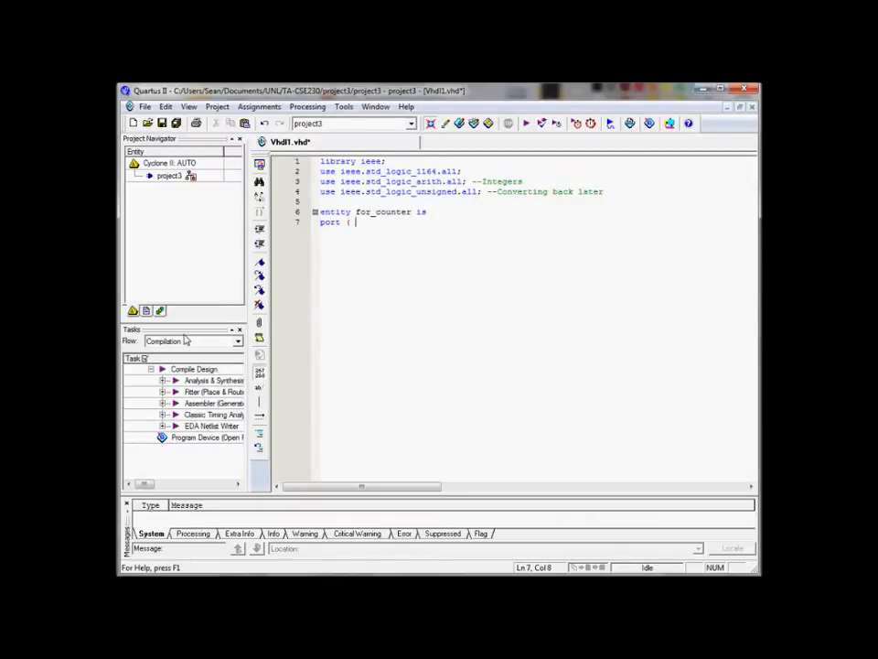
pyautogui.write('input :')
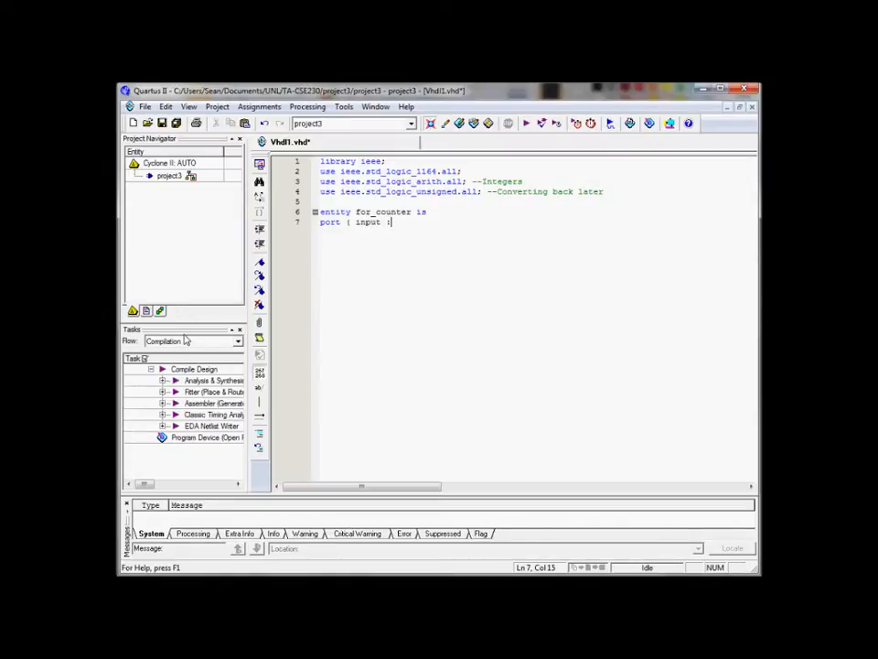
pyautogui.write('in s')
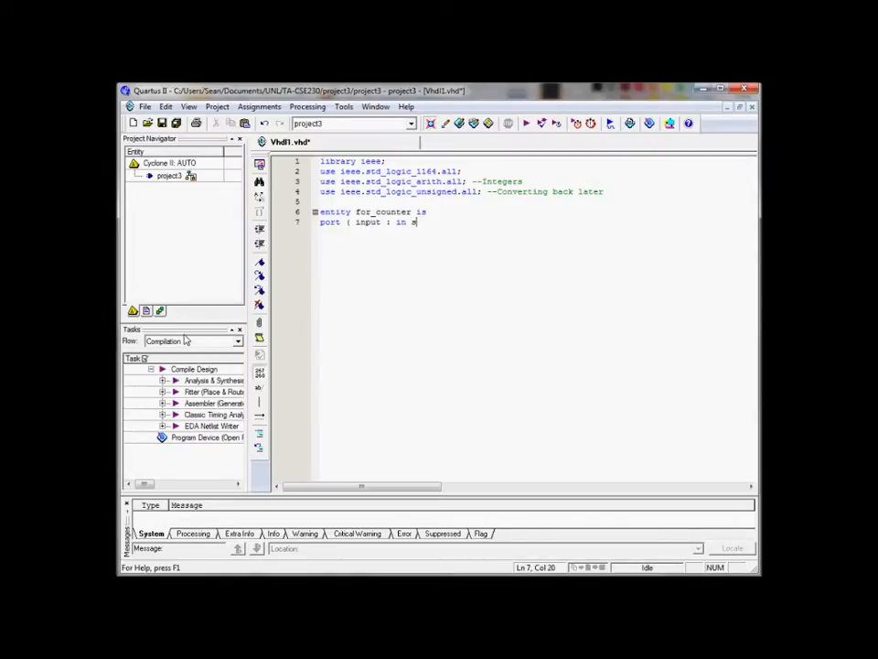
pyautogui.write('td_logic')
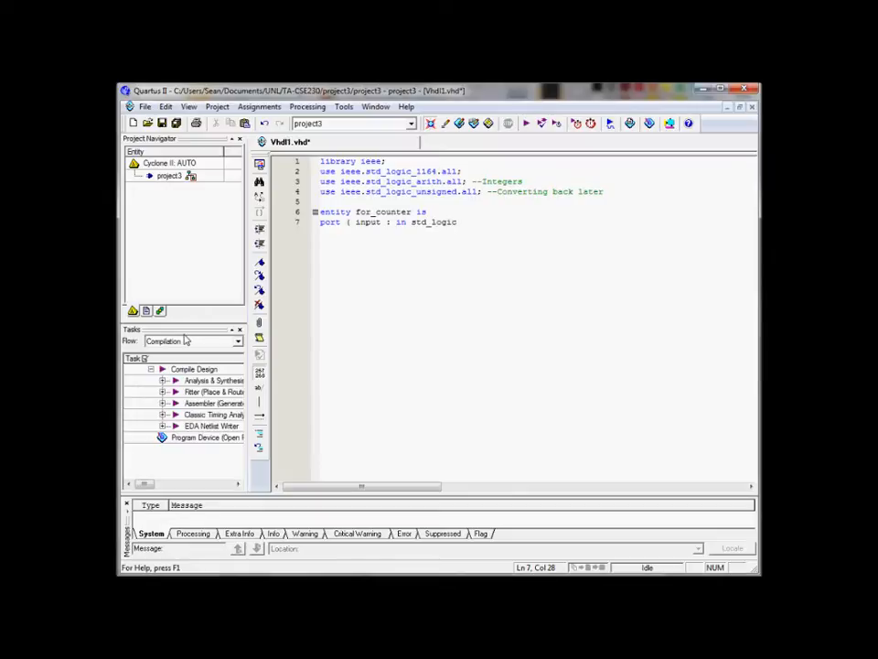
pyautogui.write('_vecto')
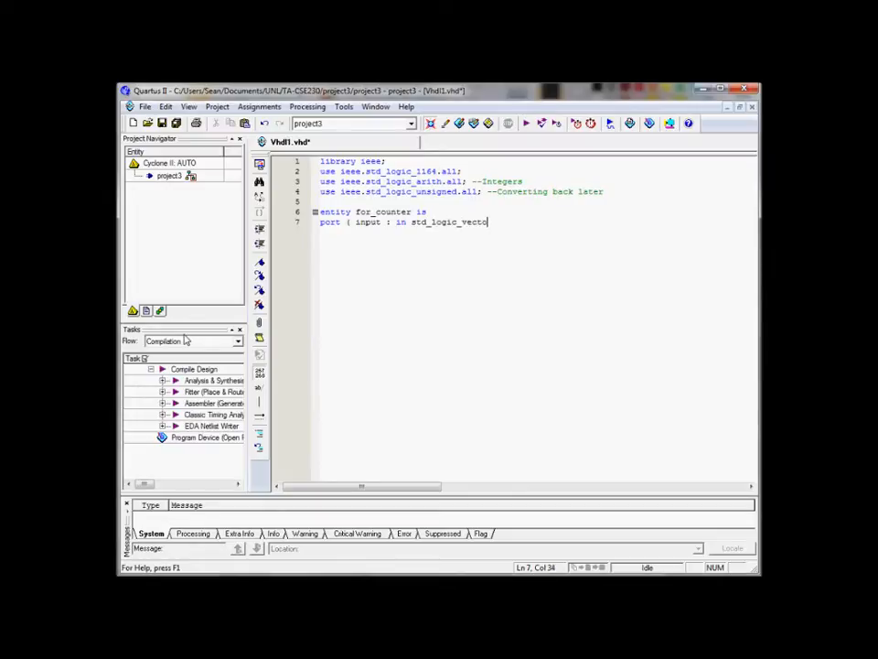
pyautogui.write('r(15')
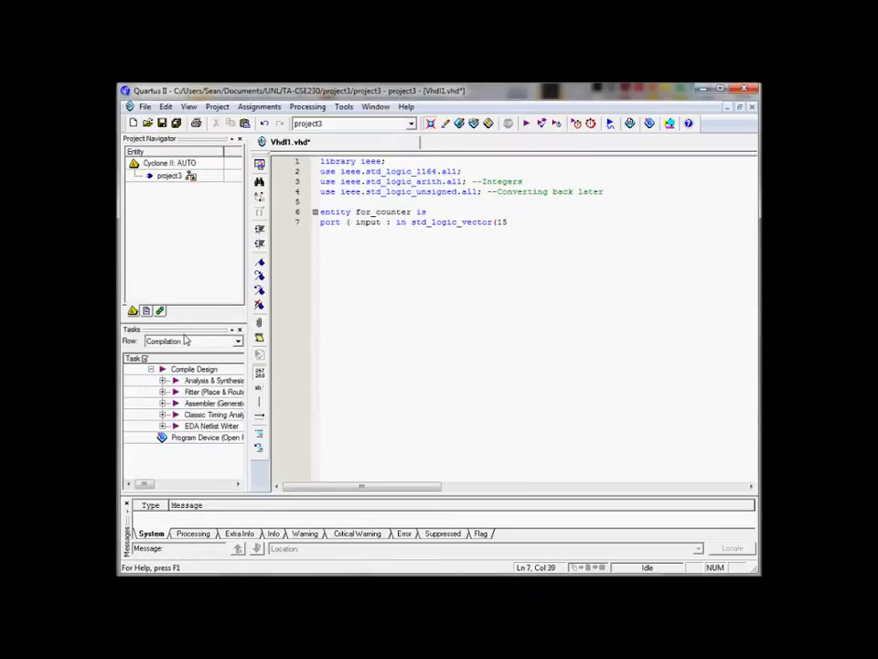
pyautogui.write('d')
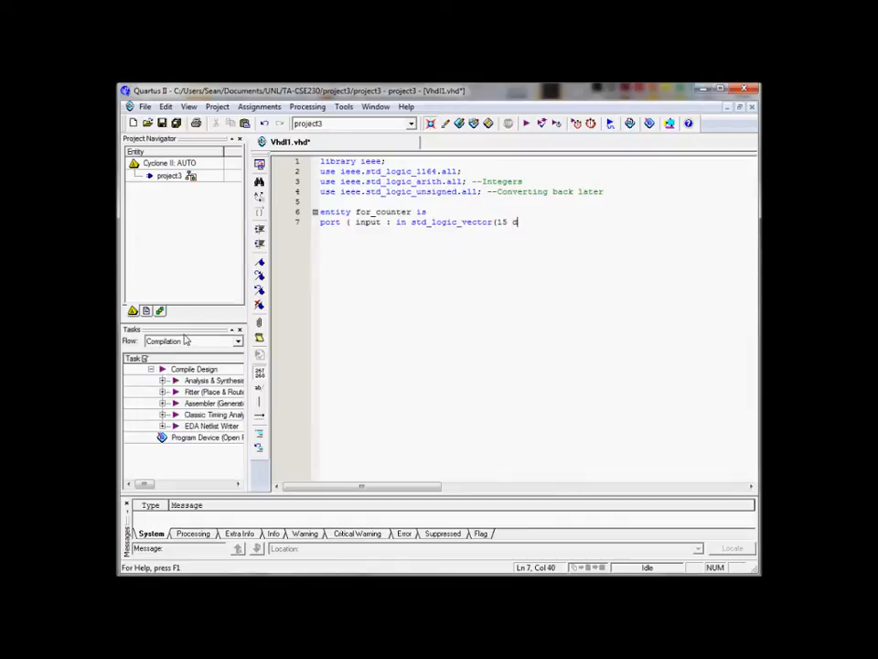
pyautogui.write('owt')
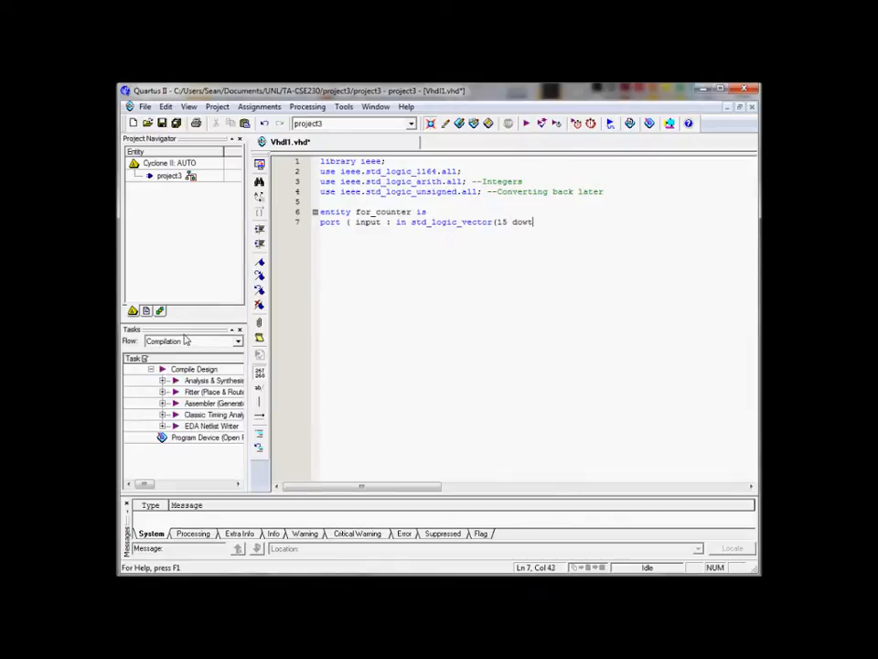
pyautogui.write('nto 0)')
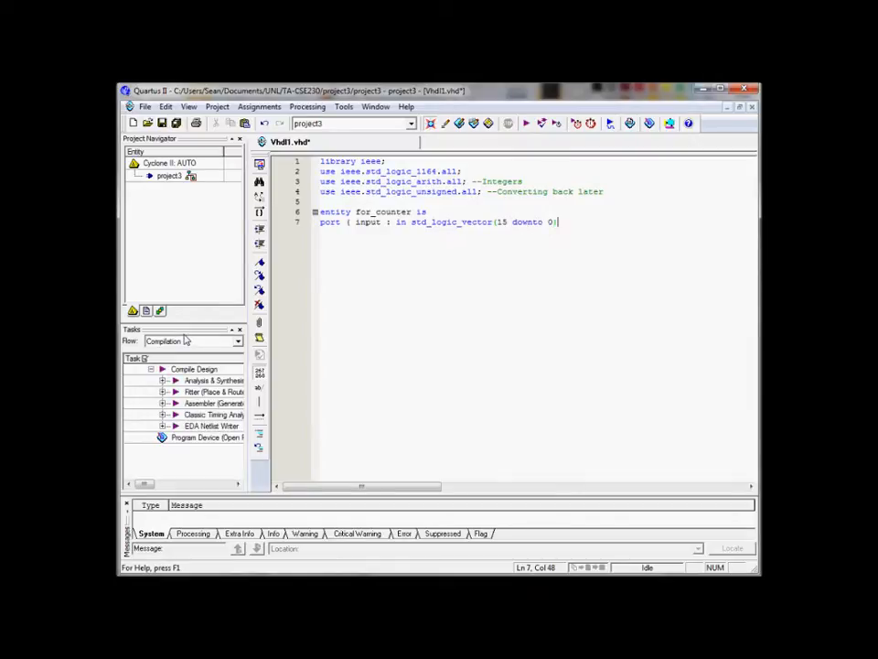
pyautogui.press('Return')
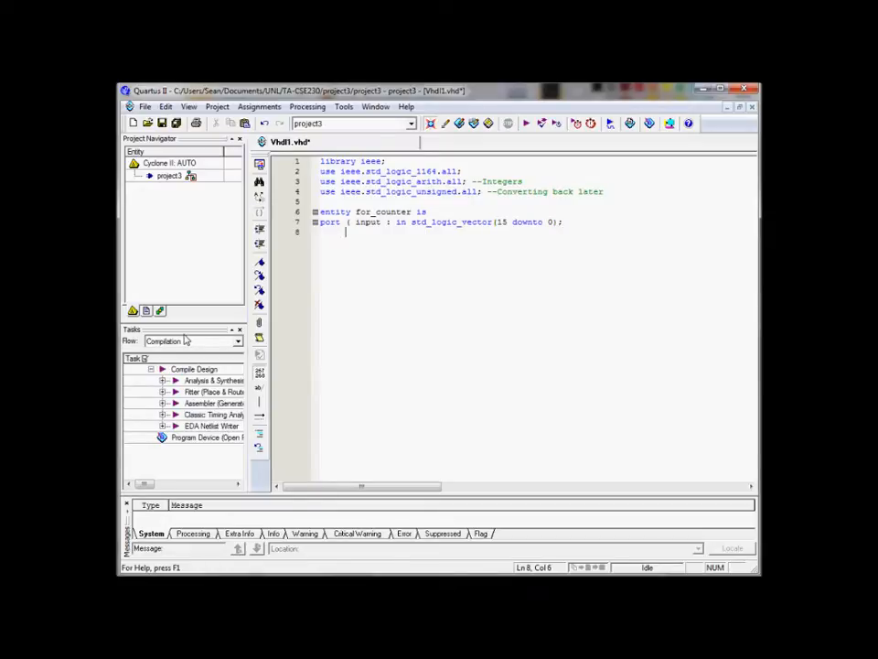
# - Add the 4-bit output port and the clock input, then close with end for_counter;
pyautogui.write('output :L')
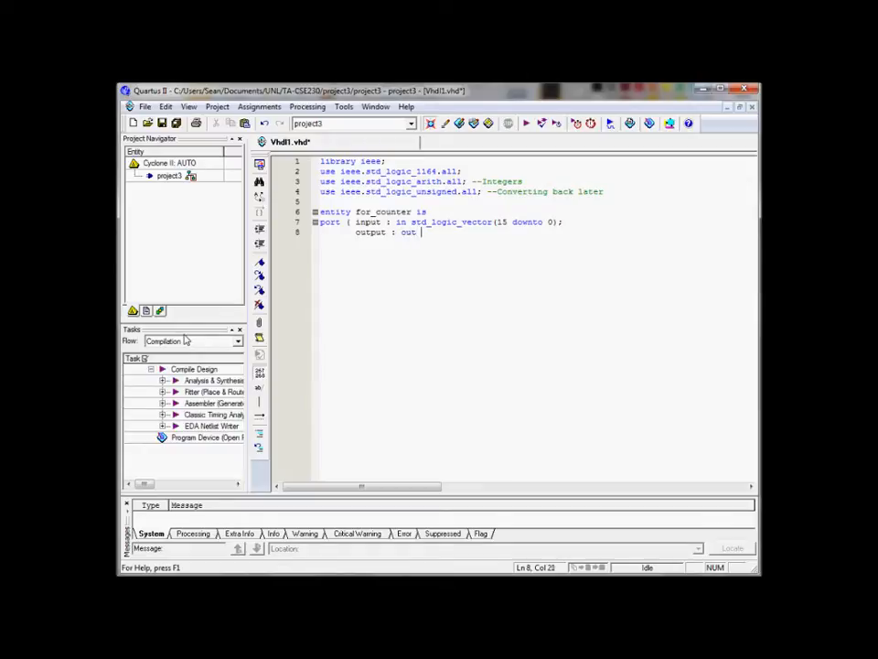
pyautogui.write('std_logic_vector(3 dow')
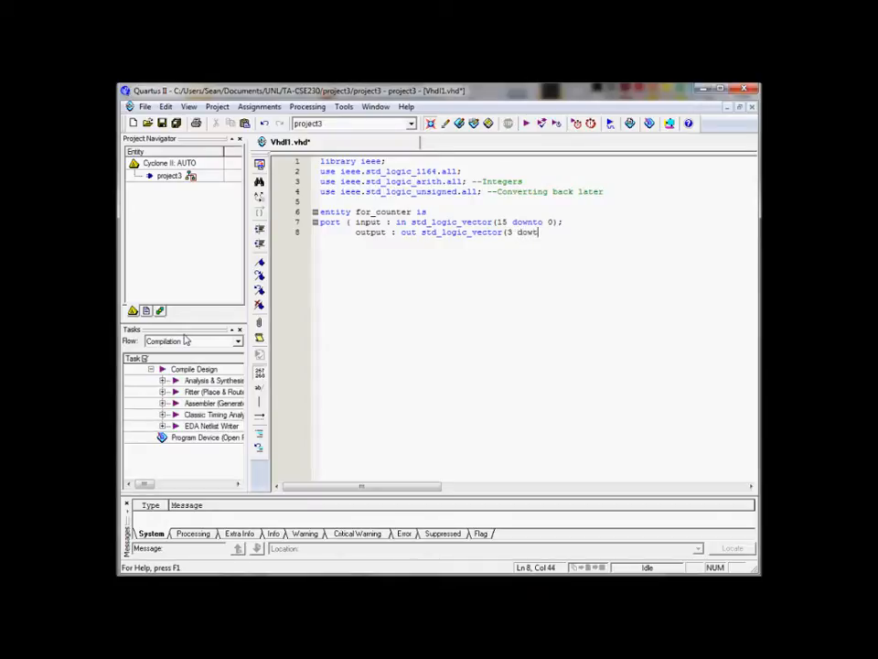
pyautogui.write('nto 0);')
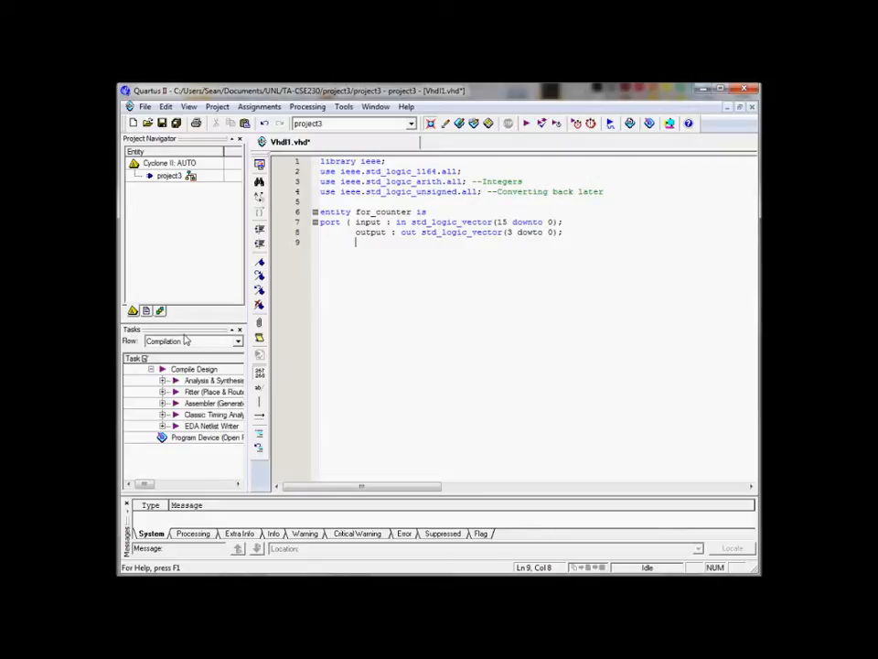
pyautogui.write('clock')
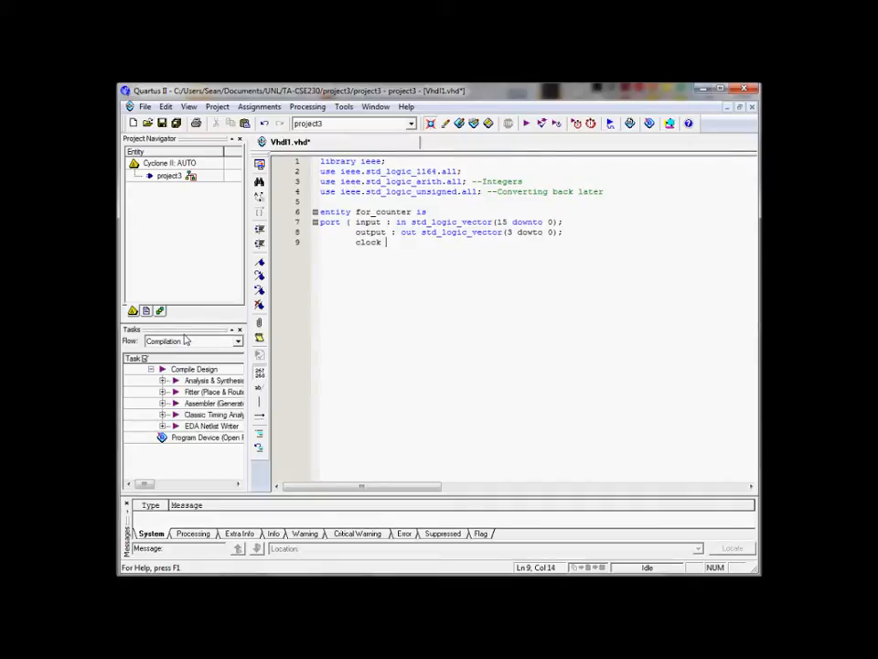
pyautogui.write(': in a')
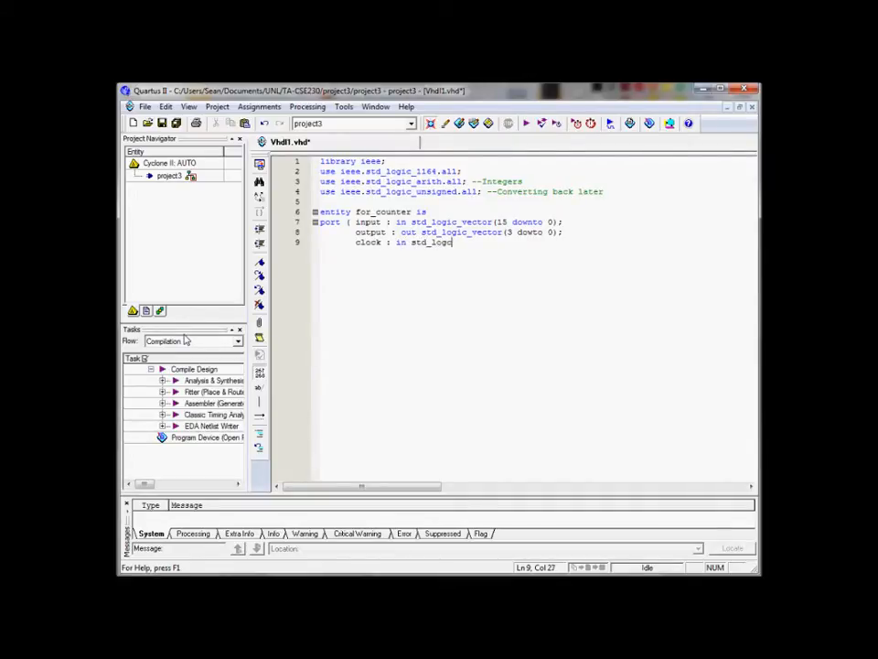
pyautogui.press('Return')
pyautogui.write(');')
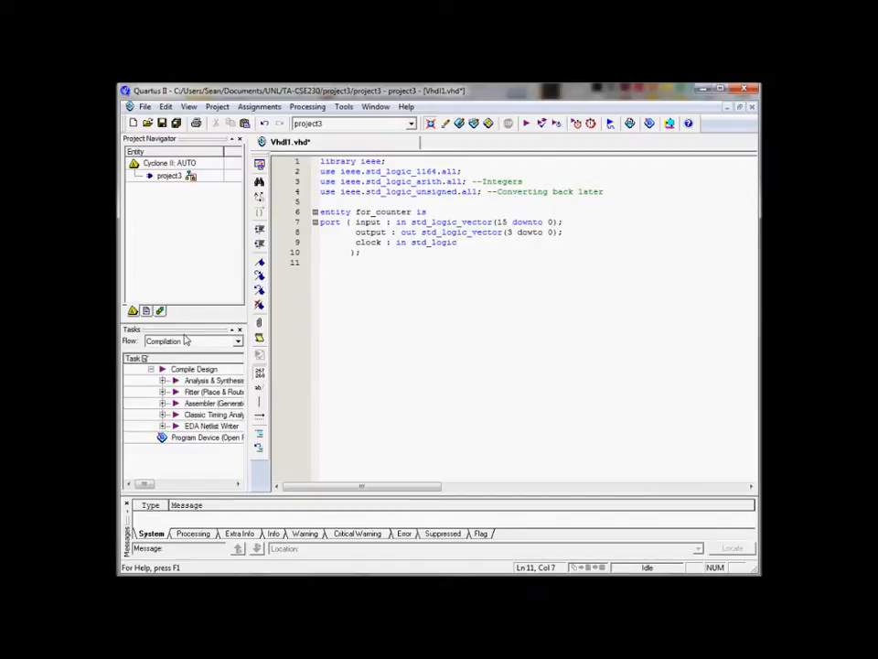
pyautogui.write('end o')
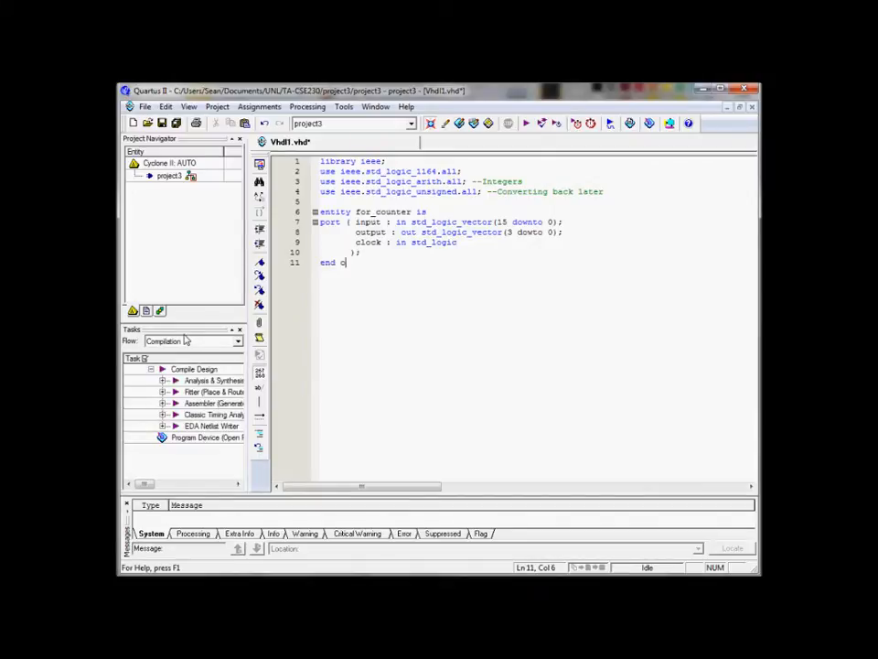
pyautogui.write('for_counter;')
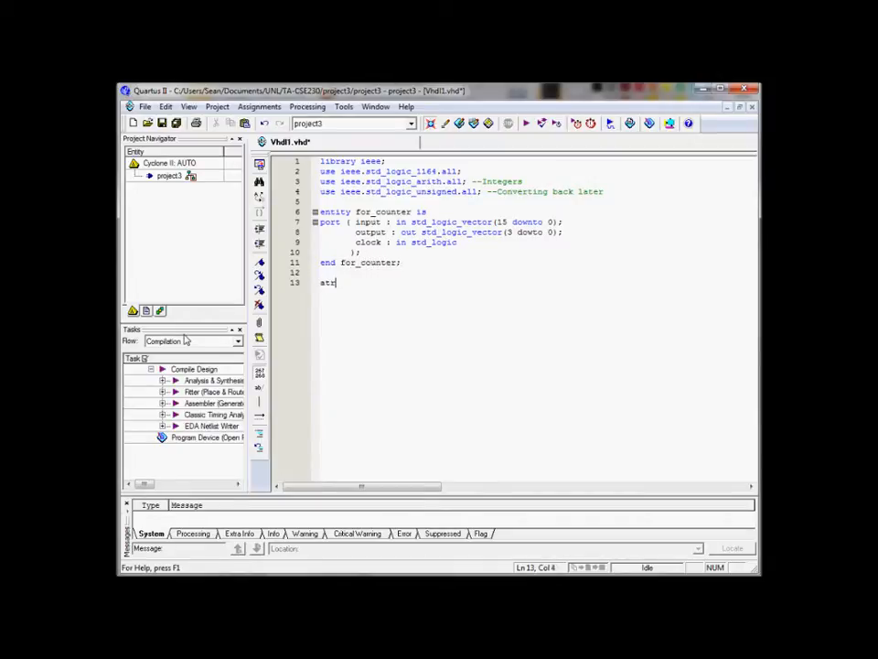
# - Start architecture behavior of for_counter and define type Counter_State is (waiting, working)
pyautogui.write('archi')
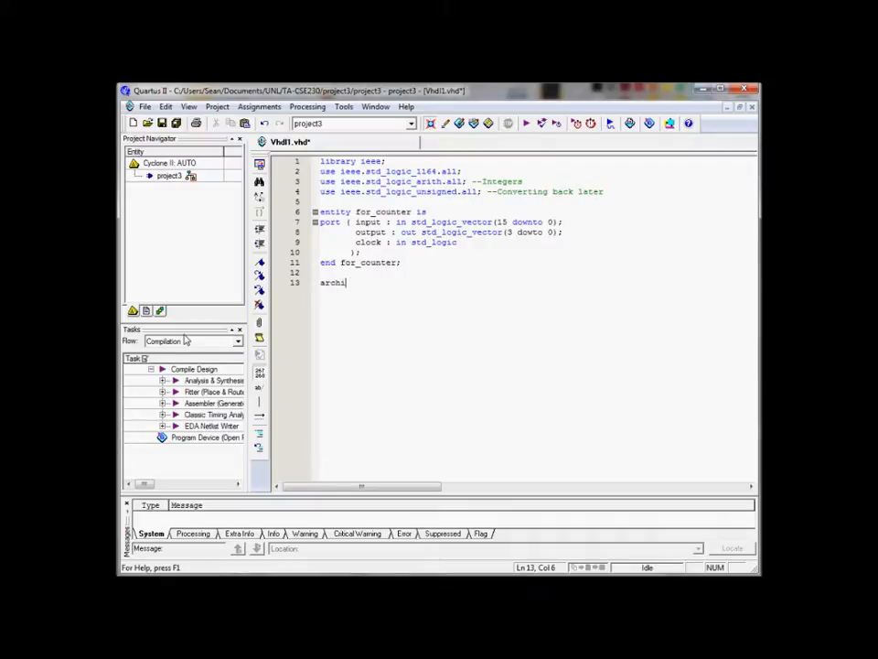
pyautogui.write('tecture beh')
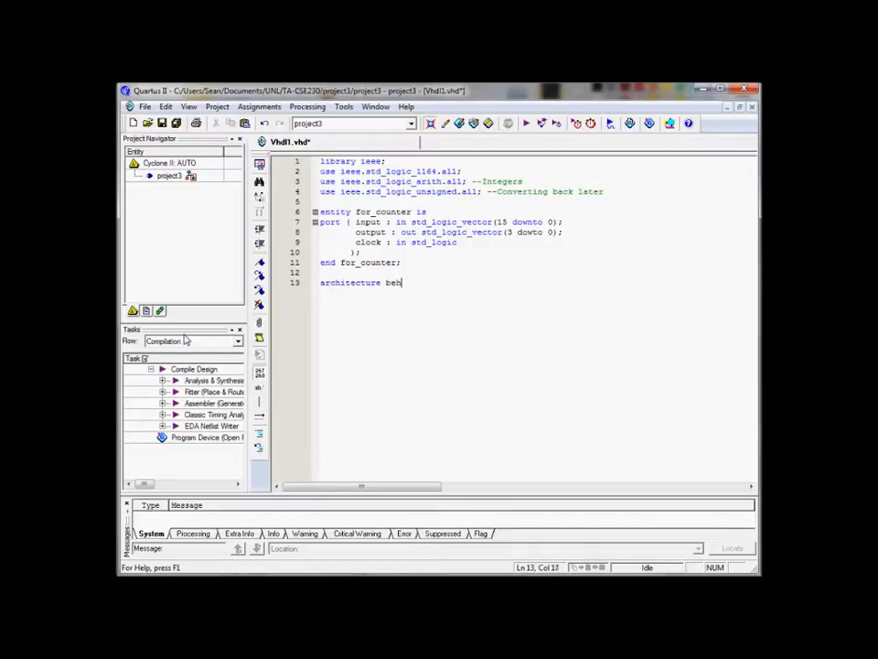
pyautogui.write('avior')
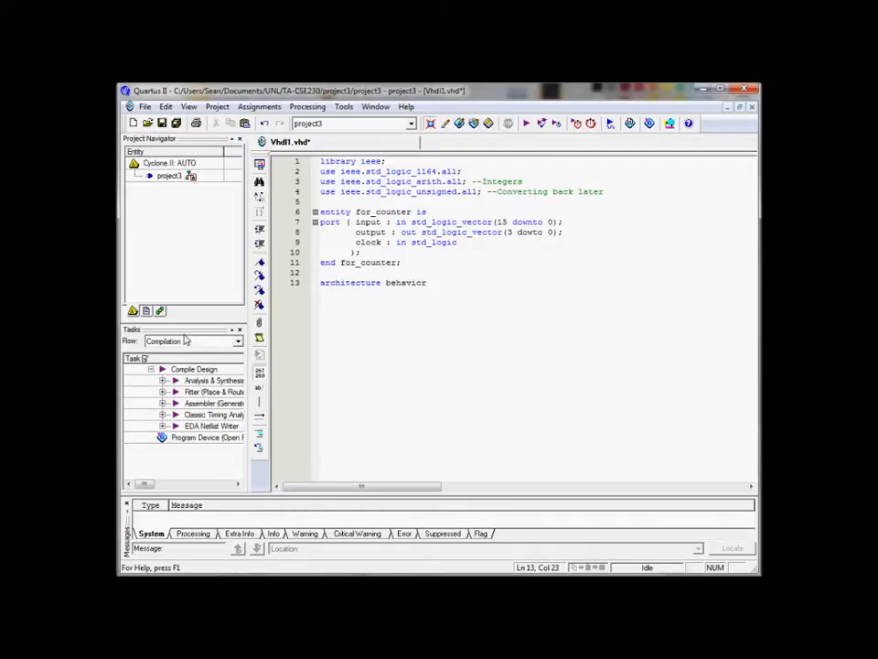
pyautogui.write('of for_counter is')
pyautogui.write('type')
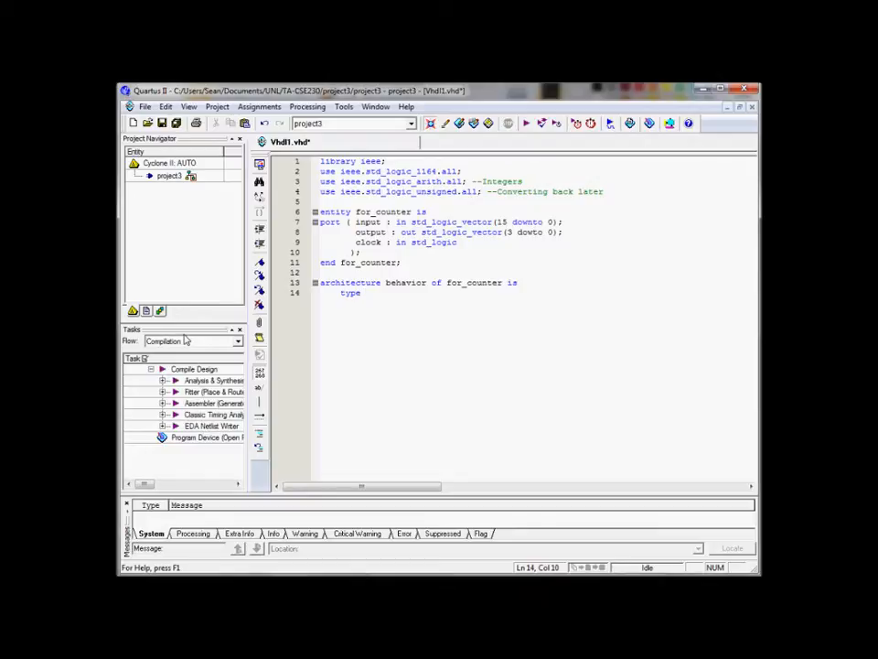
pyautogui.write('Counter_a')
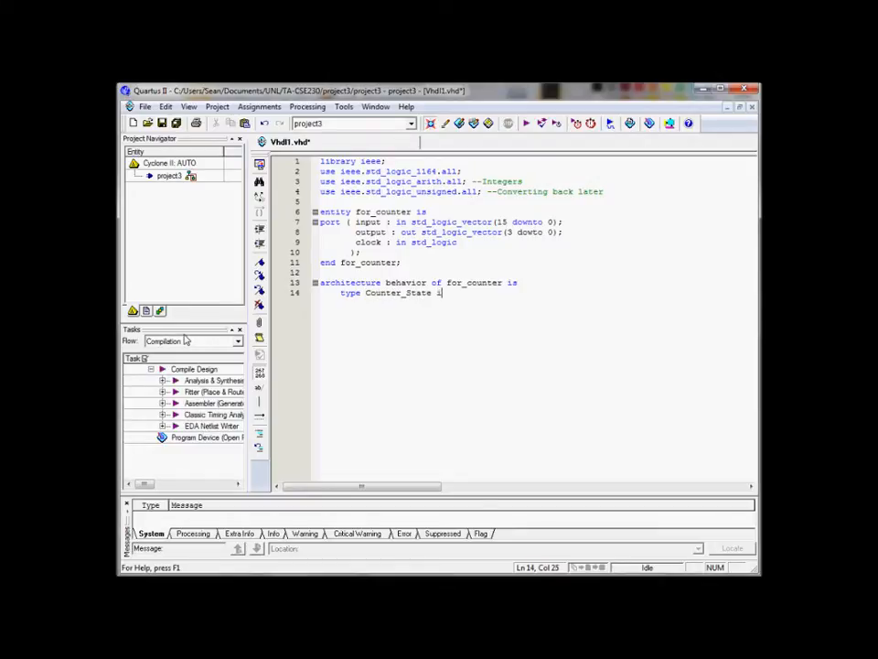
pyautogui.write('s (')
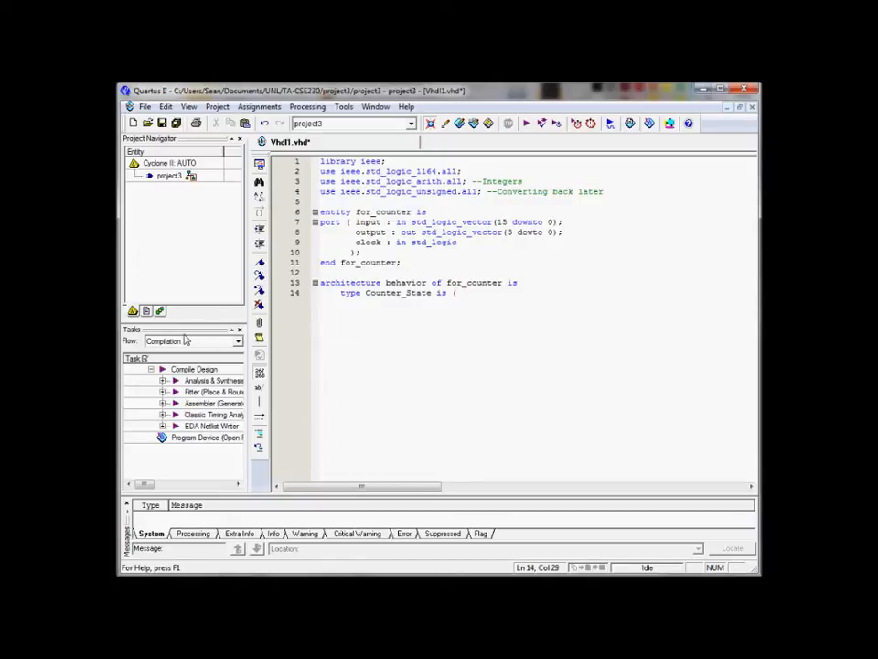
pyautogui.write('waiting')
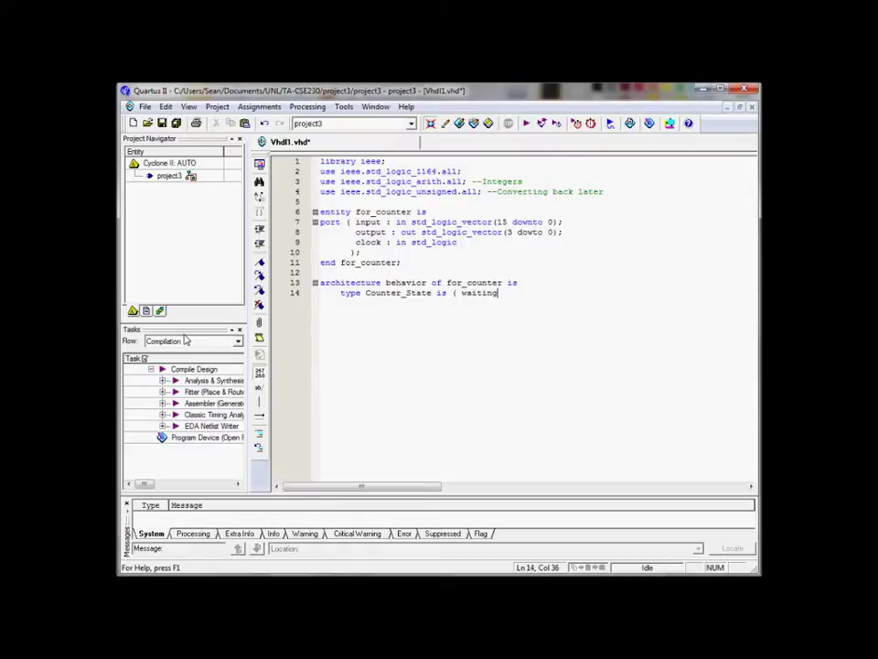
pyautogui.write(', work')
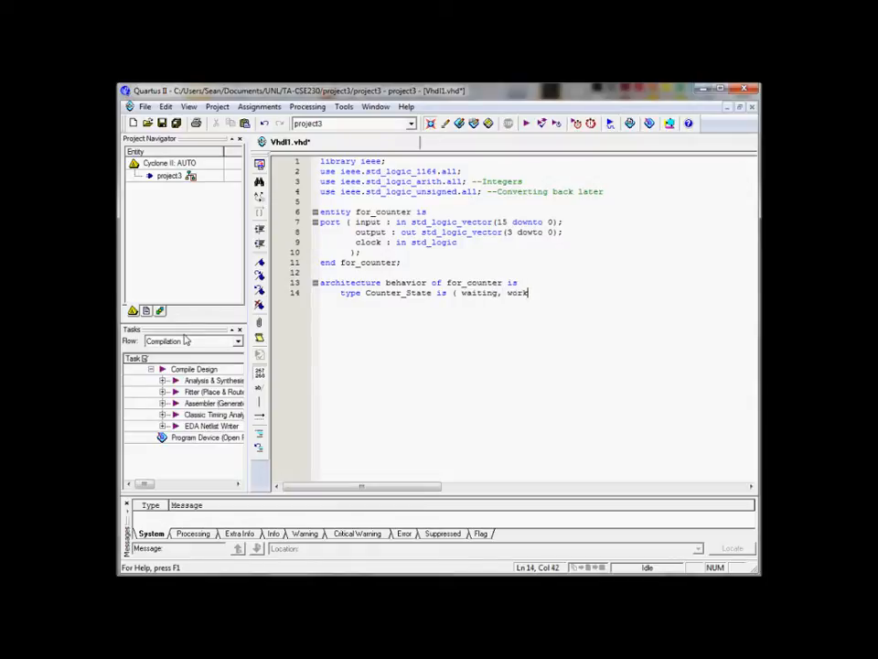
pyautogui.write('ing)')
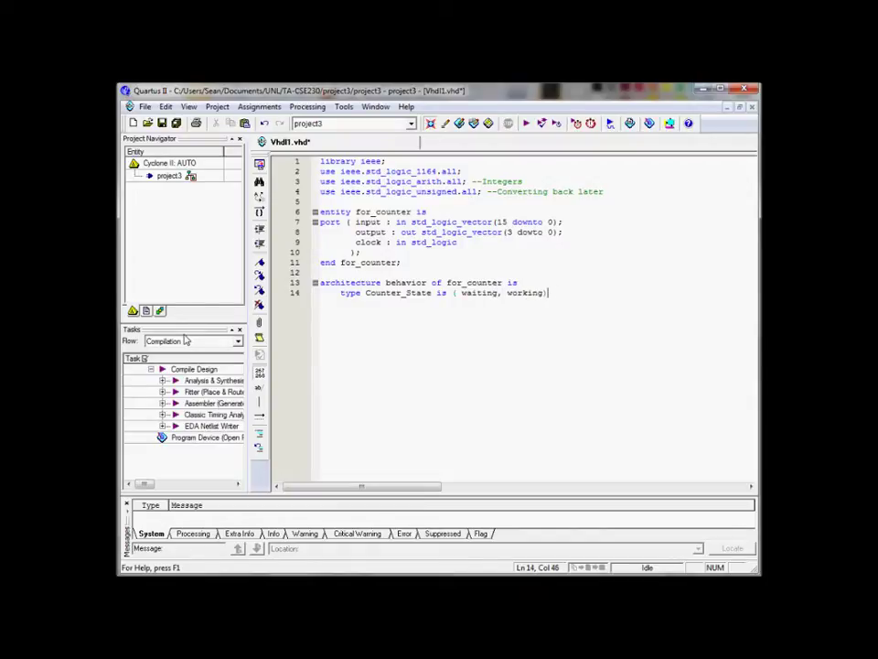
pyautogui.press('Return')
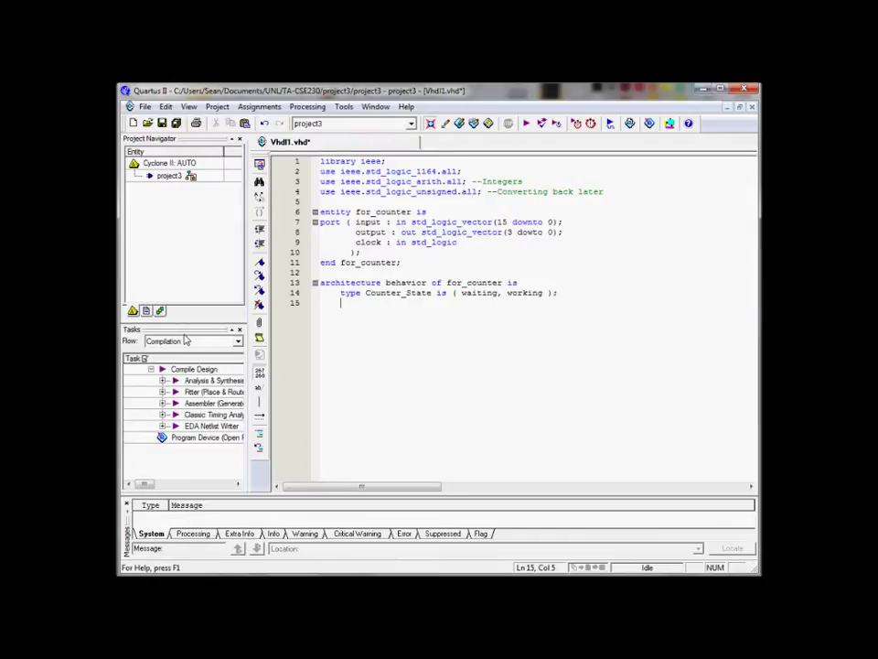
# - Declare signal myState : Counter_State; and review the type declaration line
pyautogui.write('signal myState')
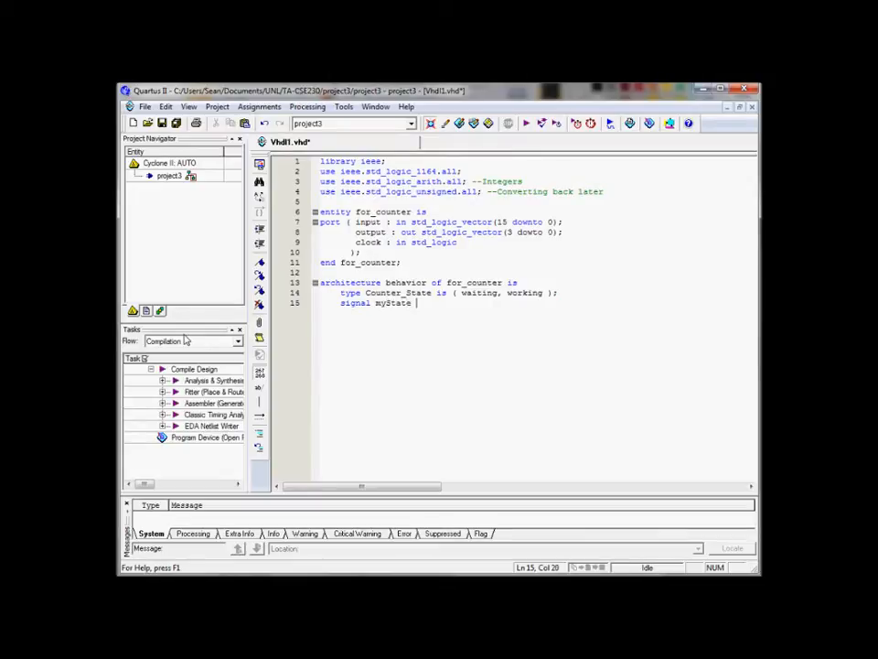
pyautogui.write(': C')
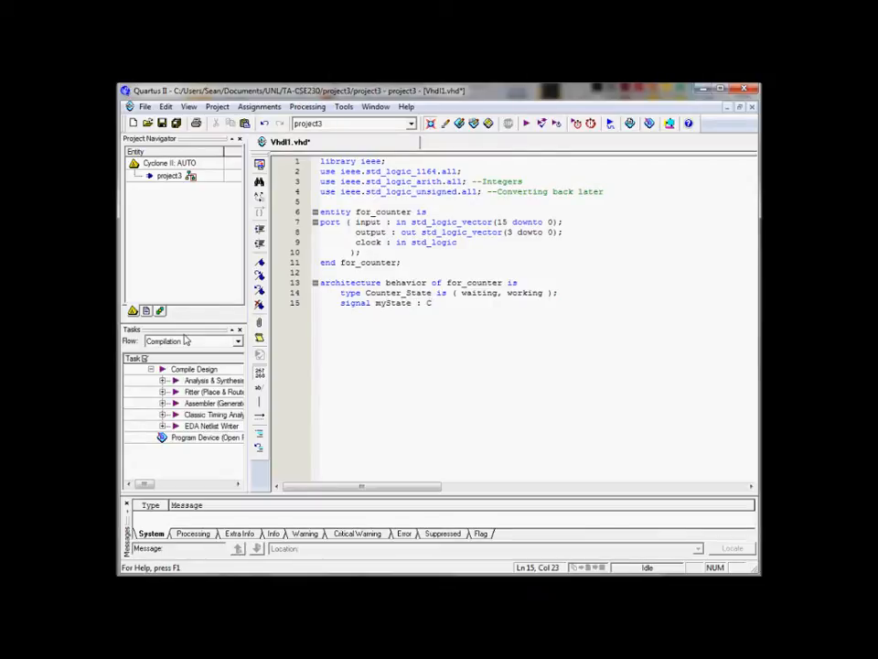
pyautogui.write('ounter_')
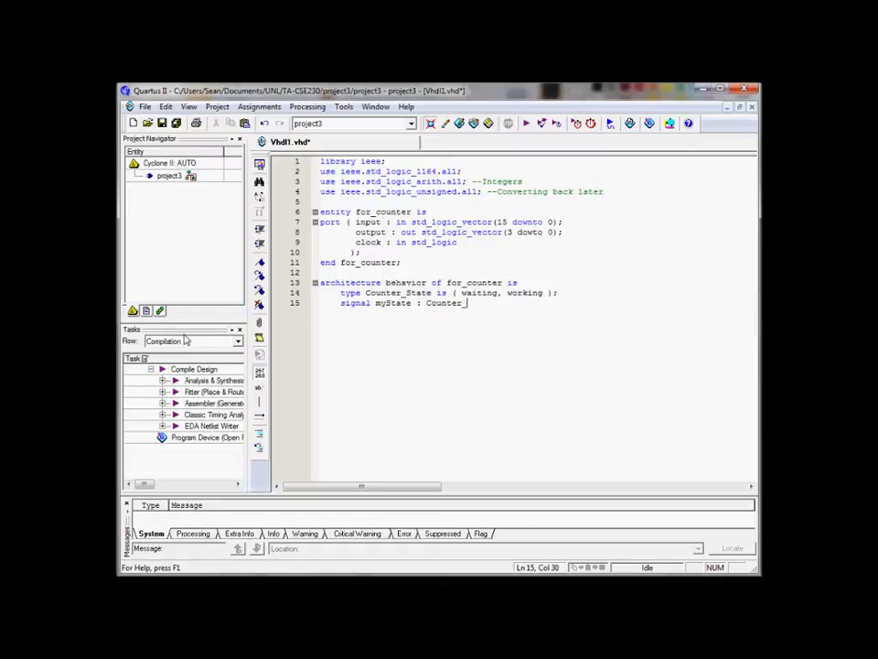
pyautogui.write('State;')
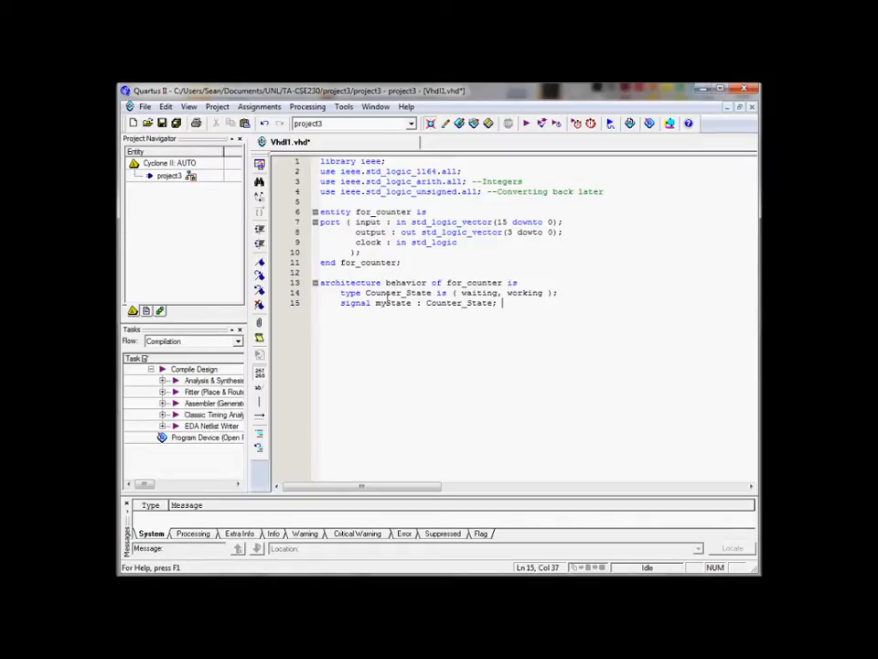
pyautogui.click(428, 303)
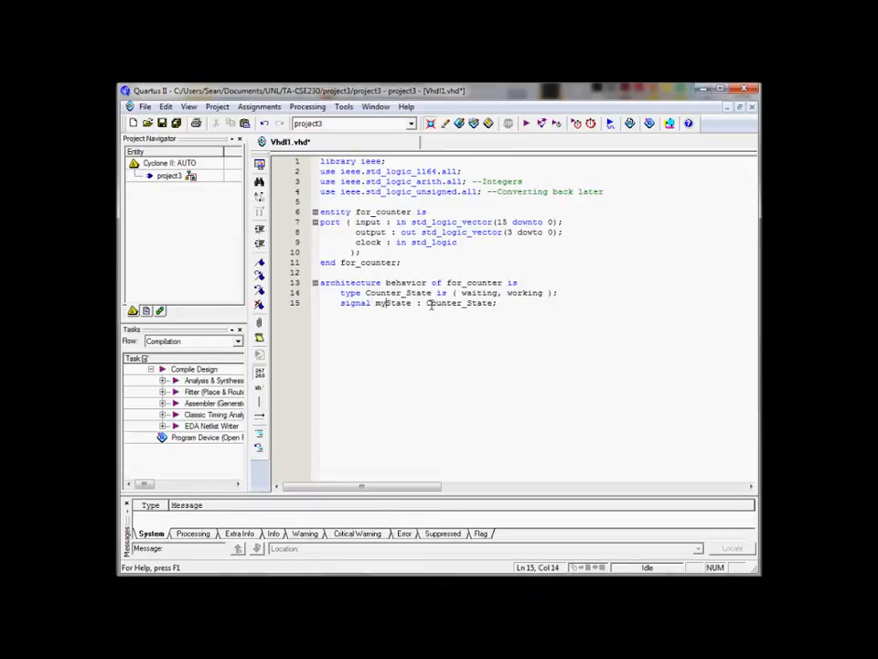
pyautogui.doubleClick(448, 303)
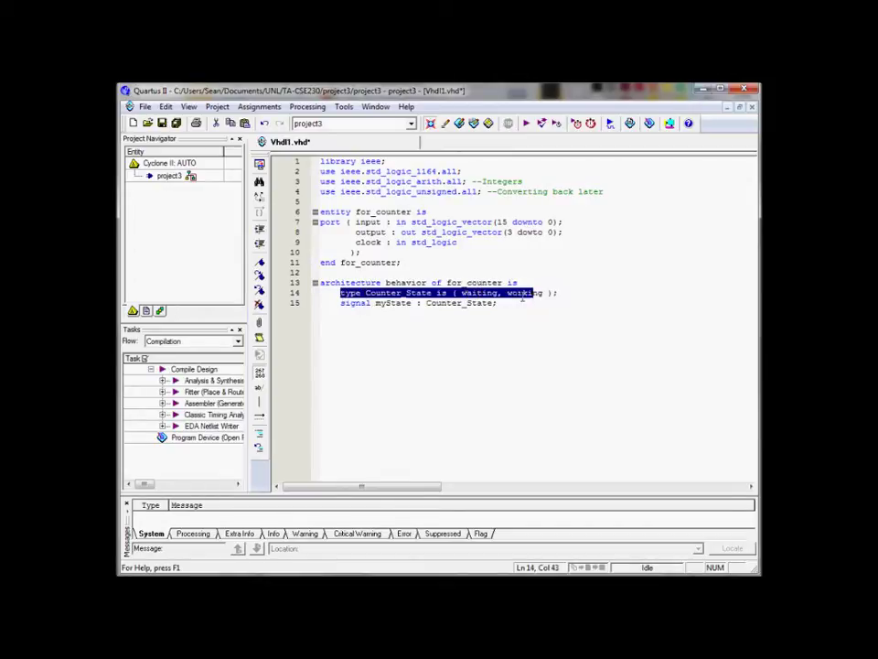
pyautogui.click(384, 303)
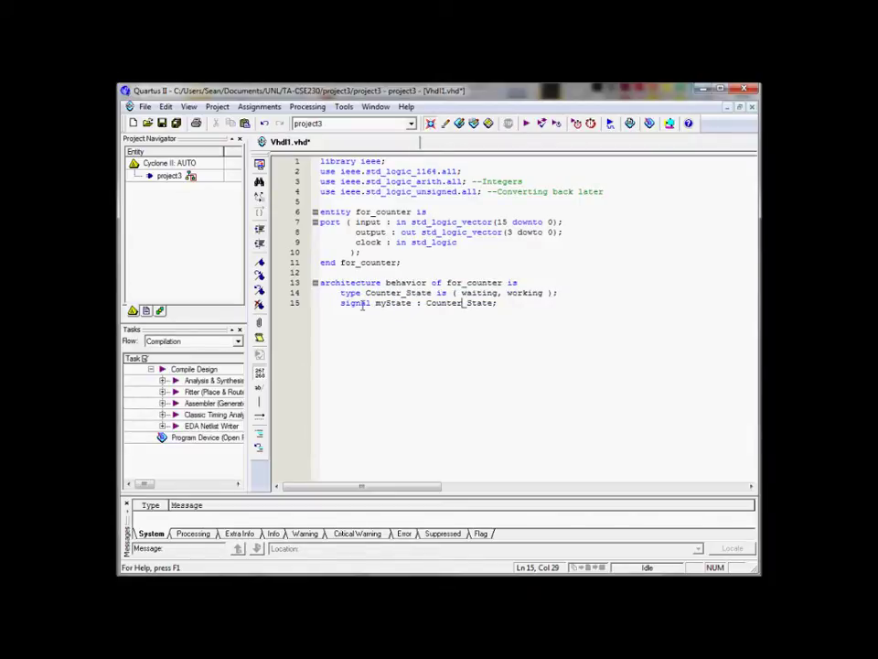
pyautogui.click(501, 303)
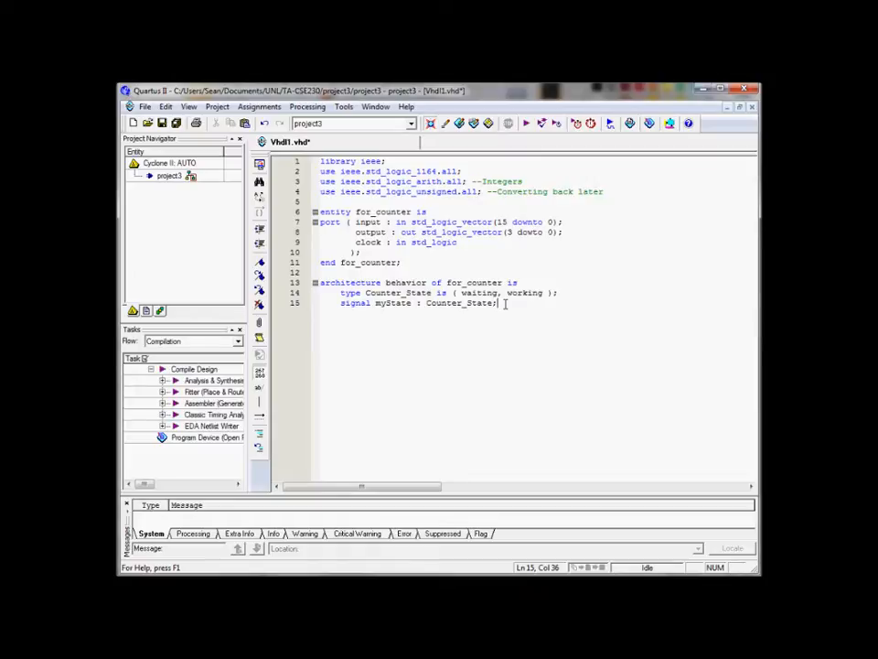
pyautogui.moveTo(499, 303)
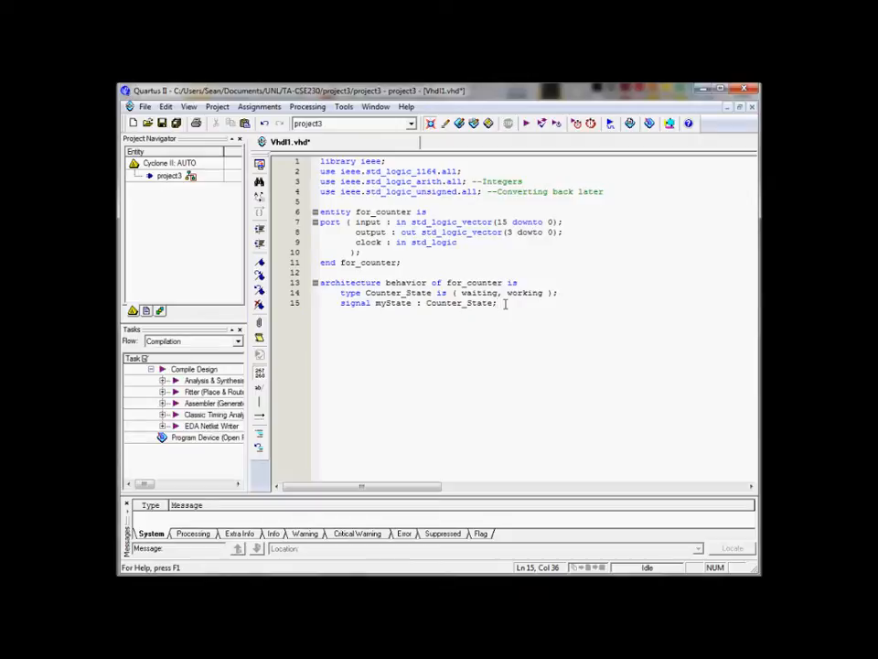
# - Declare signal counter_out : std_logic_vector(3 downto 0); followed by the architecture's begin line
pyautogui.write('s')
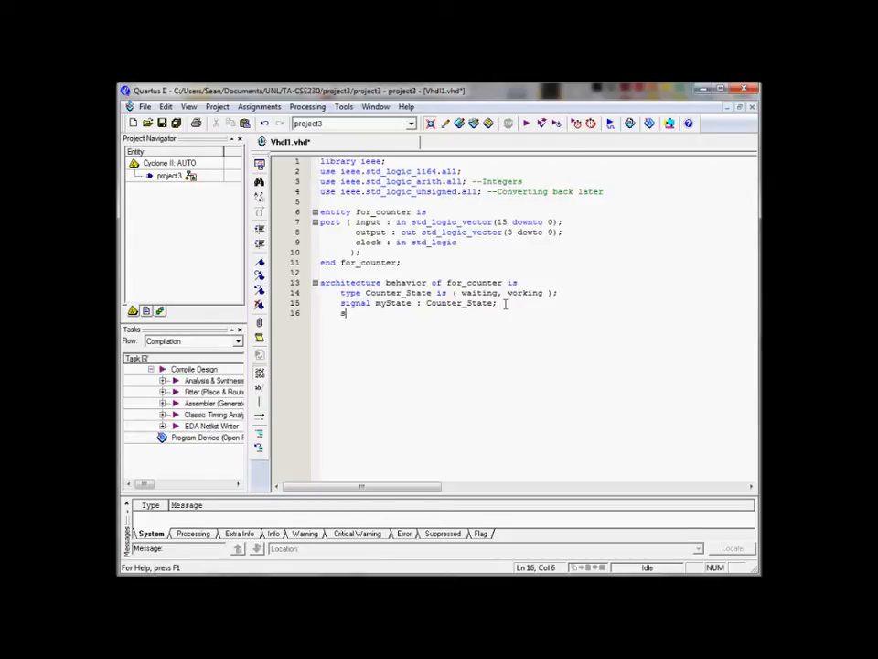
pyautogui.write('ignal c')
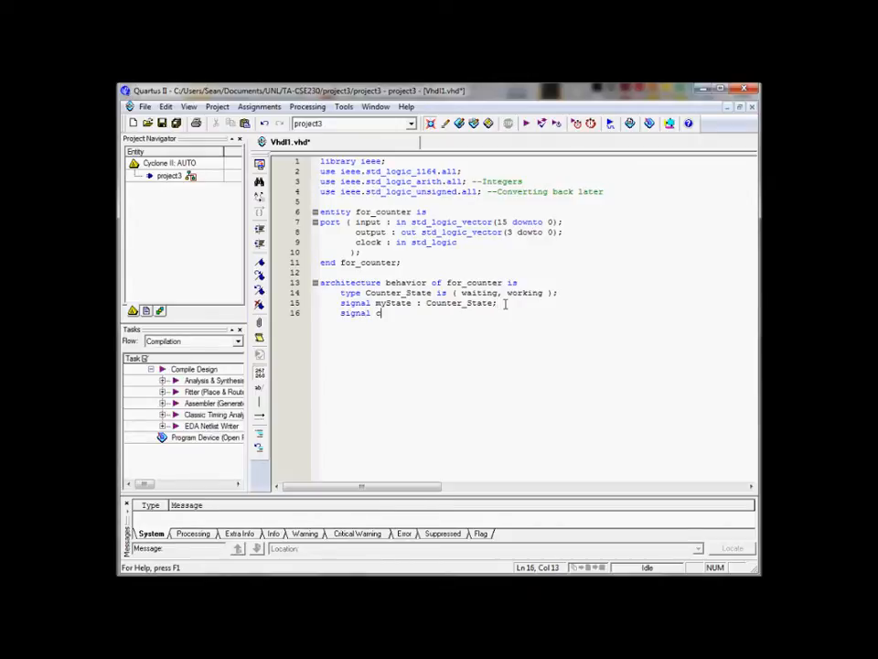
pyautogui.write('ounter_out:')
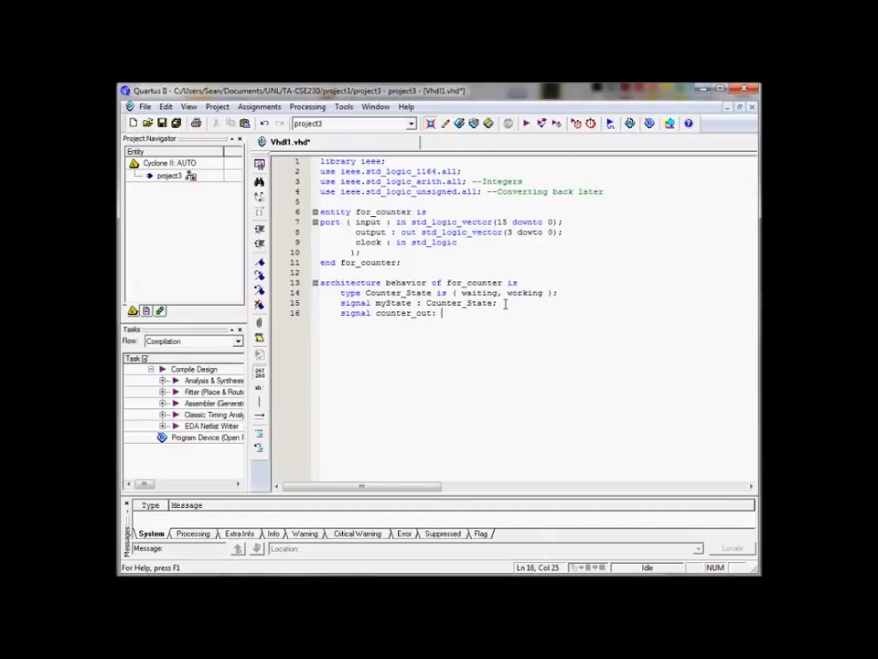
pyautogui.write('std_log')
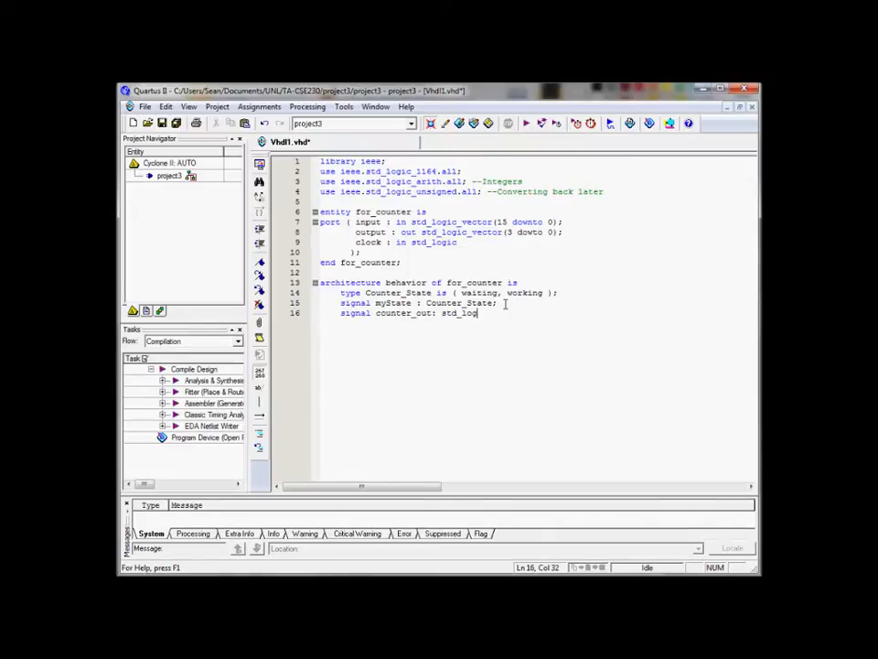
pyautogui.write('ic')
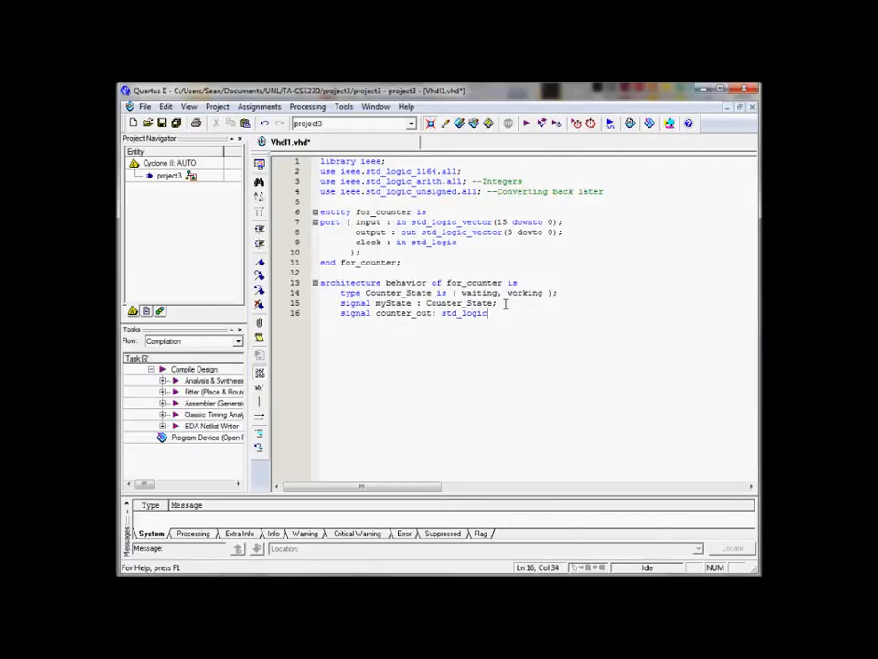
pyautogui.write('v')
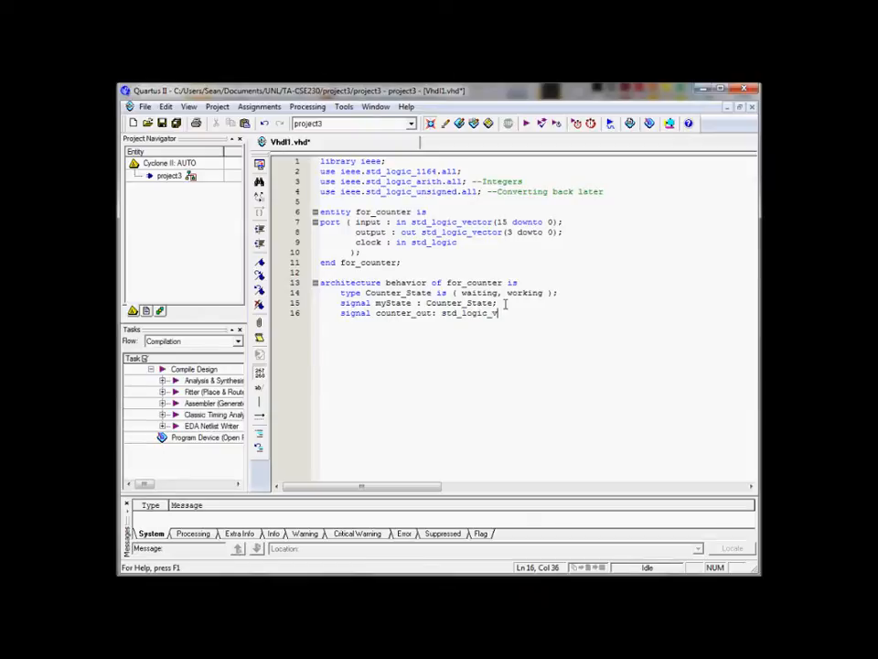
pyautogui.write('ector(')
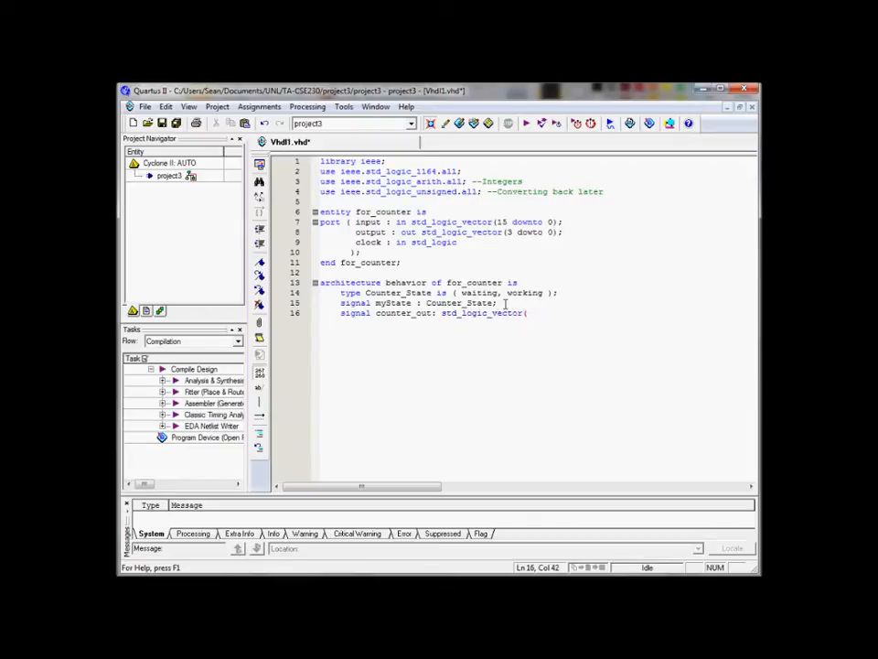
pyautogui.write('(3 downto 0')
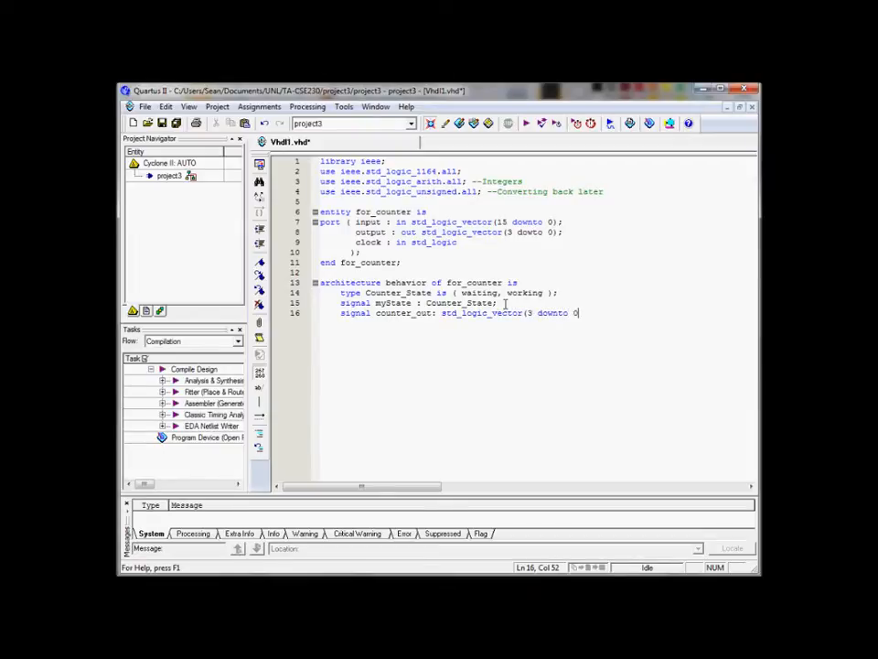
pyautogui.press('Return')
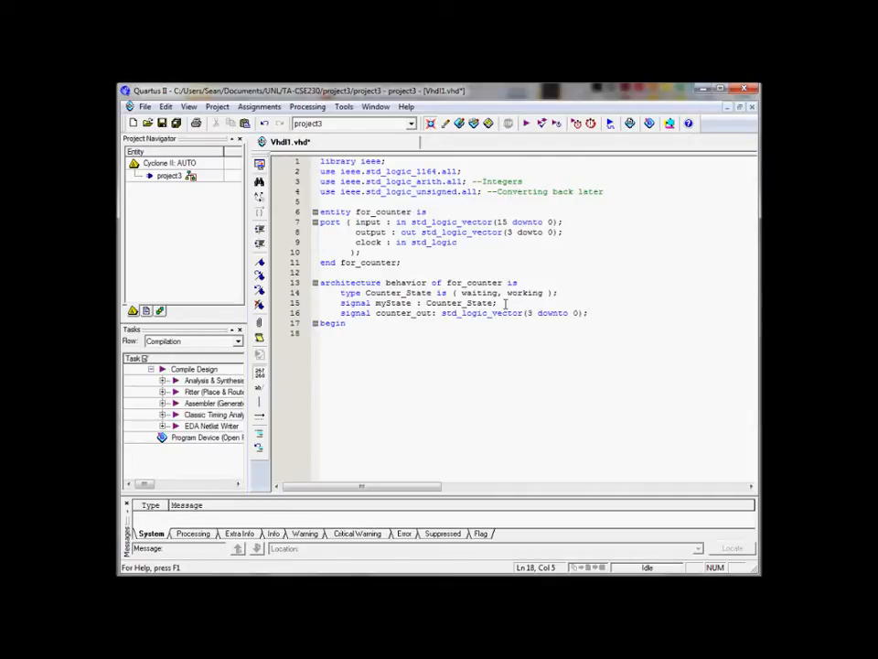
# - Start a process sensitive to clock and move to its declarative region
pyautogui.write('process(')
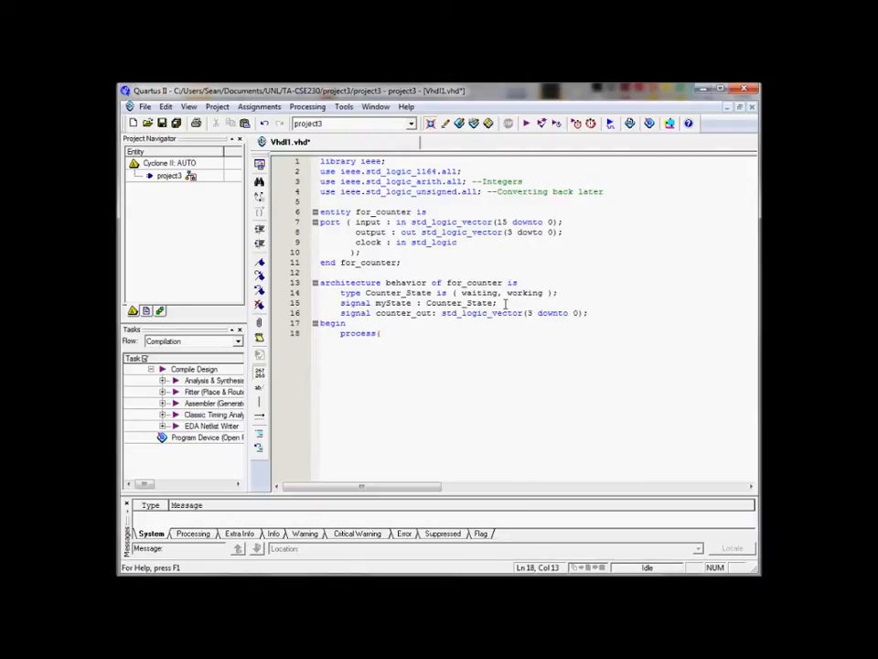
pyautogui.write('c')
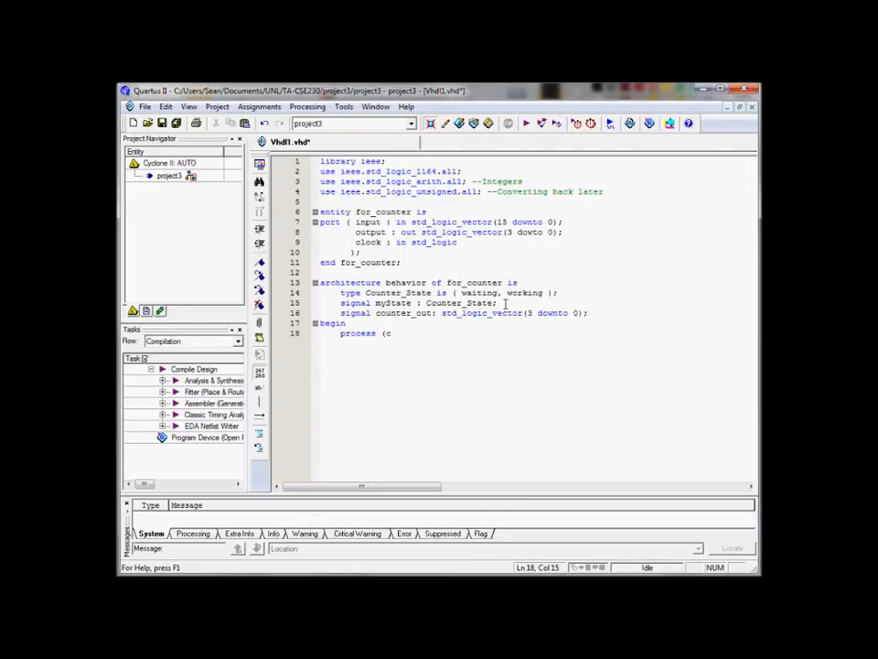
pyautogui.write('lock)')
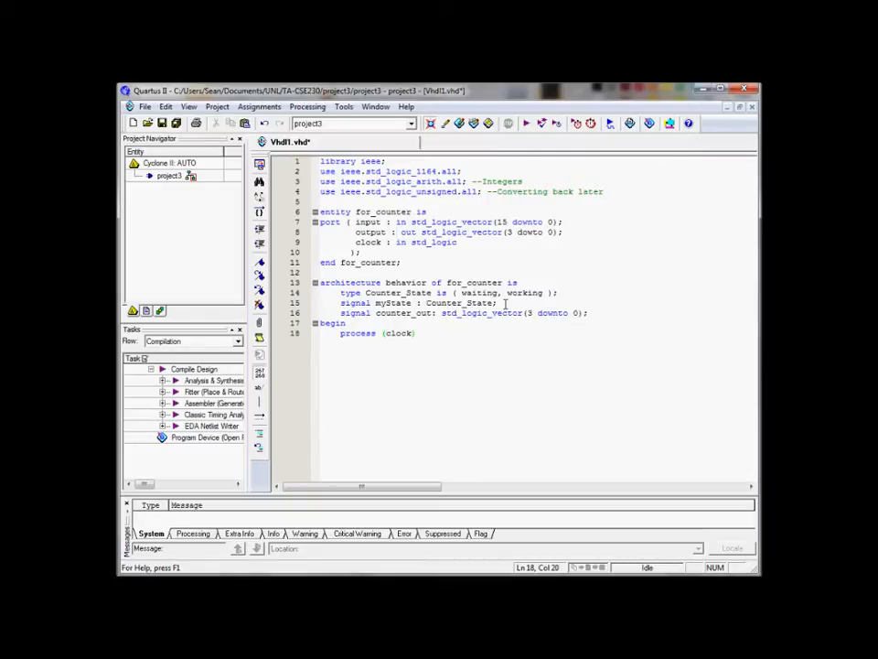
pyautogui.press('Return')
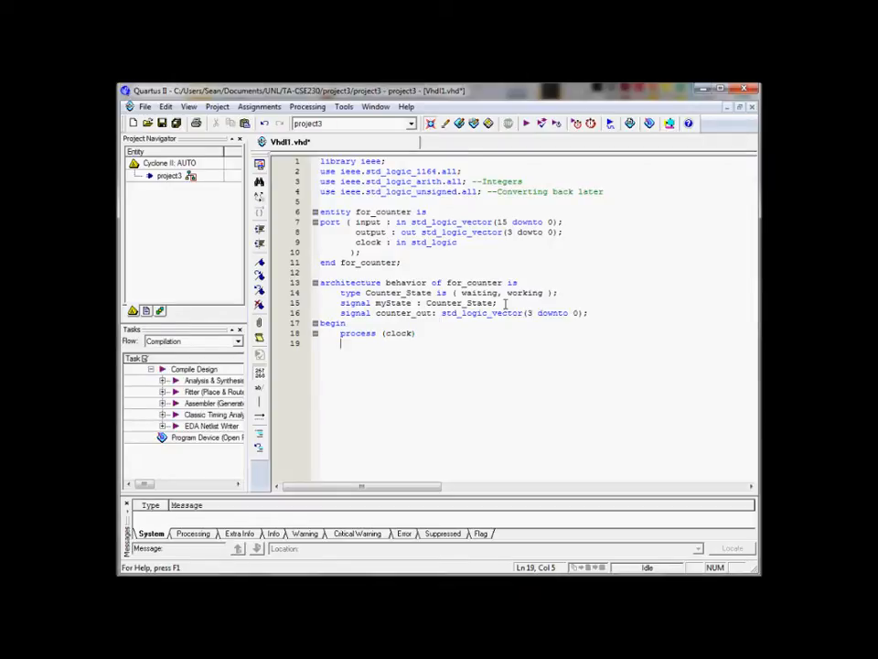
# - Declare variable count : std_logic_vector(3 downto 0) initialised to X"0"
pyautogui.write('v')
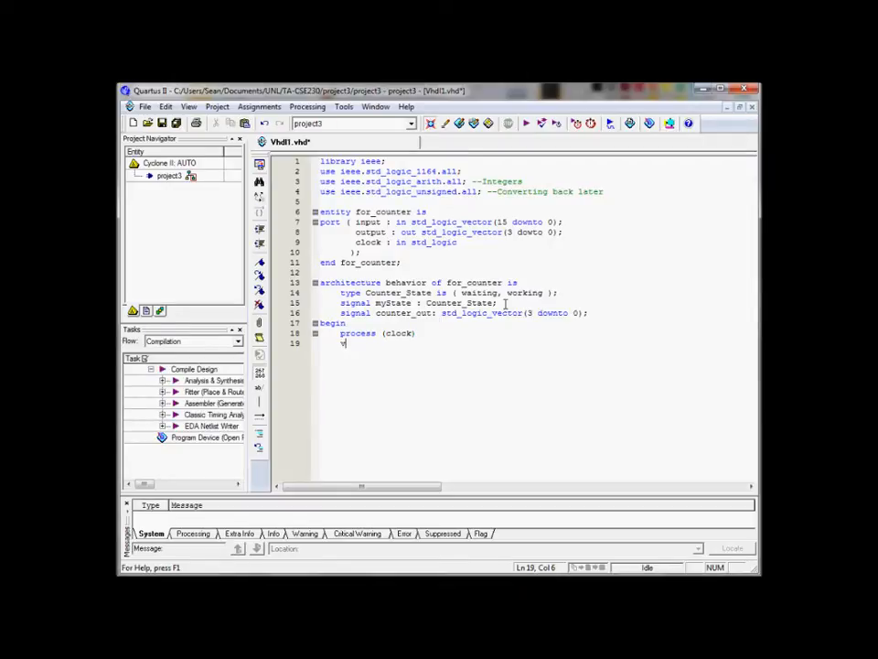
pyautogui.write('variable')
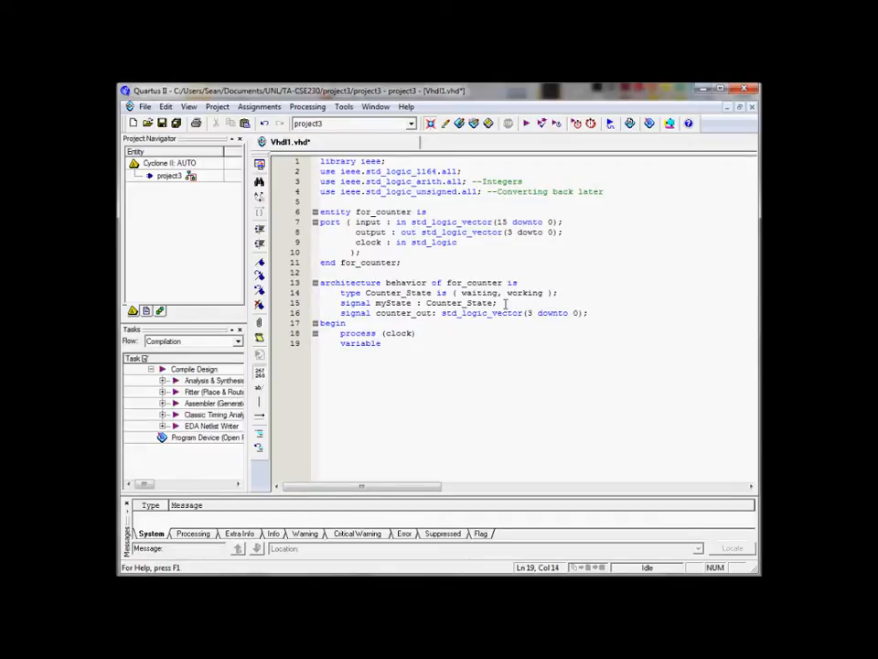
pyautogui.write('count : std_')
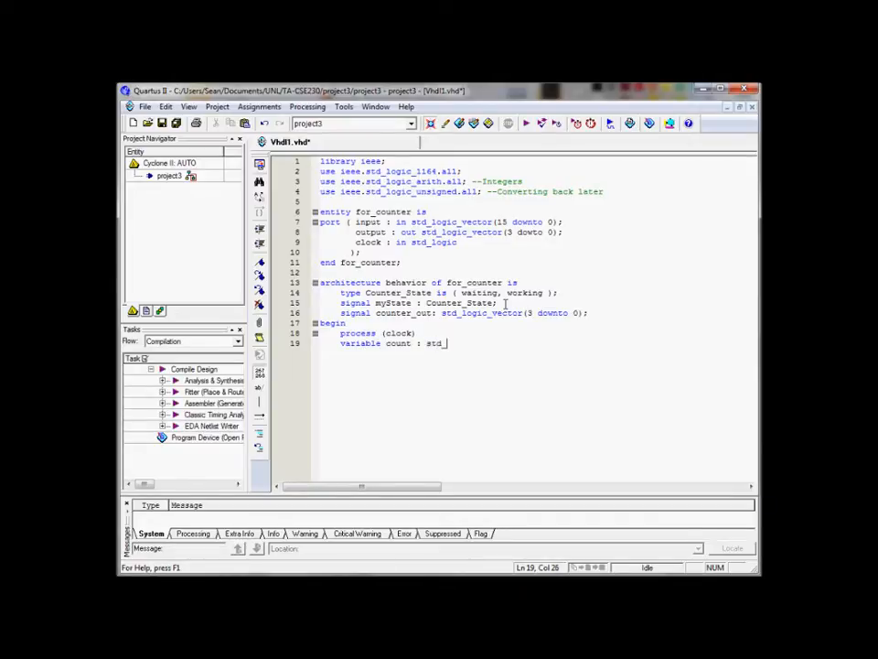
pyautogui.write('logic_vector(3 downto 0) :=')
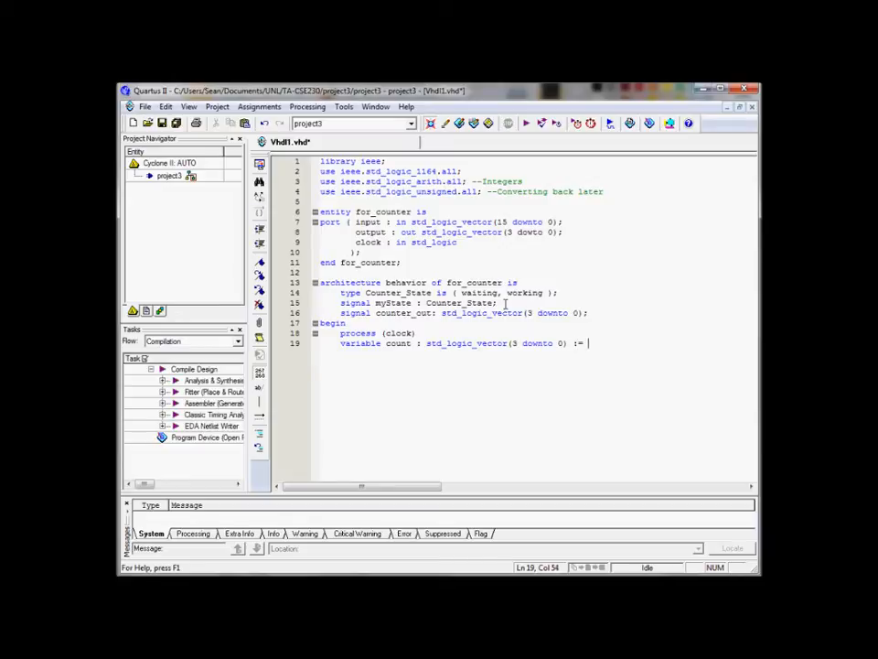
pyautogui.write('X"0";')
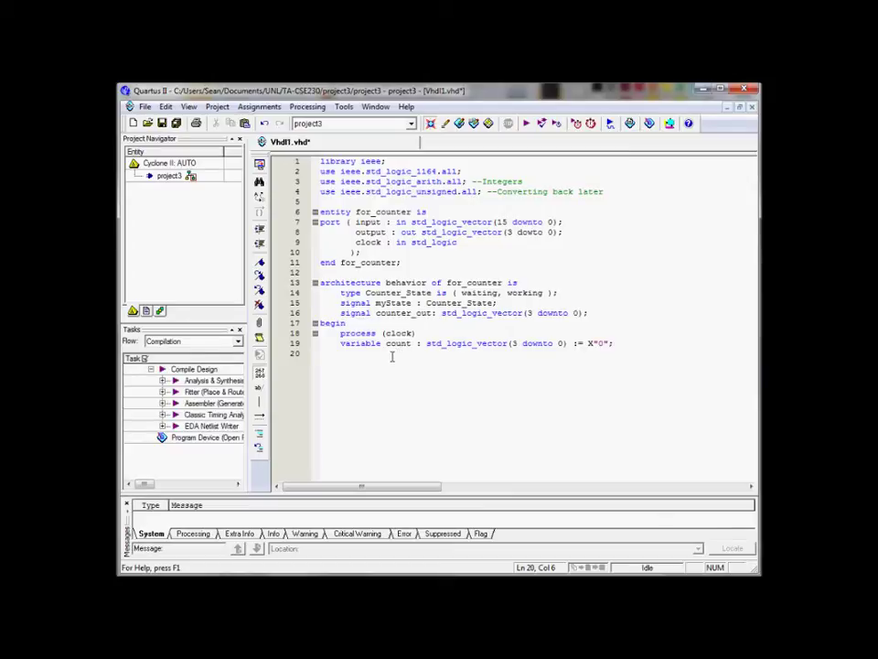
# - Write a trial myState <= working; assignment and then erase it
pyautogui.write('s1')
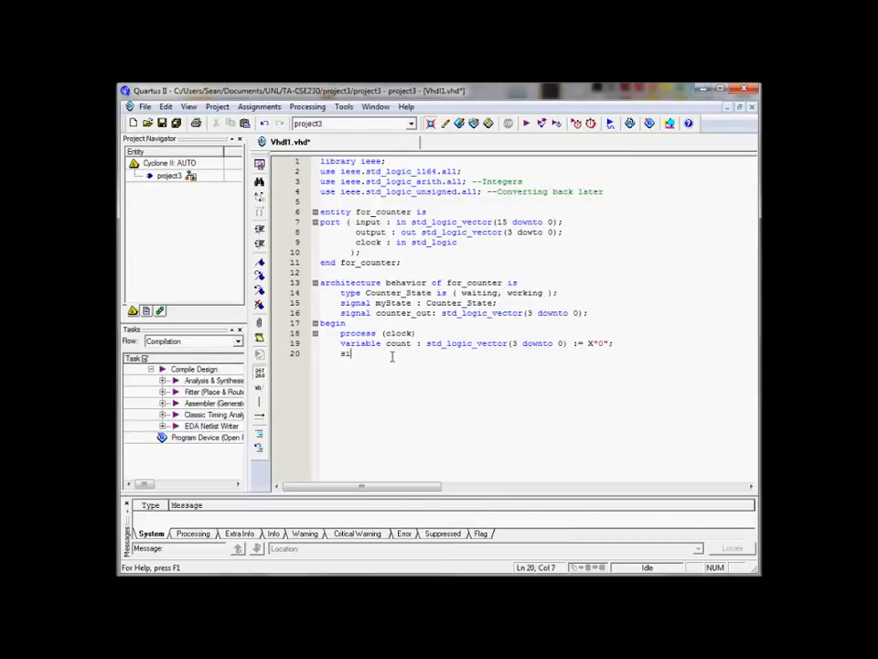
pyautogui.write('myc')
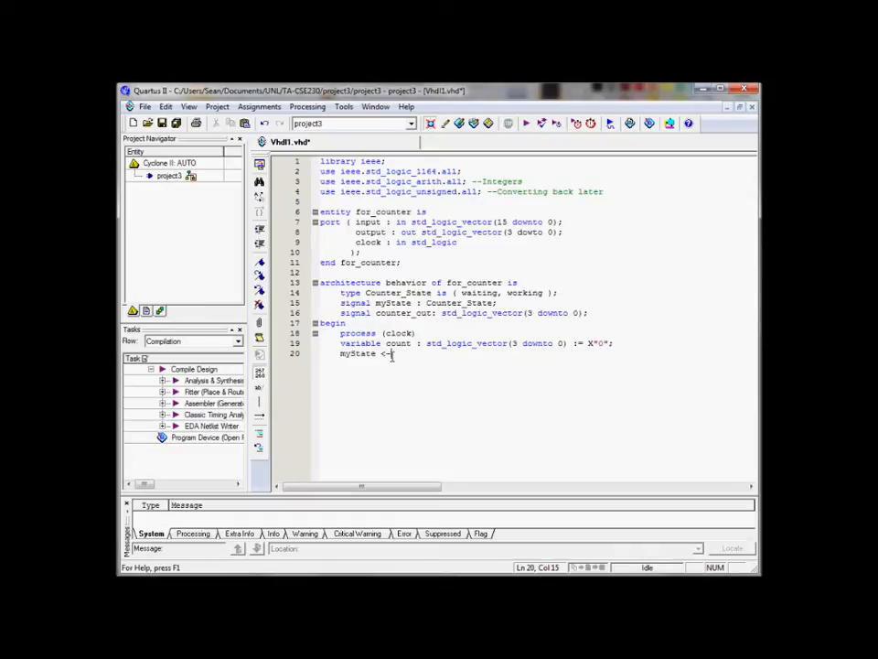
pyautogui.write('w')
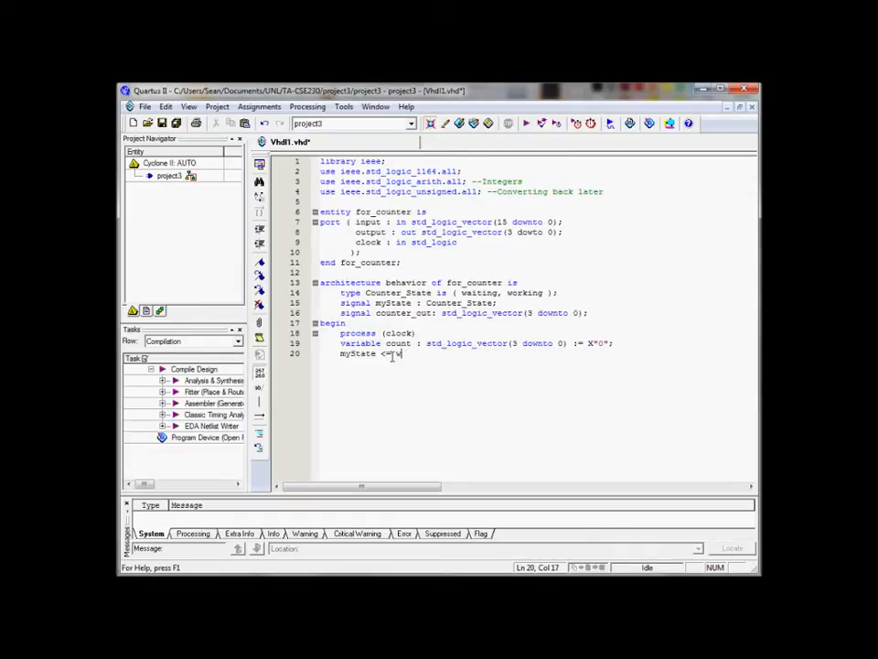
pyautogui.write('working;')
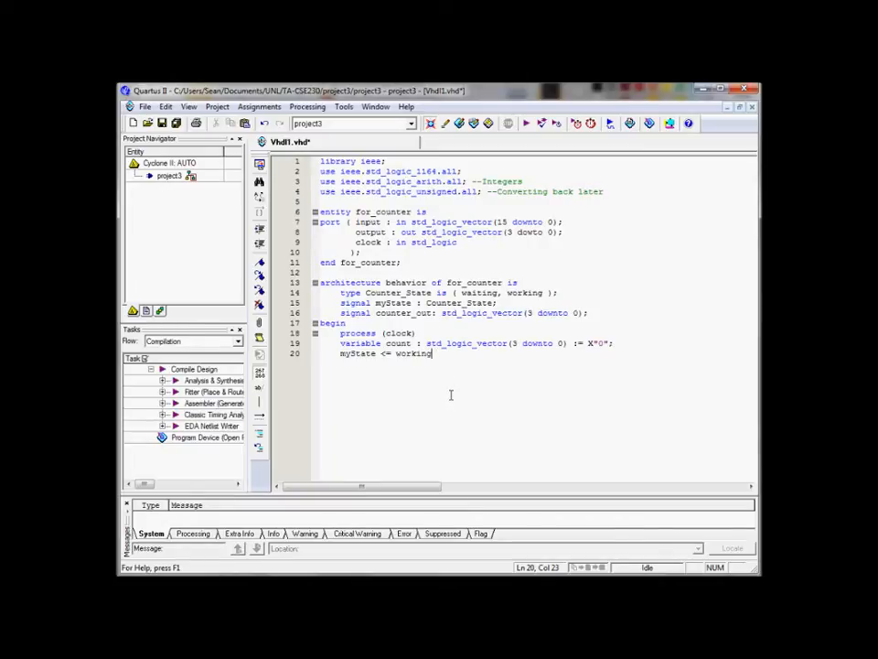
pyautogui.press('BackSpace')
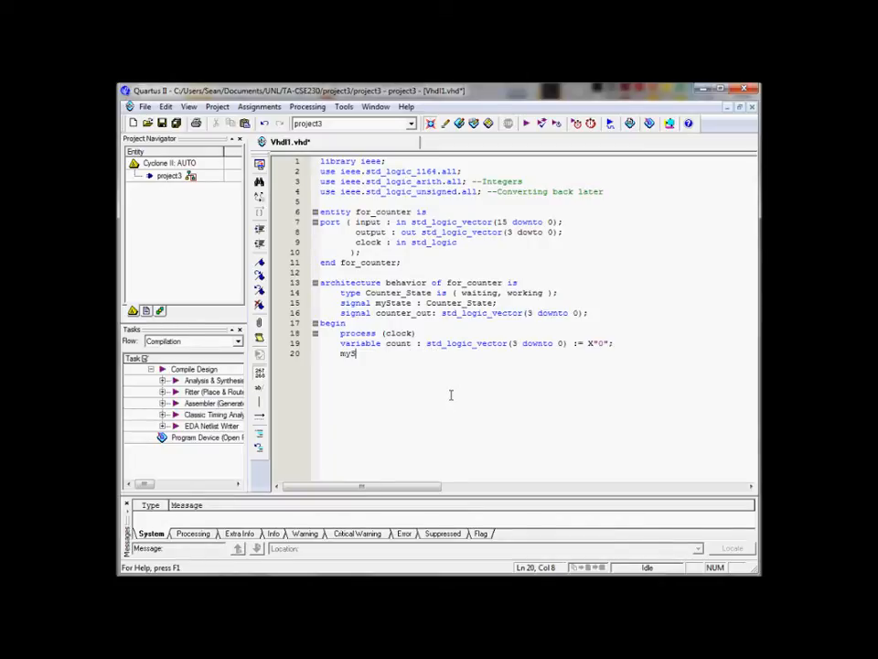
# - Write a trial count := 10 assignment and erase it, leaving line 20 blank
pyautogui.write('count :=')
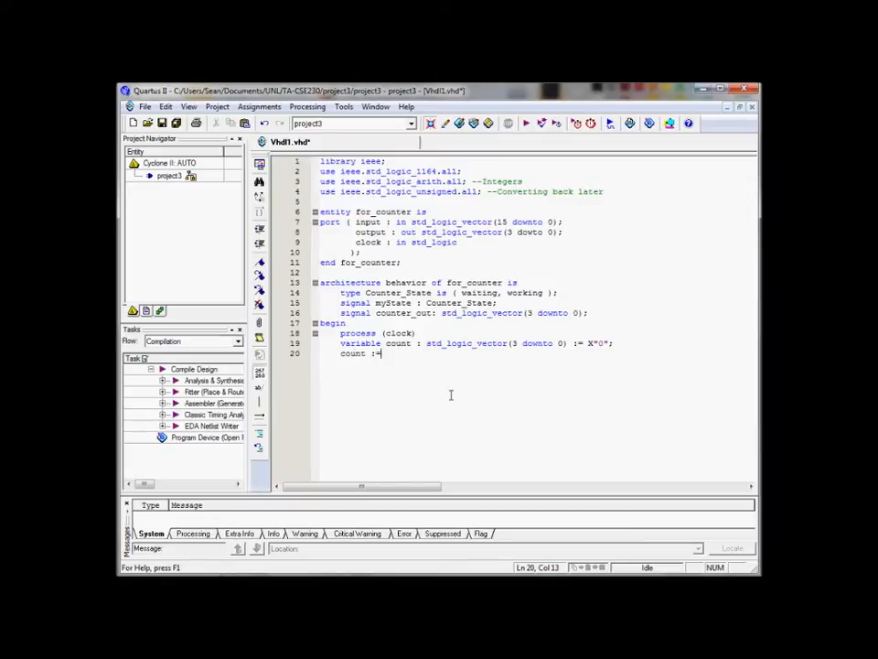
pyautogui.write('10')
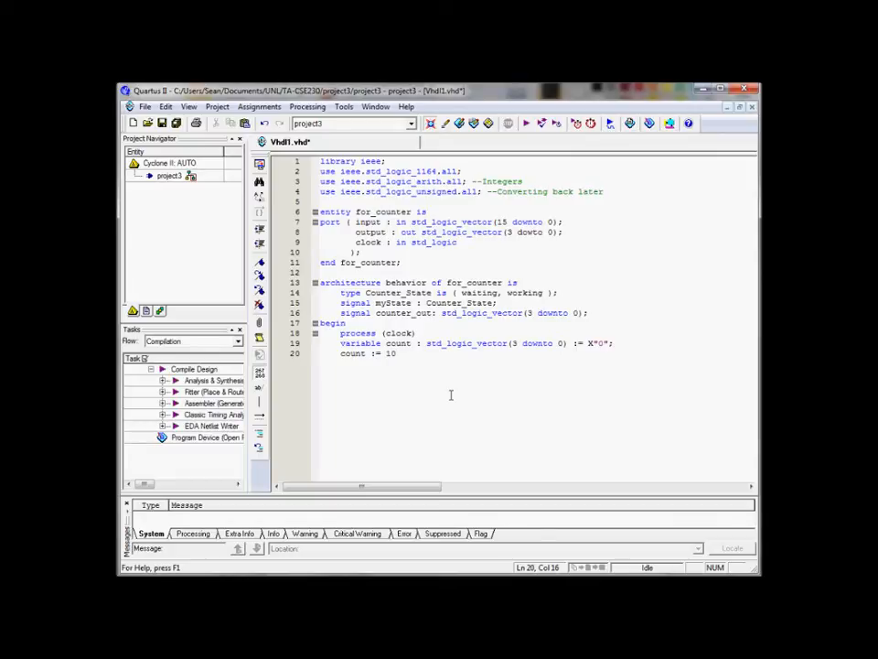
pyautogui.press('Backspace')
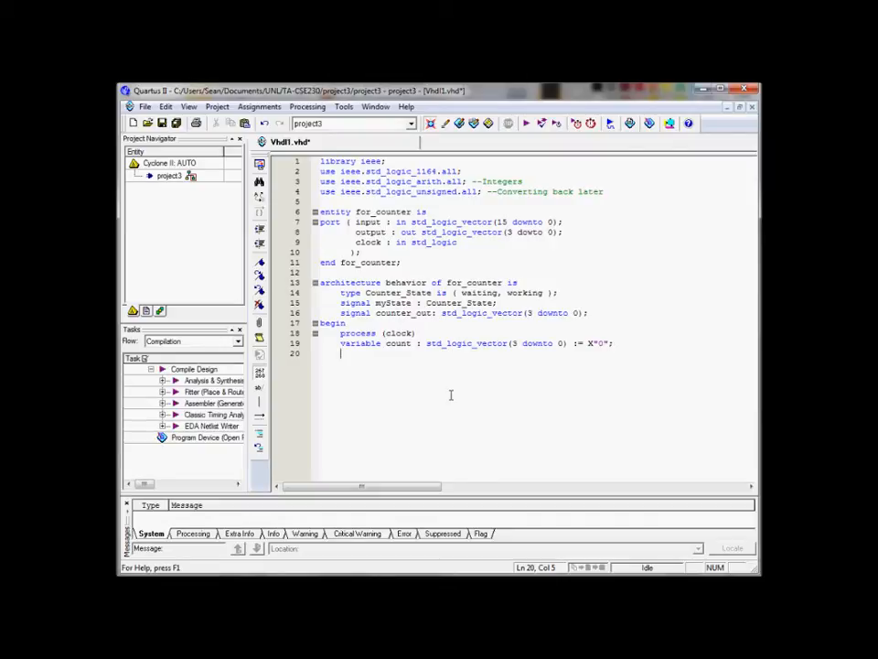
# - Add the process begin line, start an i below it, and briefly highlight clock in the sensitivity list
pyautogui.press('Return')
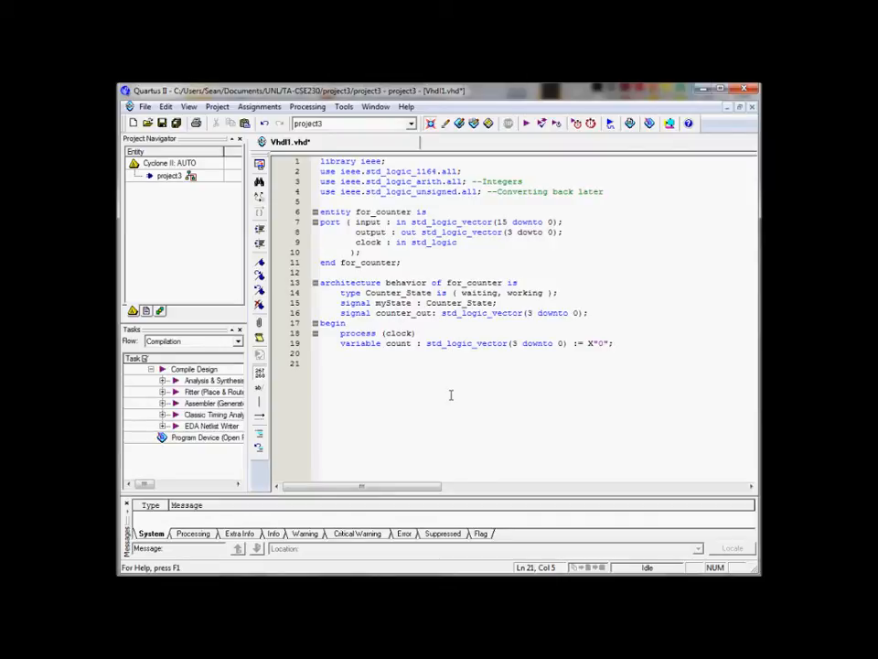
pyautogui.write('begin')
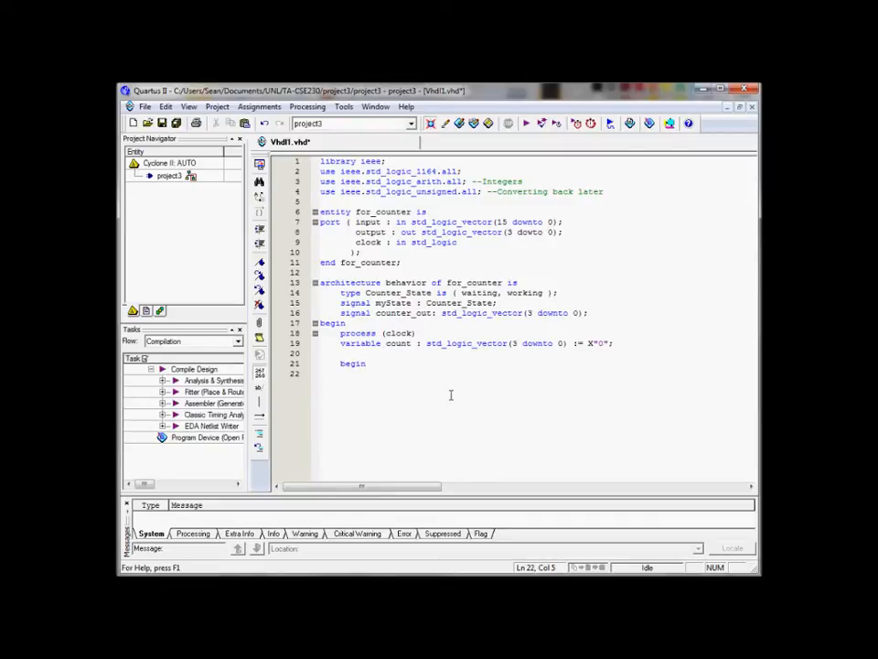
pyautogui.click(343, 355)
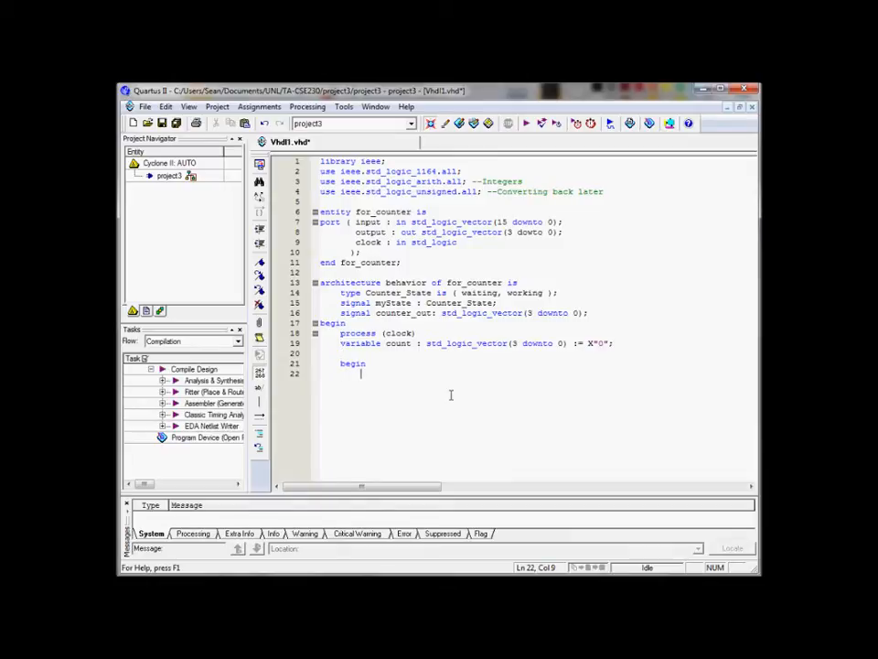
pyautogui.write('i')
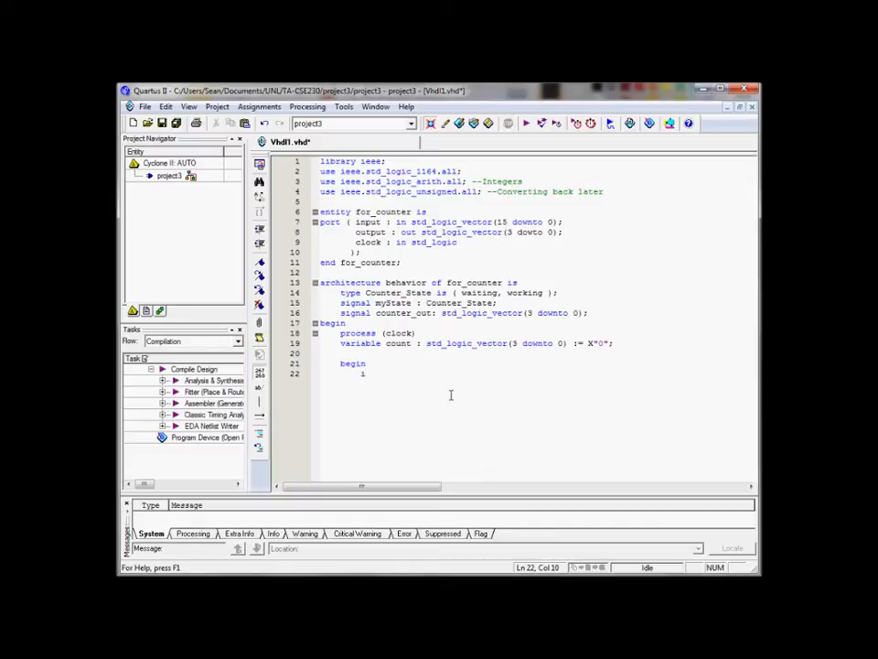
pyautogui.doubleClick(357, 332)
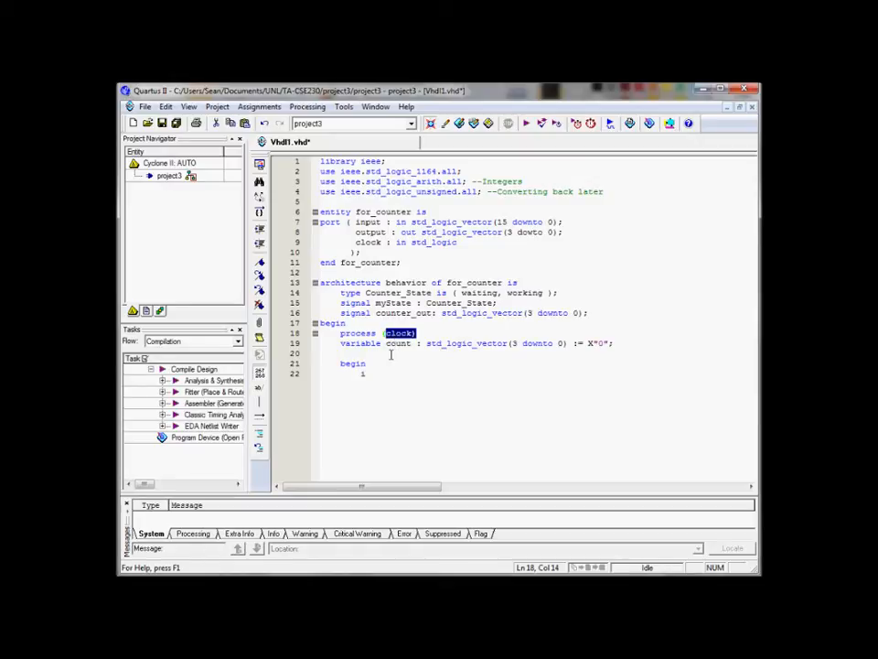
pyautogui.click(363, 374)
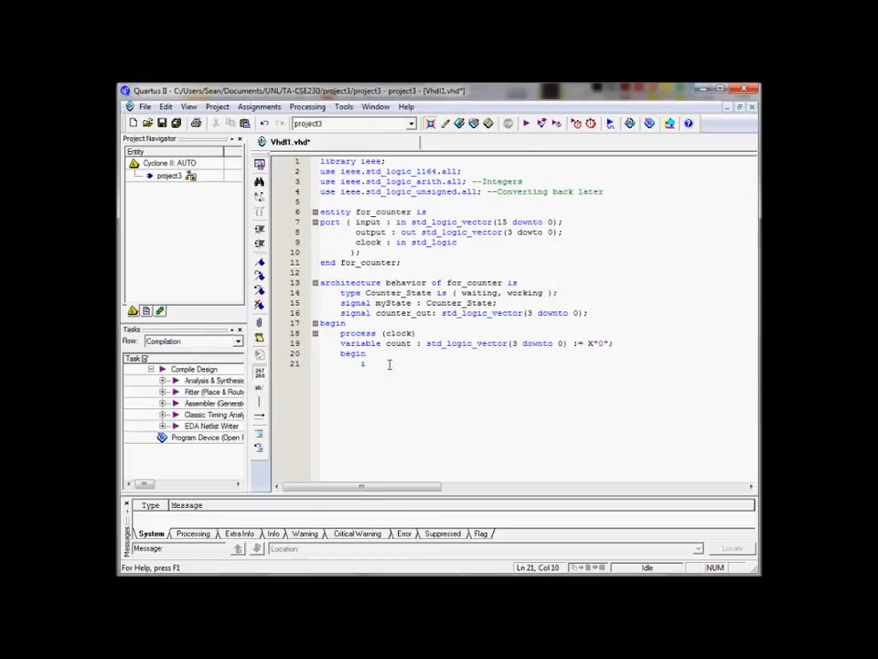
# - Begin the rising-edge test on the line after begin as if (clock'
pyautogui.click(362, 362)
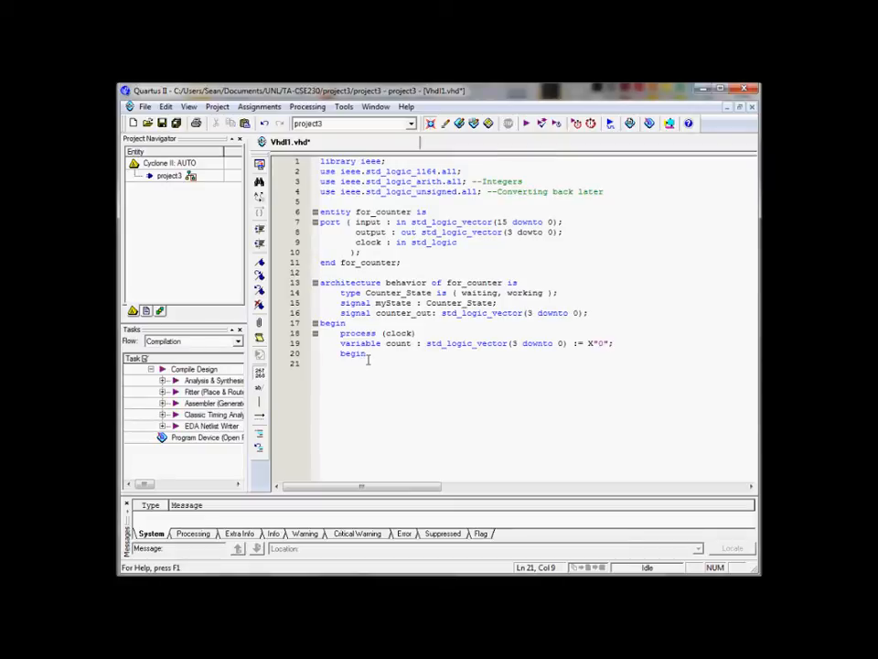
pyautogui.write('if')
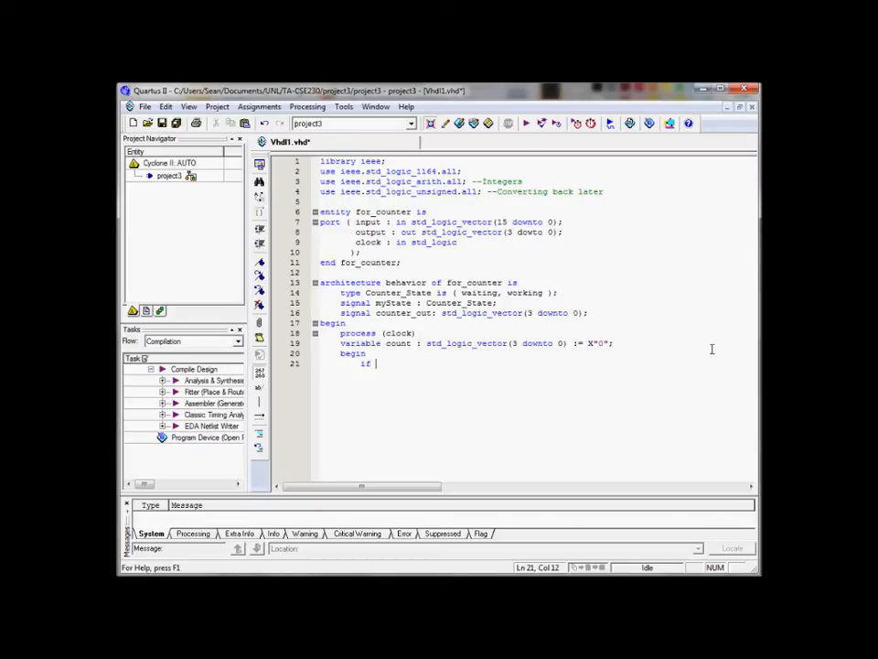
pyautogui.write('i')
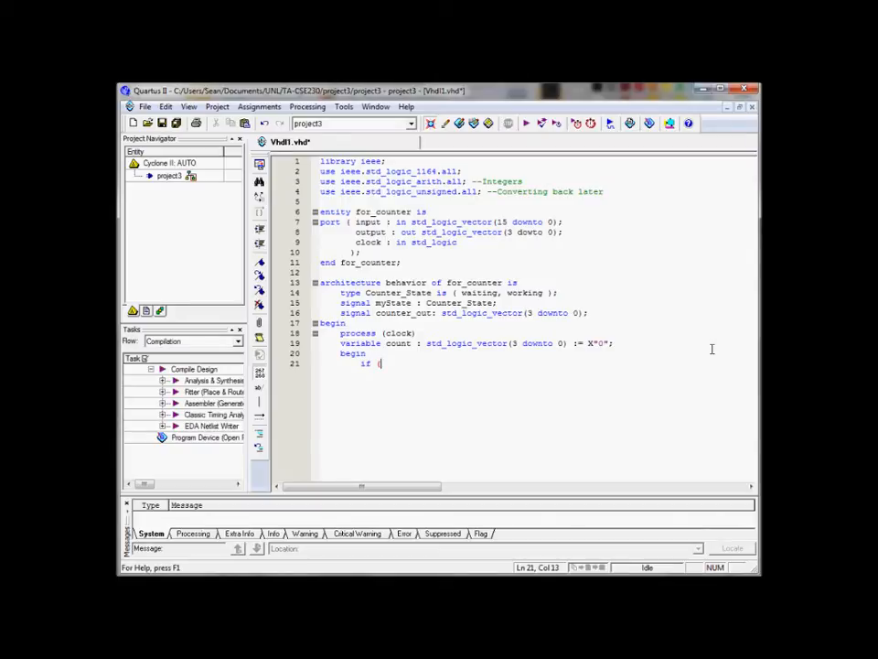
pyautogui.write("(clock'")
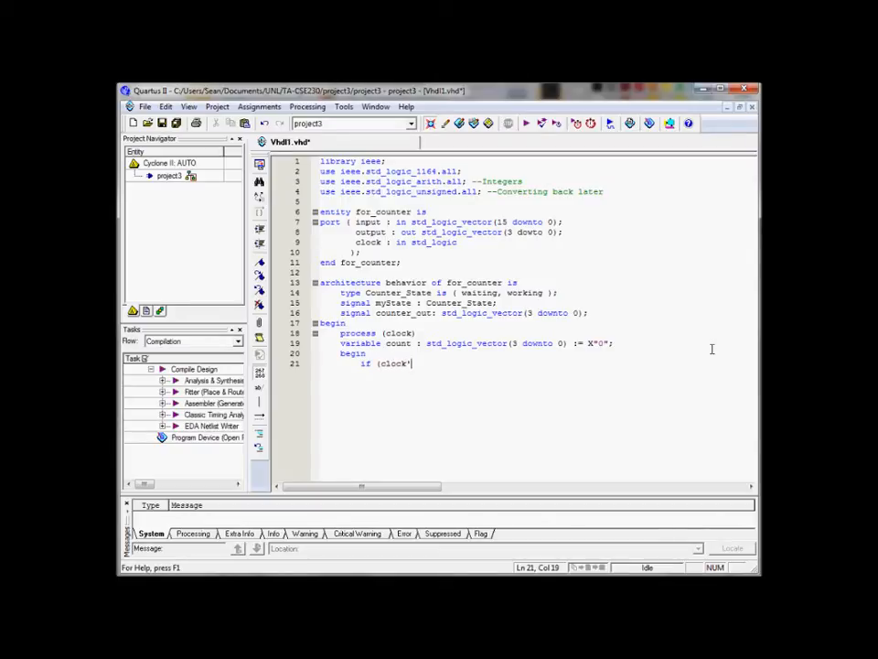
pyautogui.press('Backspace')
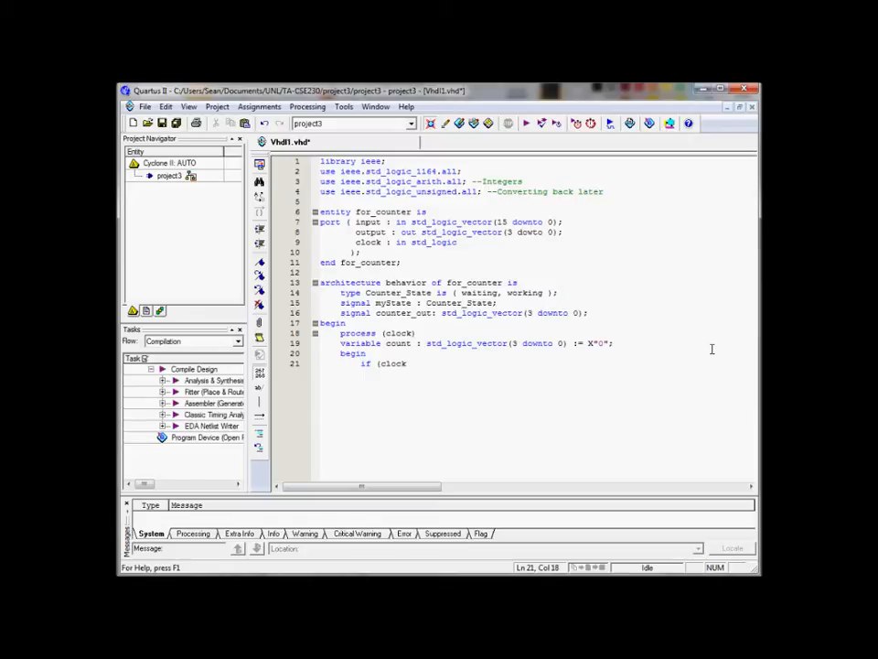
pyautogui.write("'")
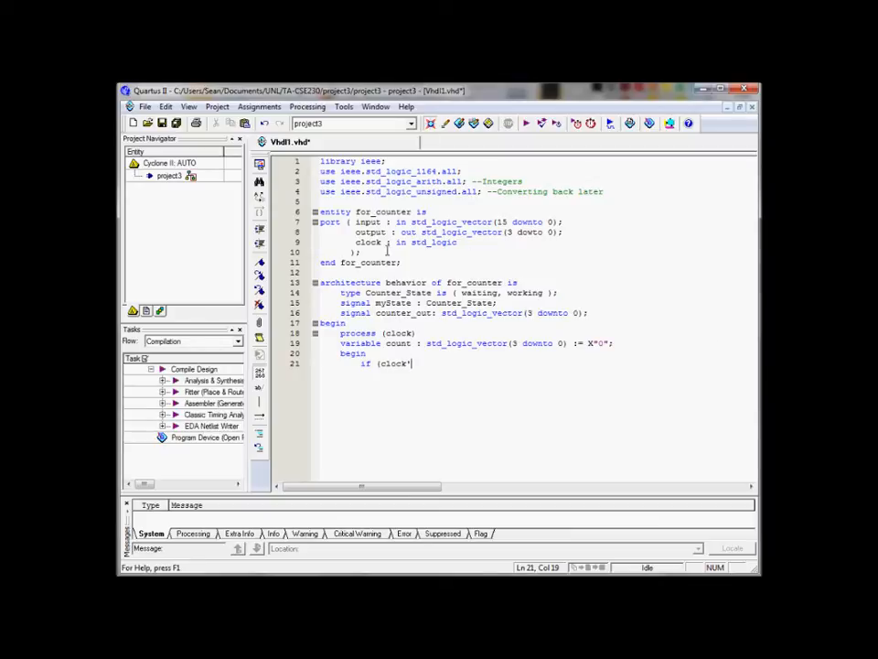
# - Extend the condition to if (clock'event using the event attribute
pyautogui.doubleClick(369, 241)
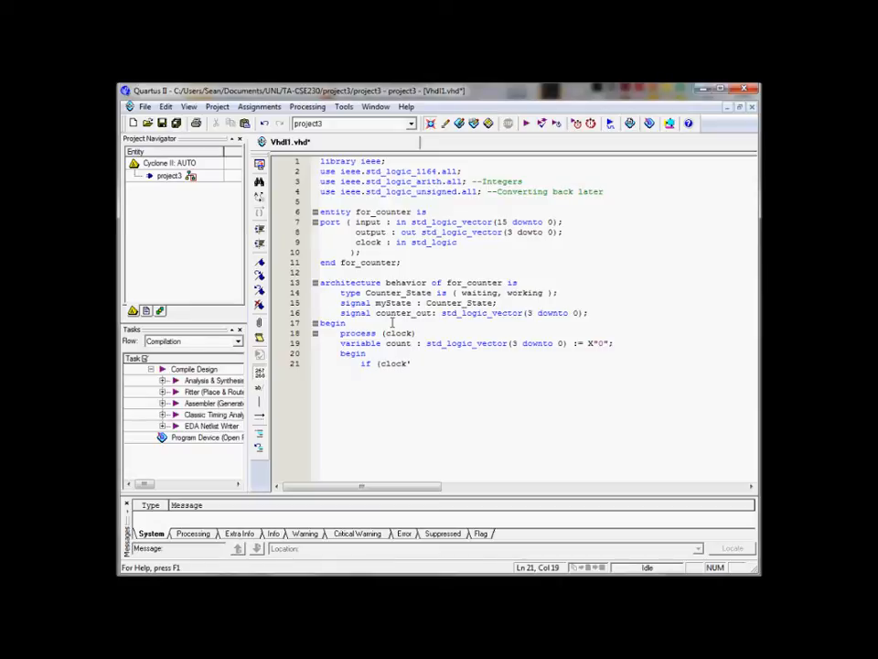
pyautogui.write('even')
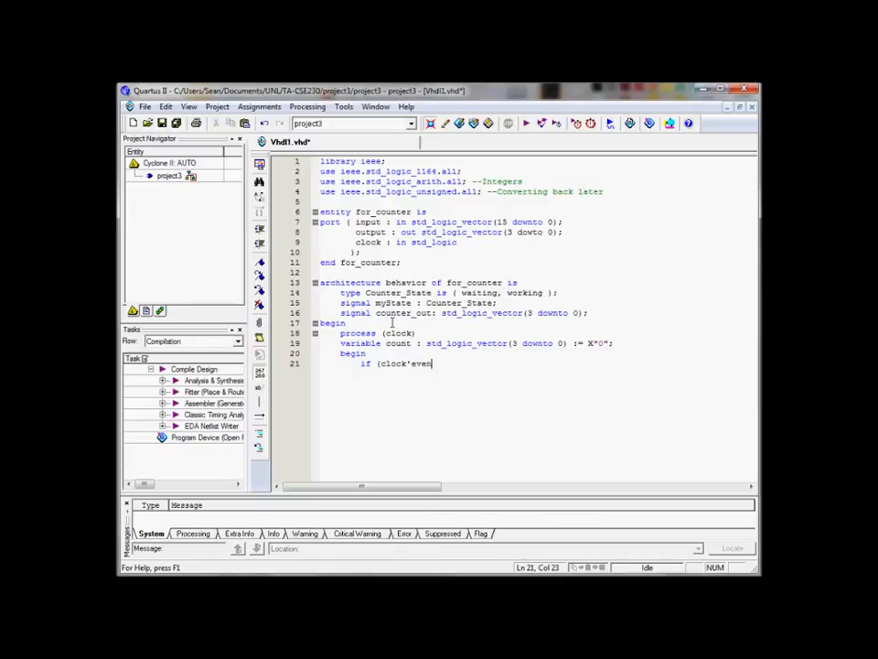
pyautogui.write('t')
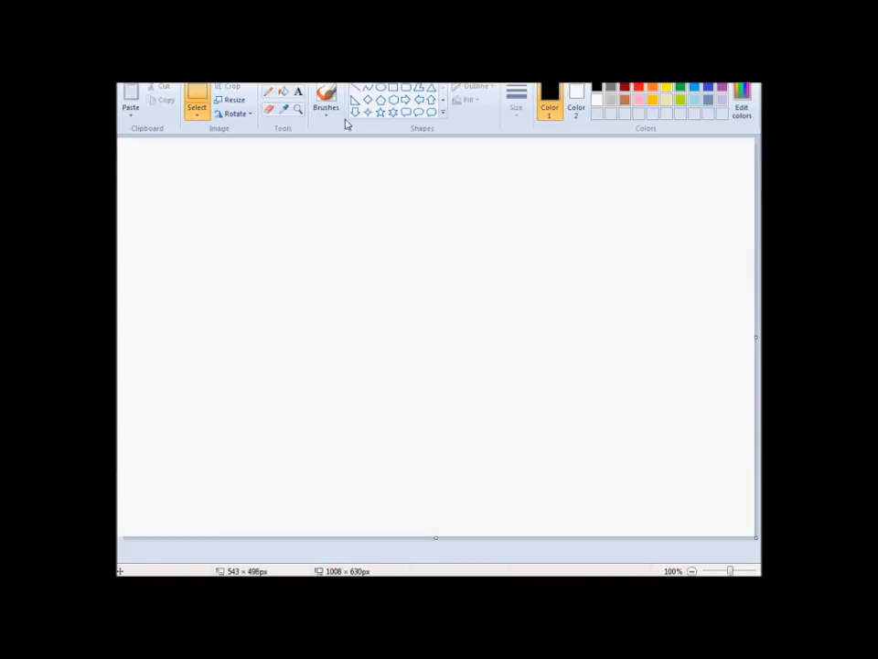
# - Sketch a square clock waveform with edge arrows in Paint, then return to Quartus II
pyautogui.moveTo(295, 303); pyautogui.dragTo(355, 300)
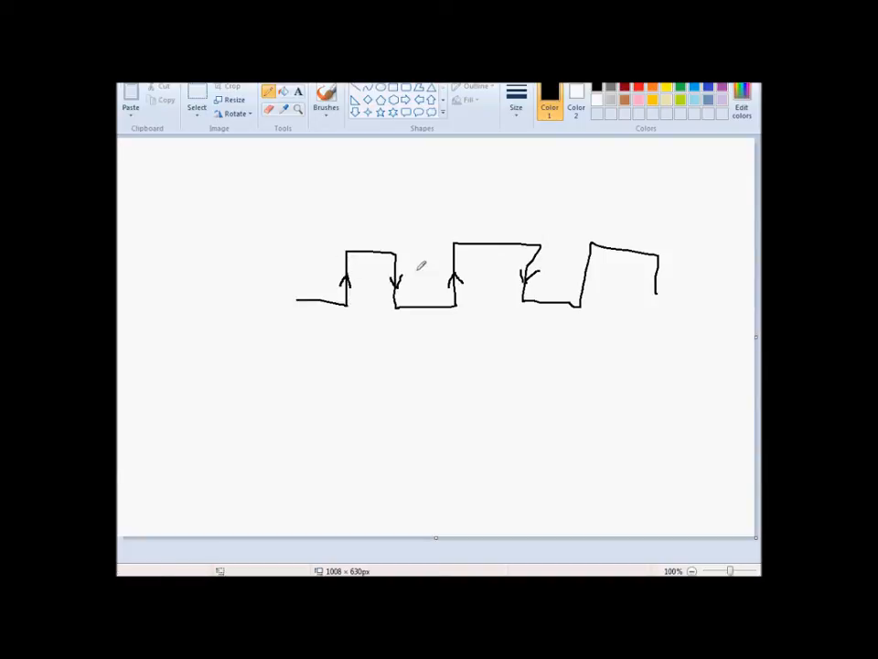
pyautogui.press('alt+tab')
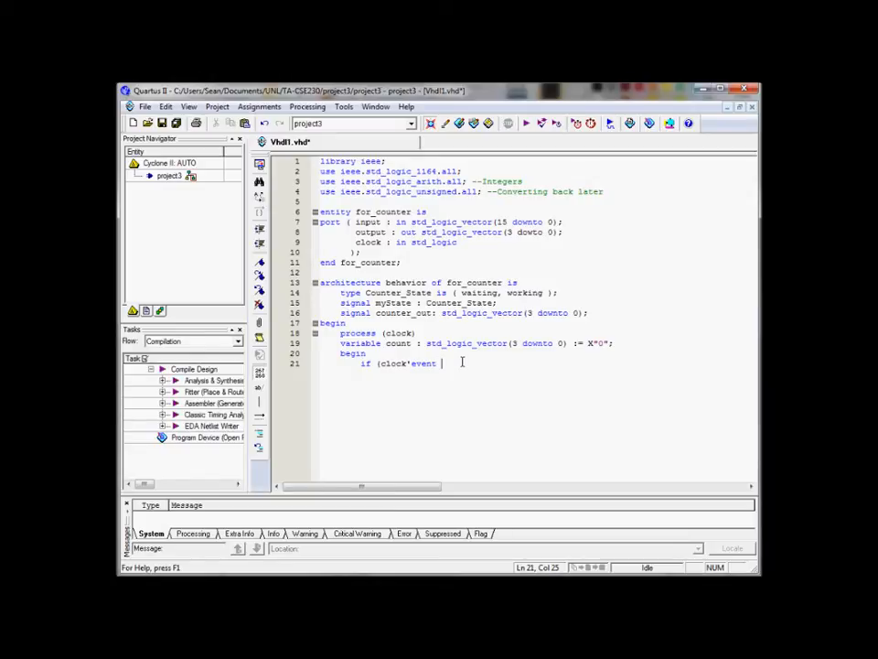
# - Complete the line as if (clock'event and clock = '1') then
pyautogui.write('=')
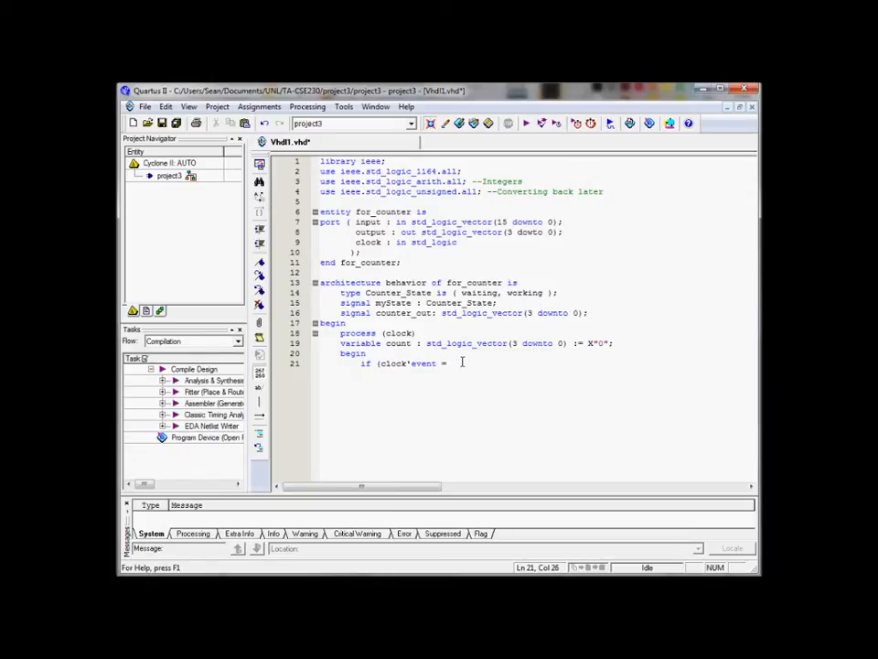
pyautogui.press('BackSpace')
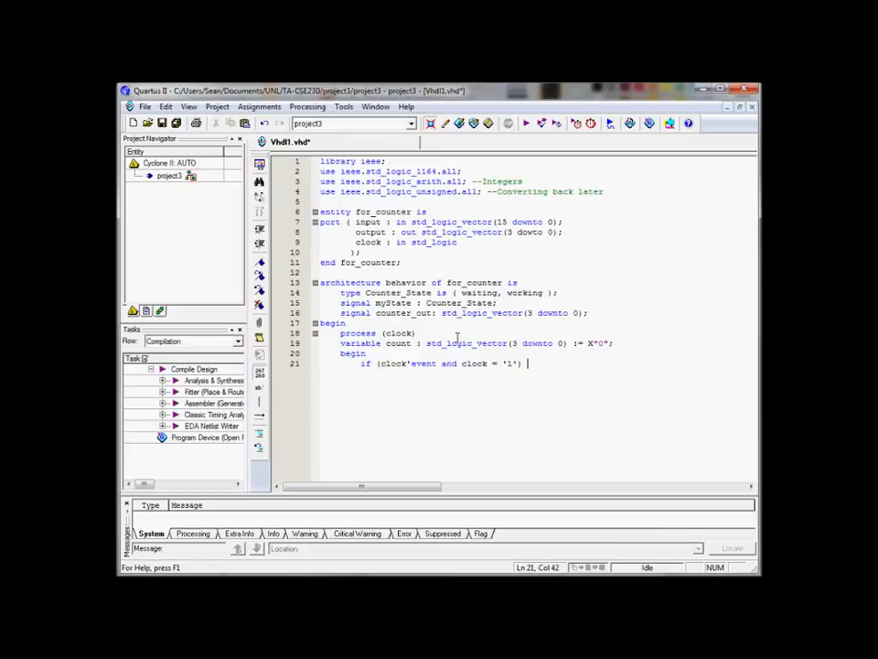
pyautogui.write('then')
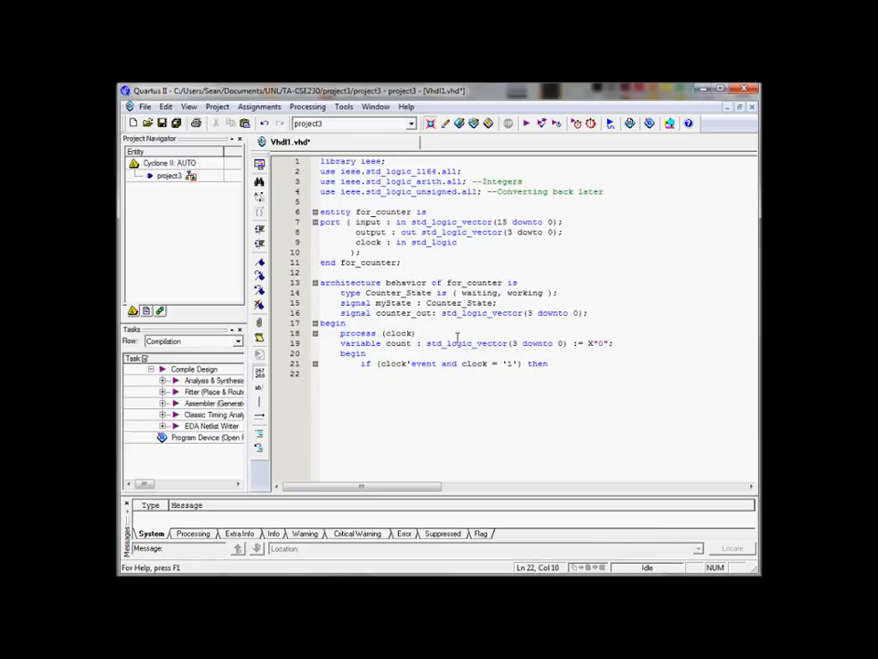
# - Write the nested condition if (myState = waiting) then
pyautogui.write('if (')
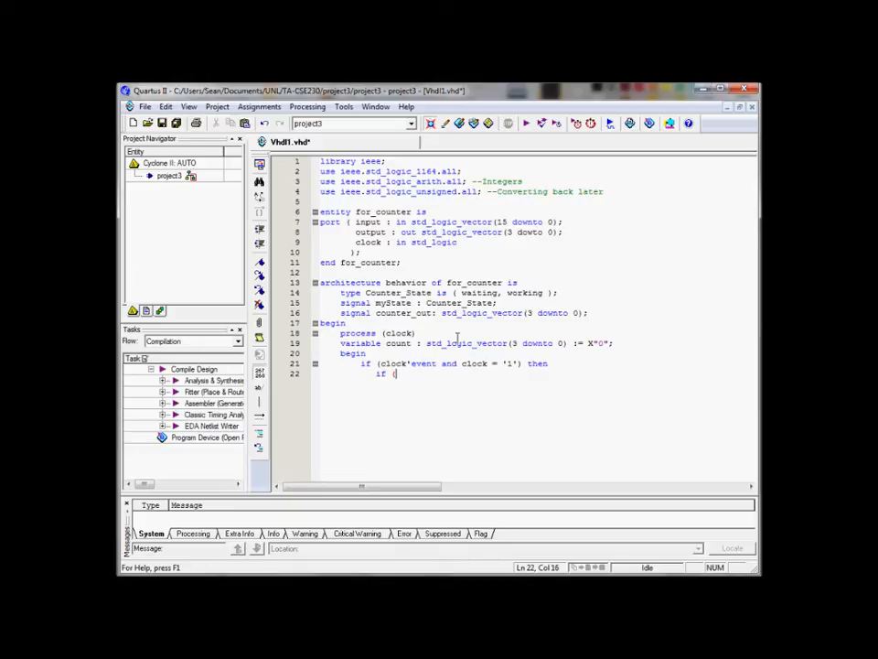
pyautogui.write('m')
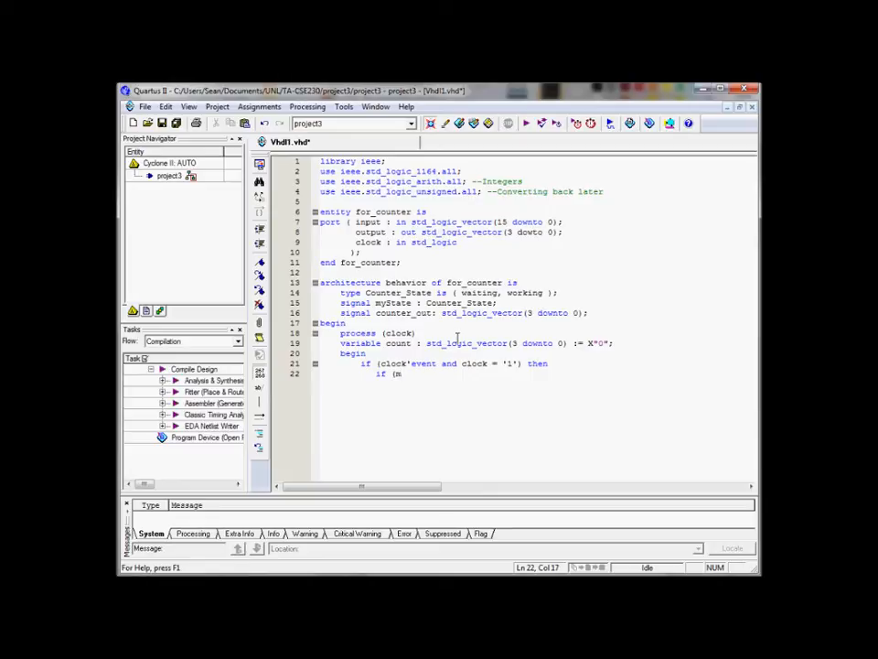
pyautogui.write('yState = waiting')
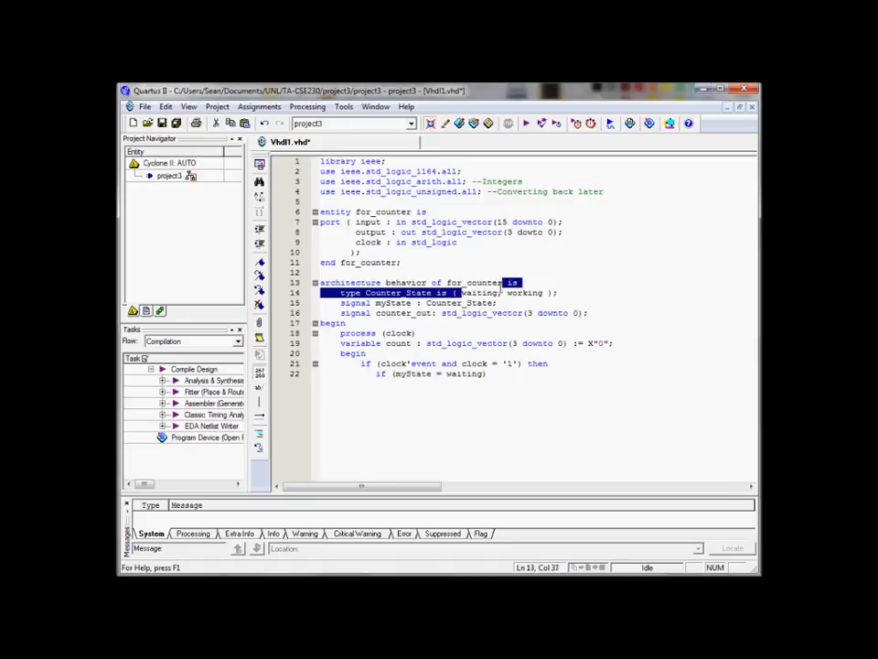
pyautogui.click(490, 374)
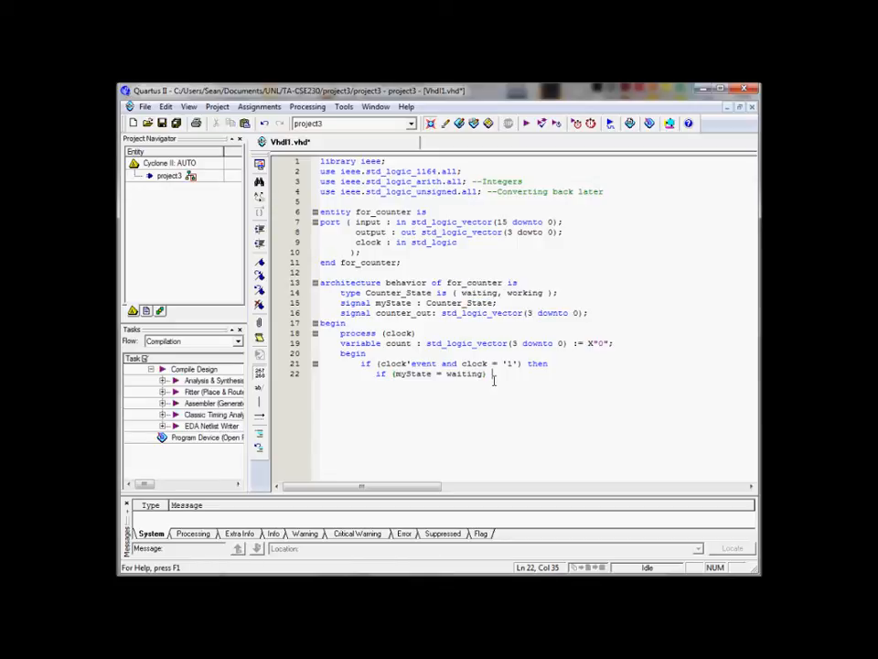
pyautogui.write('then')
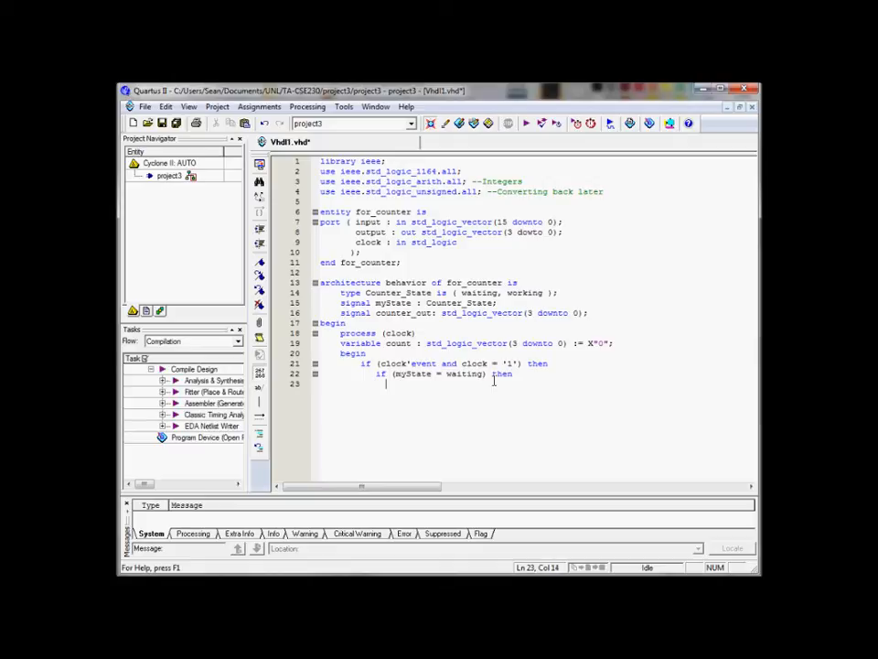
# - Assign myState <= working; inside the waiting branch
pyautogui.write('myState')
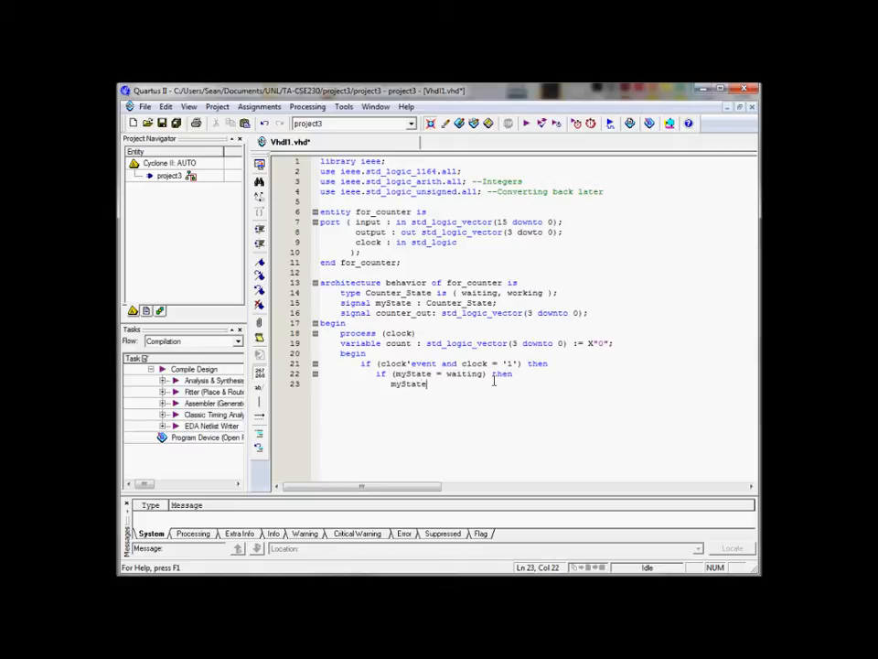
pyautogui.write('<')
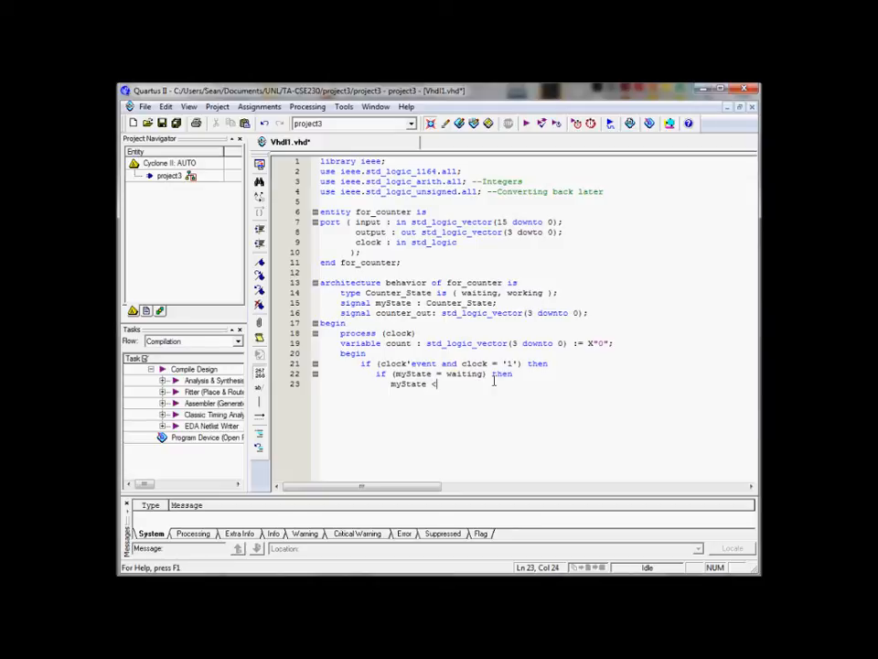
pyautogui.write('= working;')
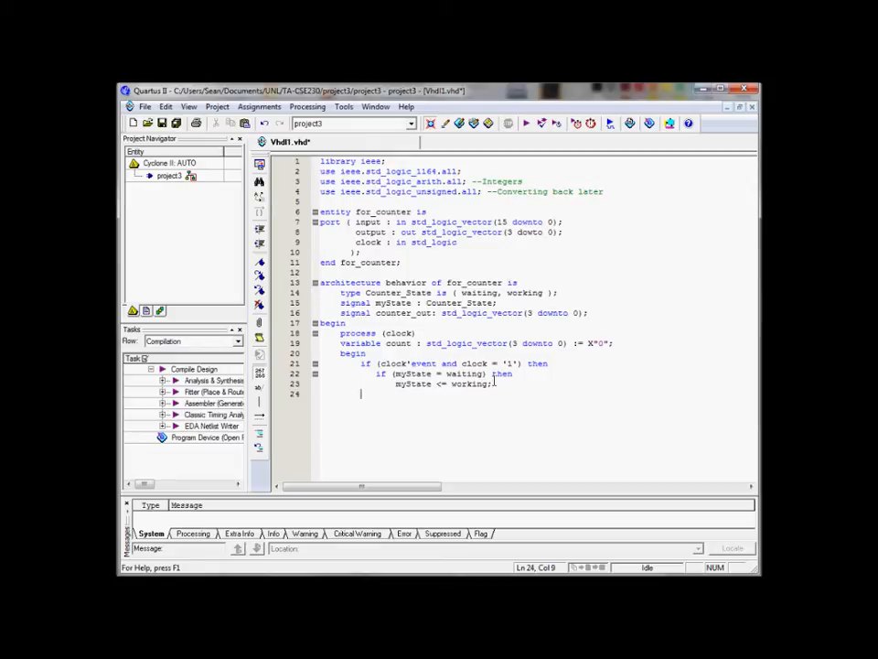
# - Add the branch elsif (myState = working) then
pyautogui.write('els')
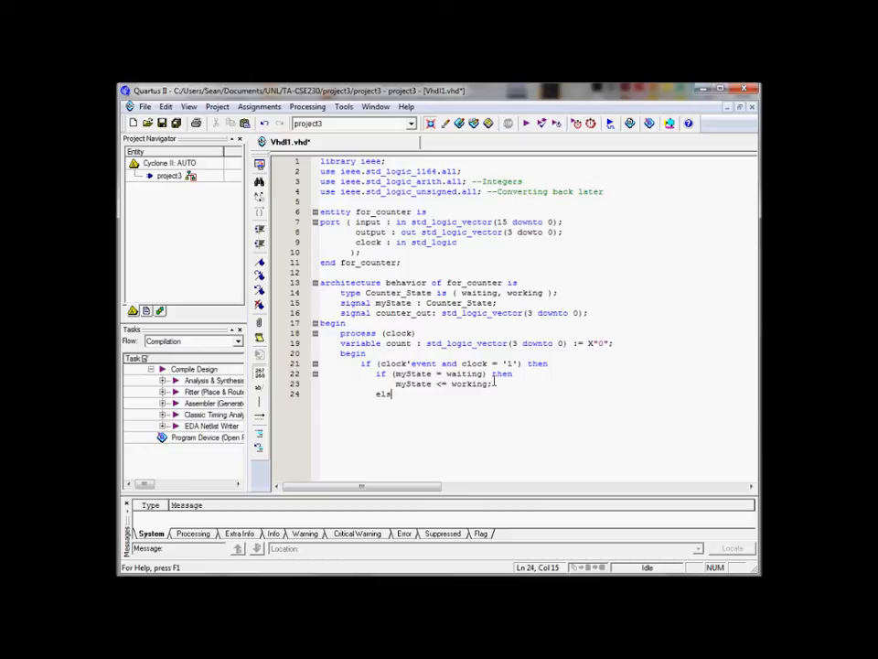
pyautogui.write('if (')
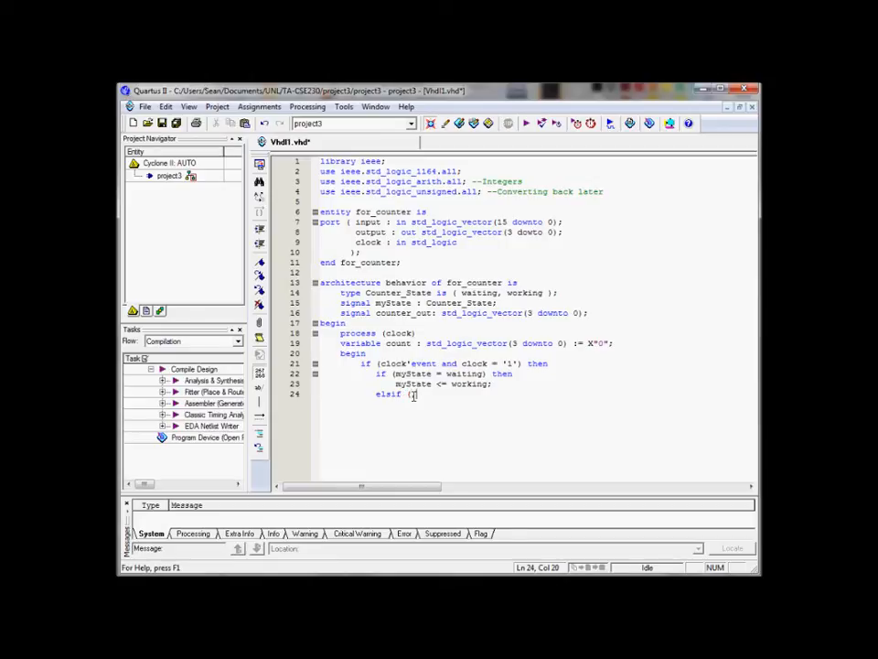
pyautogui.write('myState =')
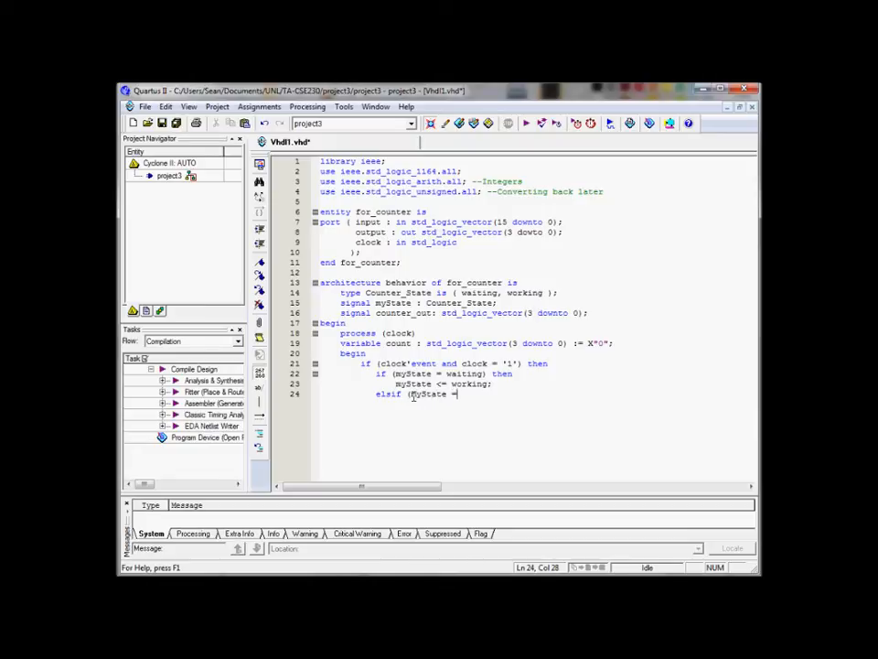
pyautogui.write('w')
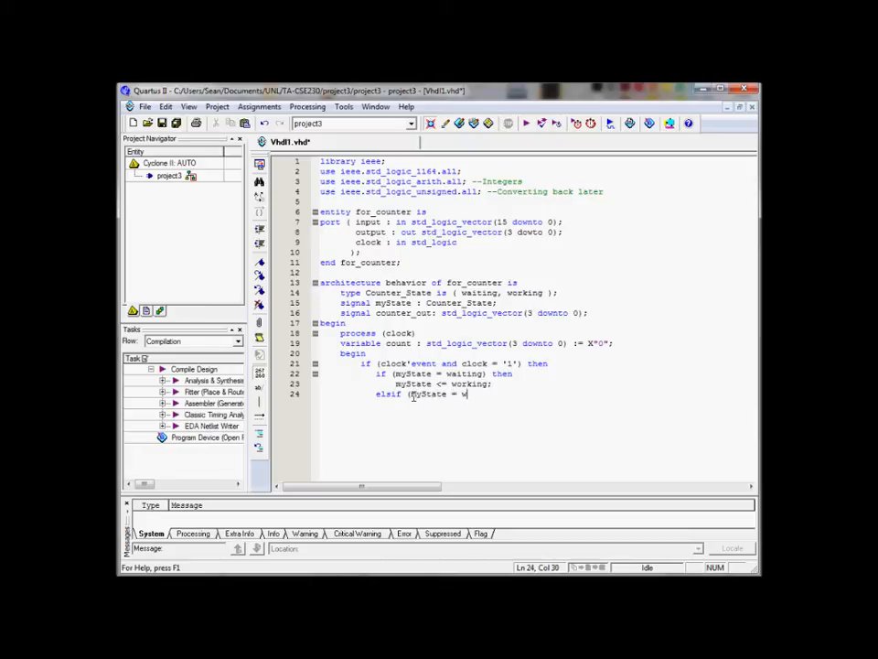
pyautogui.write('orking) then')
pyautogui.write('count')
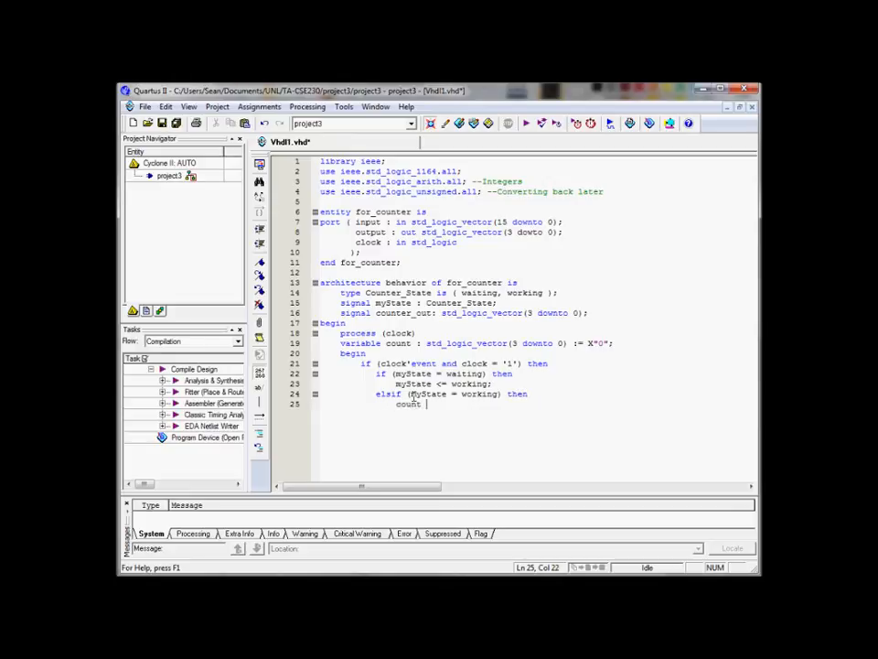
# - Reset count := X"0"; in the working branch and settle on empty line 26
pyautogui.write(':=')
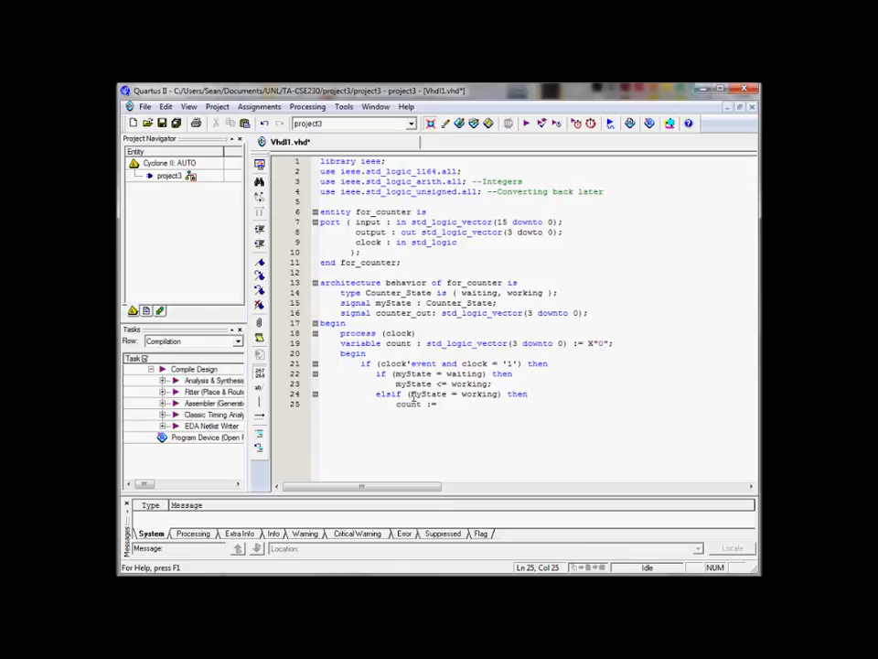
pyautogui.write('X')
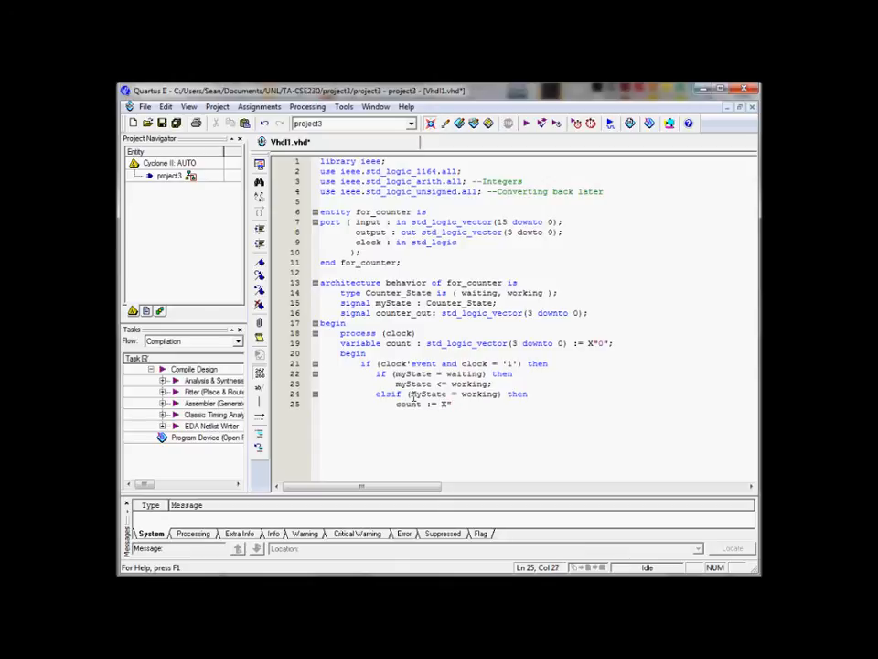
pyautogui.write('"0";')
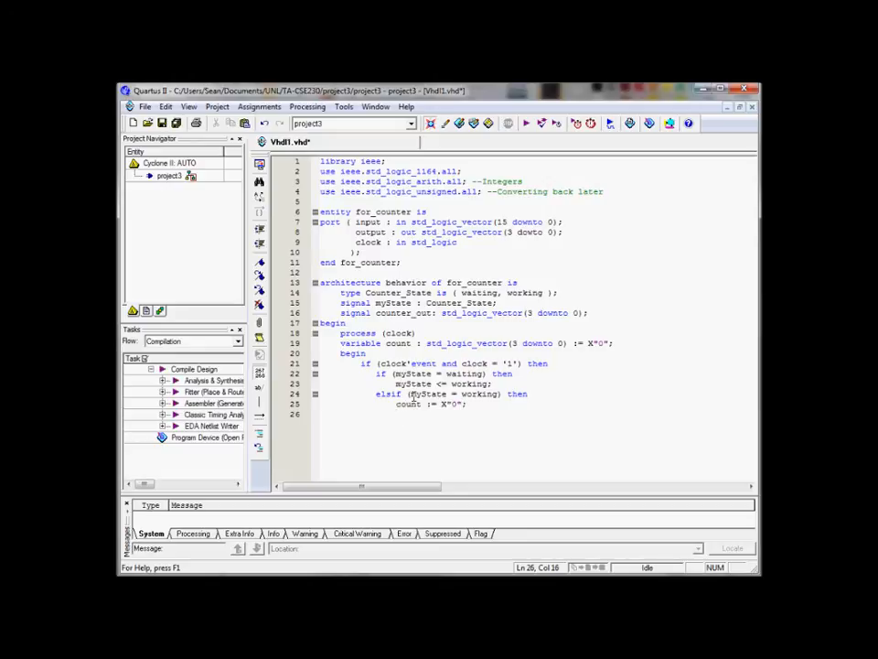
pyautogui.click(506, 393)
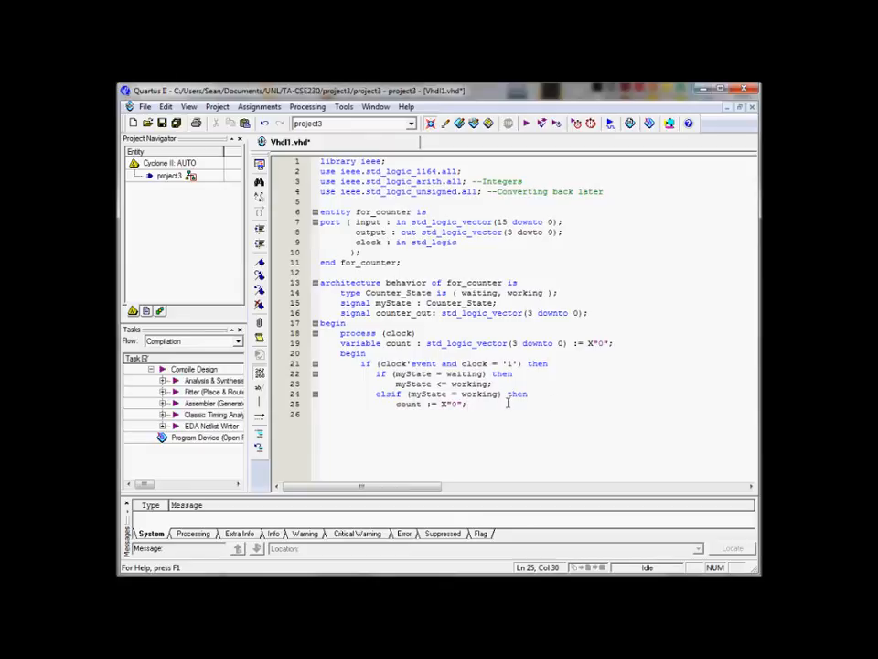
pyautogui.click(410, 405)
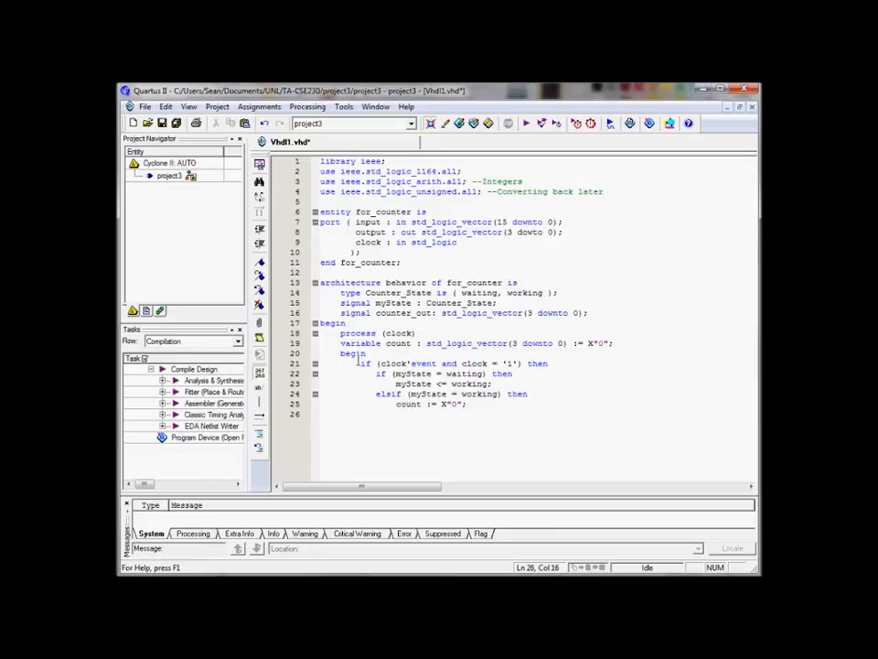
# - Begin line 26 as For I in input'low
pyautogui.write('For')
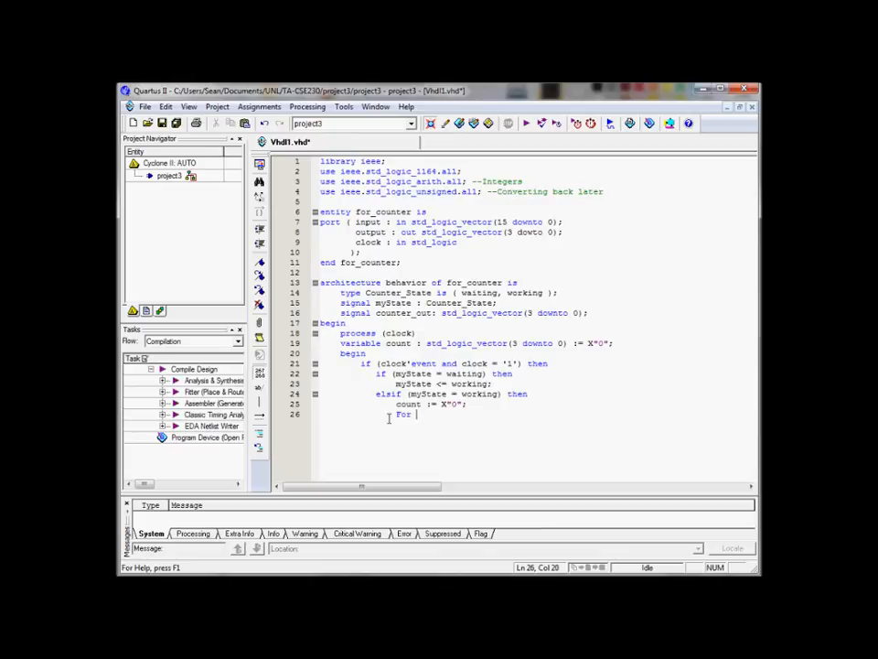
pyautogui.write('I')
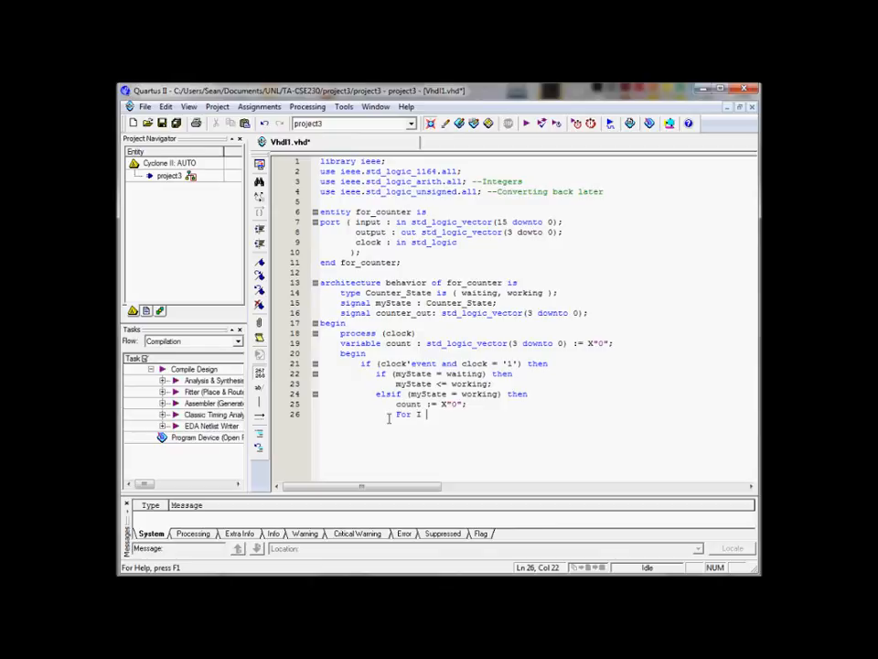
pyautogui.write('foo')
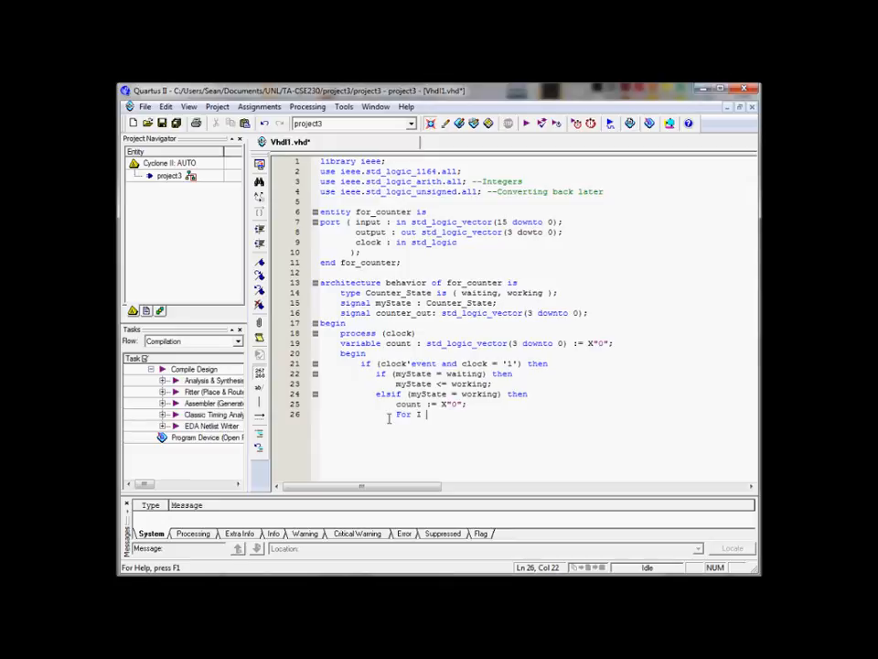
pyautogui.write('in')
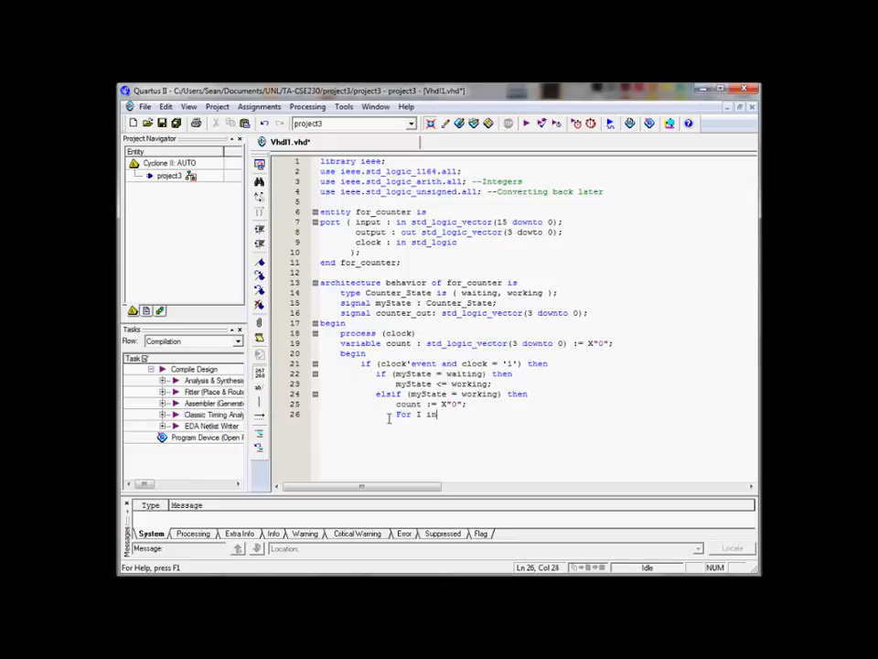
pyautogui.write('inpu')
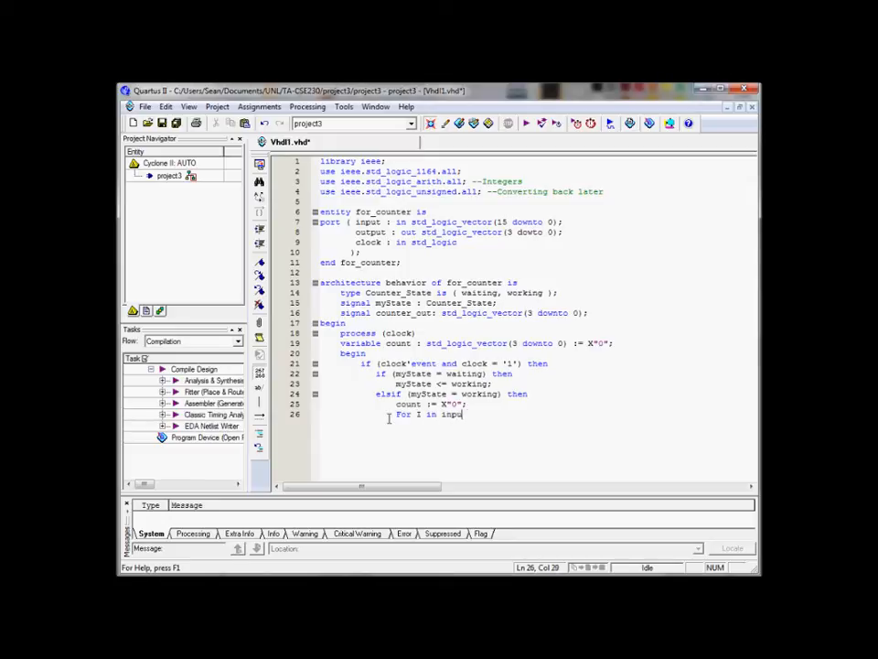
pyautogui.write('t')
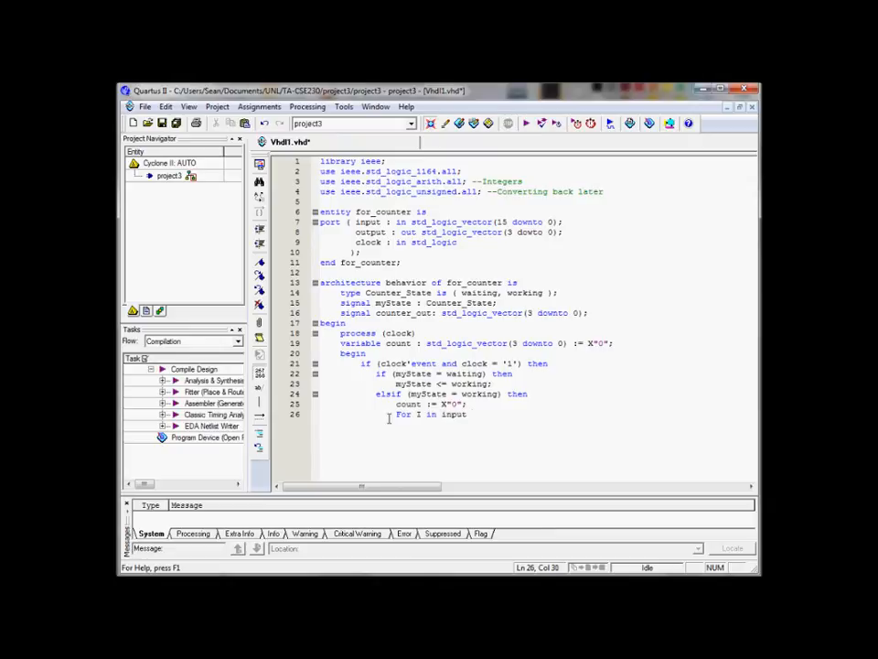
pyautogui.write("'low")
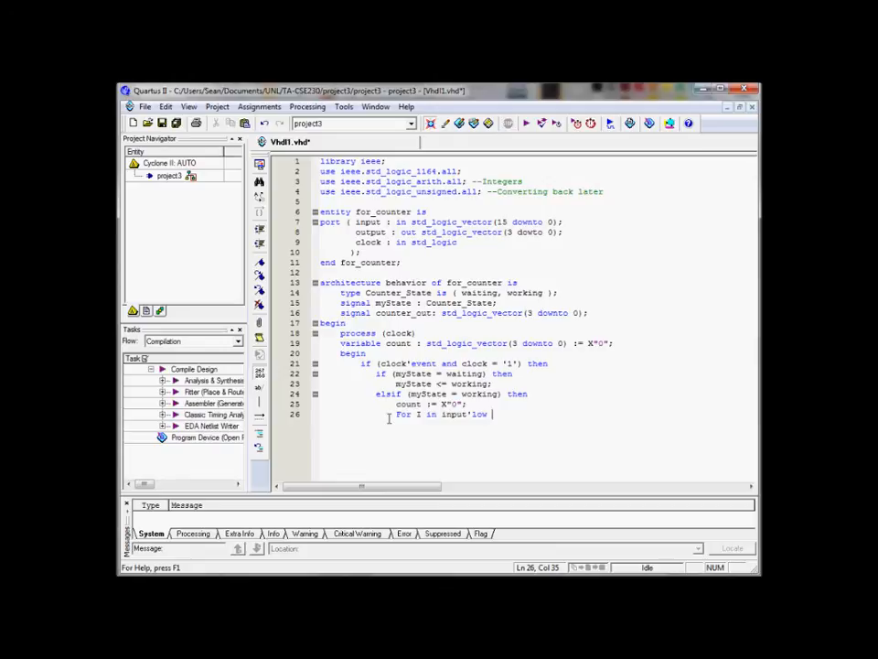
# - Finish the range to input'high, review the word input, and start the loop keyword
pyautogui.write('to inp')
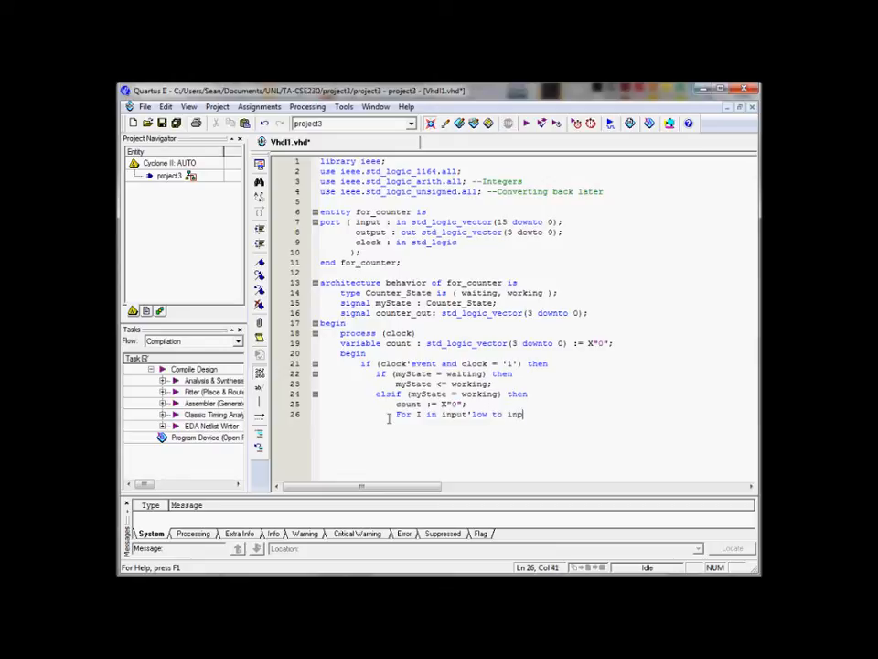
pyautogui.write("ut'high")
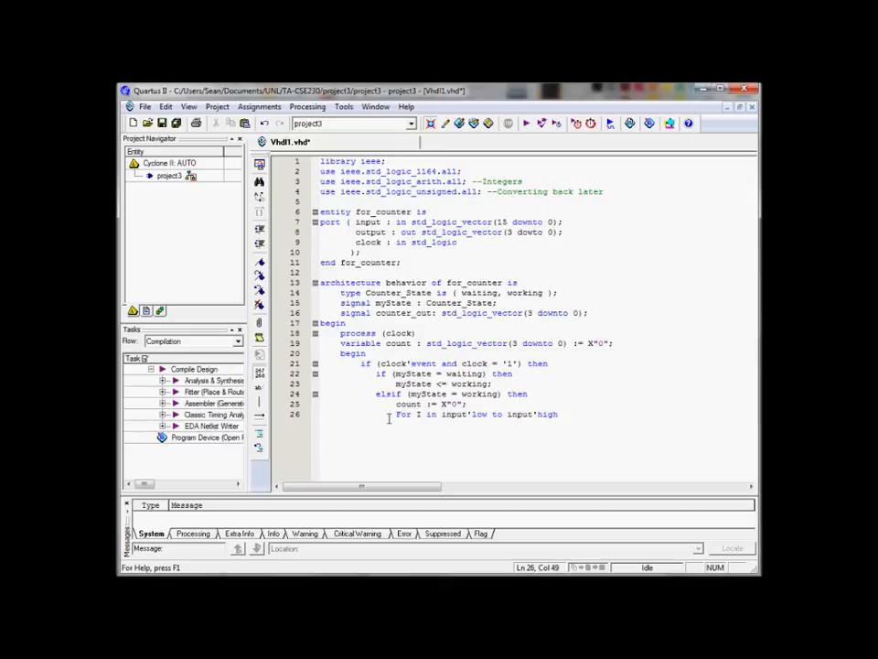
pyautogui.doubleClick(455, 414)
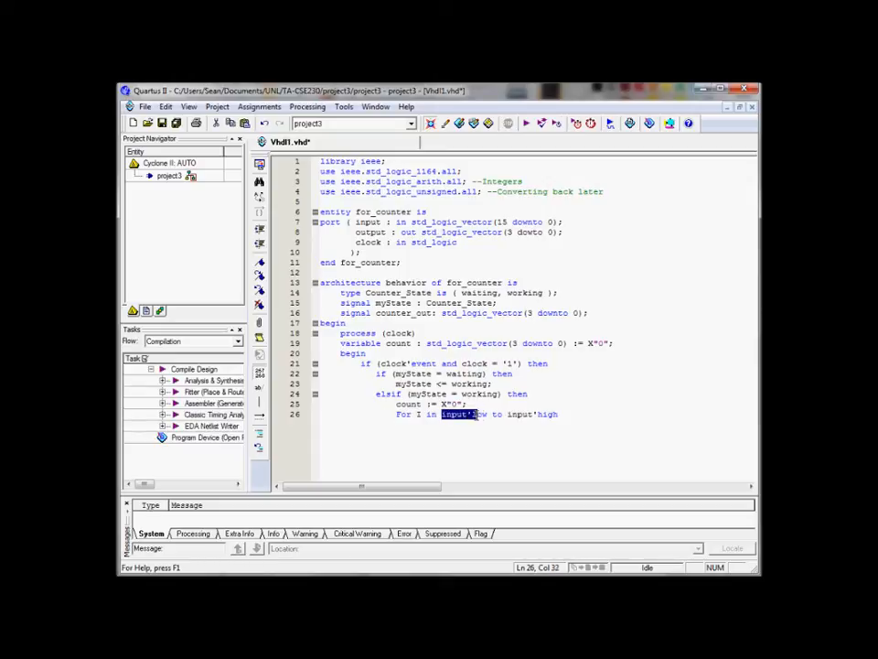
pyautogui.doubleClick(533, 415)
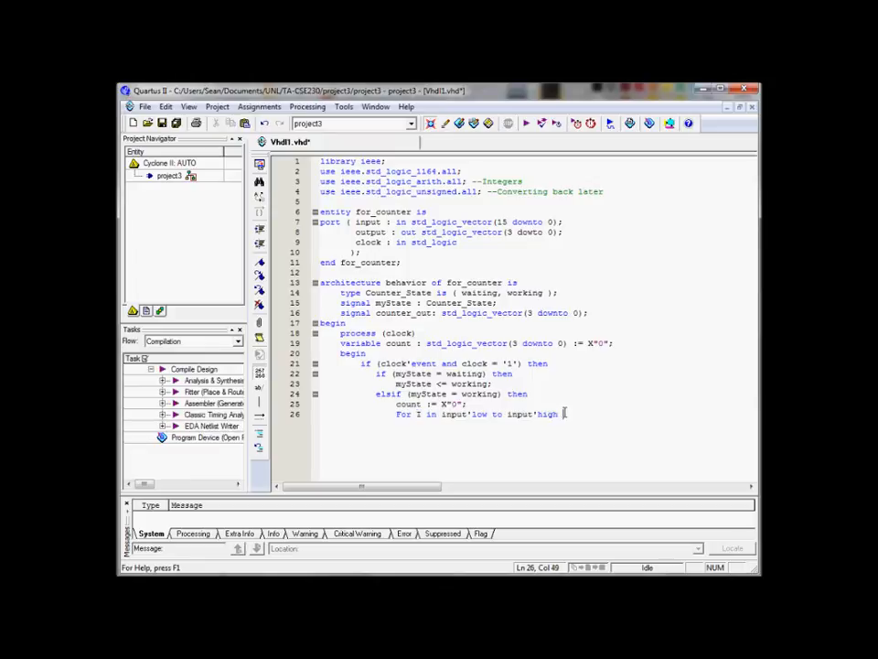
pyautogui.write('loop')
pyautogui.write('if')
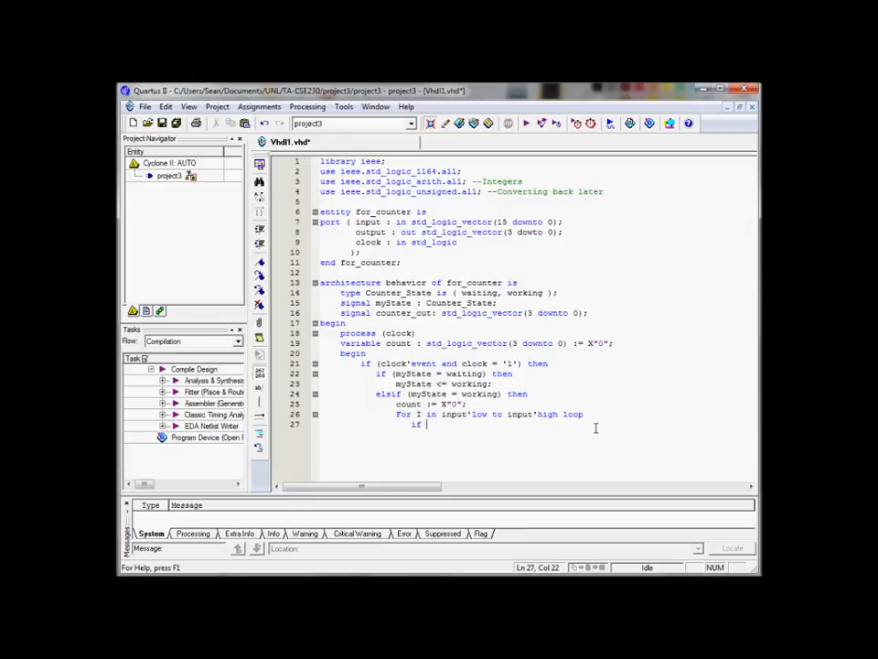
# - Write the bit test if (input(I) = '1') then inside the loop
pyautogui.write('(input(')
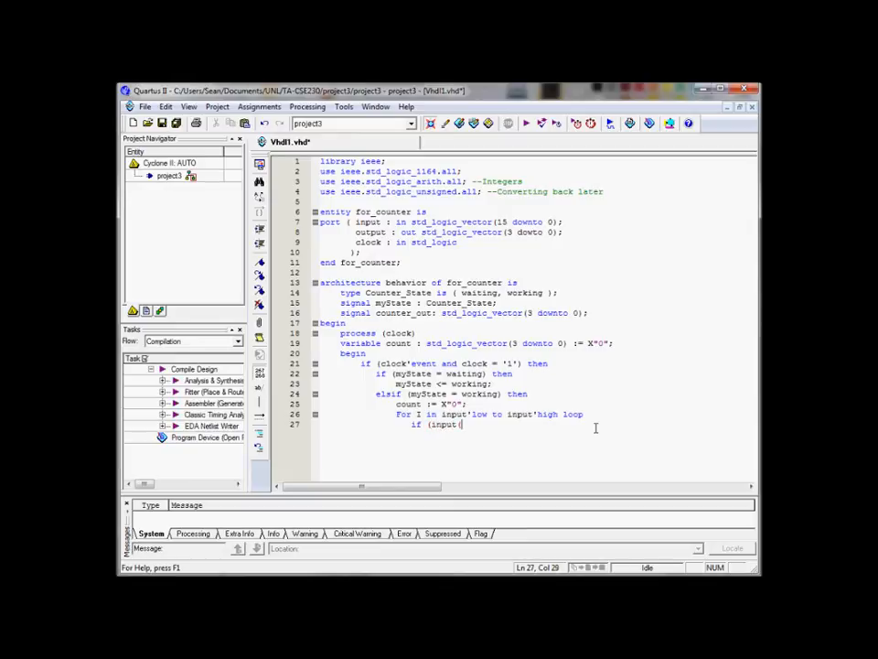
pyautogui.write('I)')
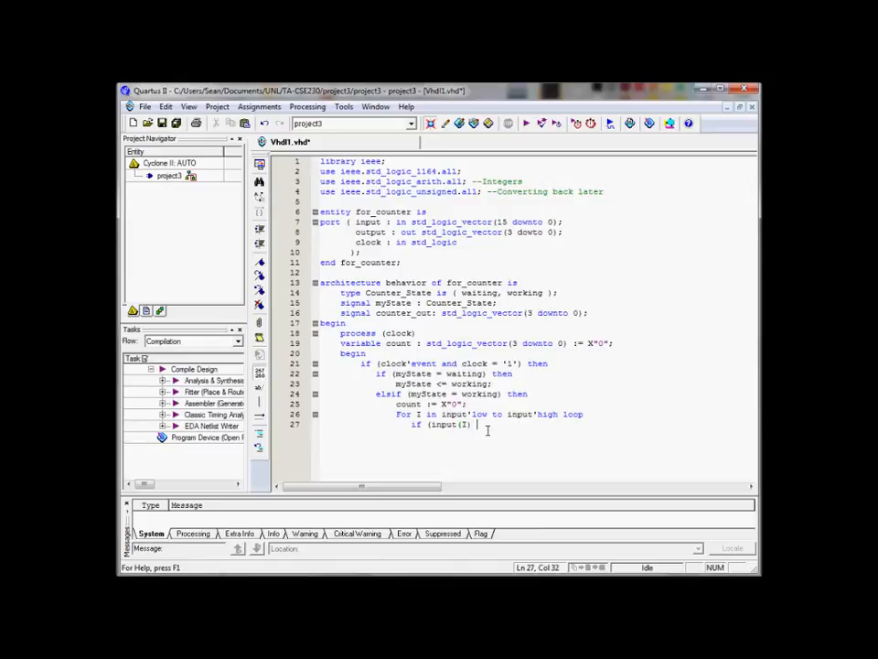
pyautogui.write('an')
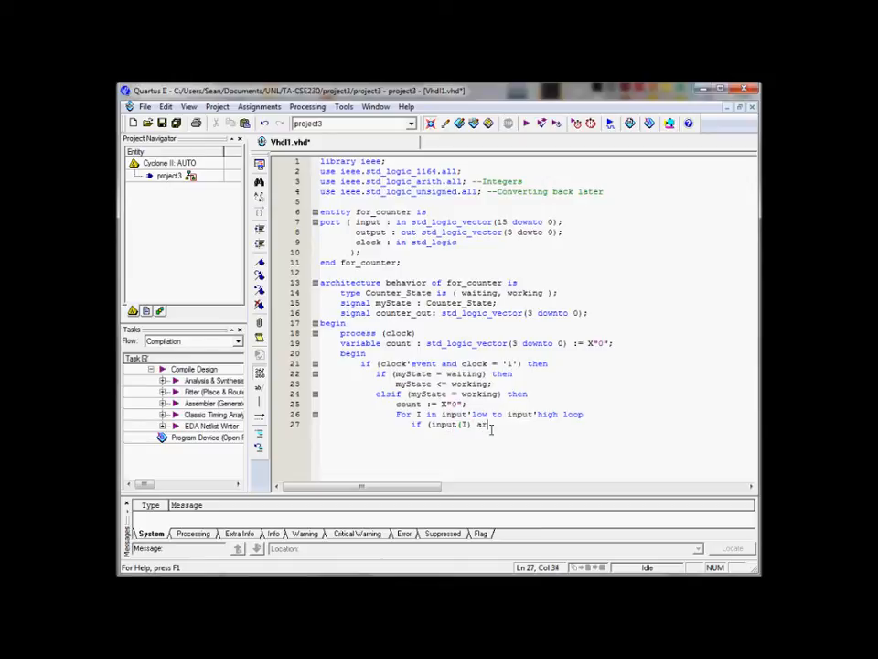
pyautogui.write('array[I')
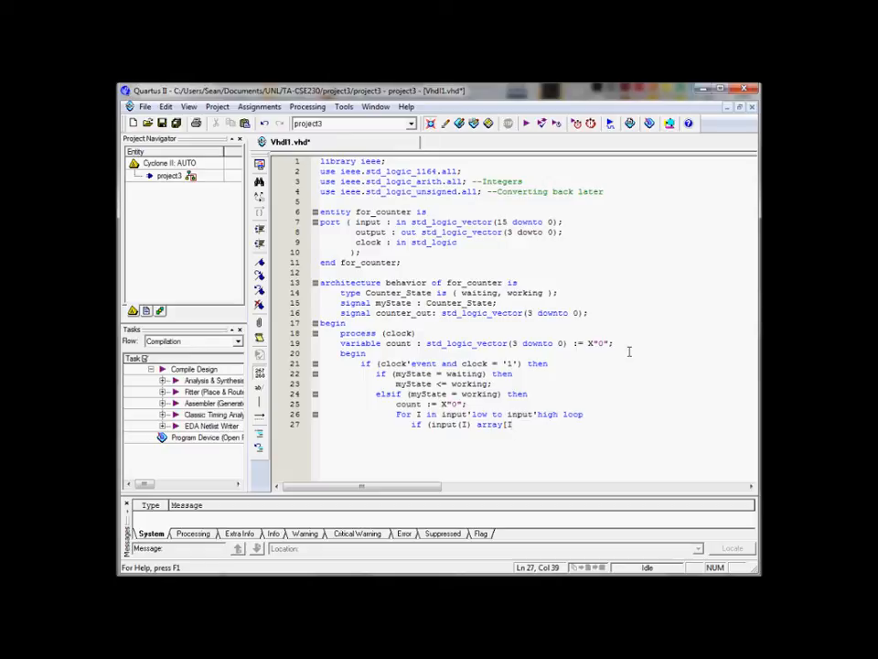
pyautogui.write(']')
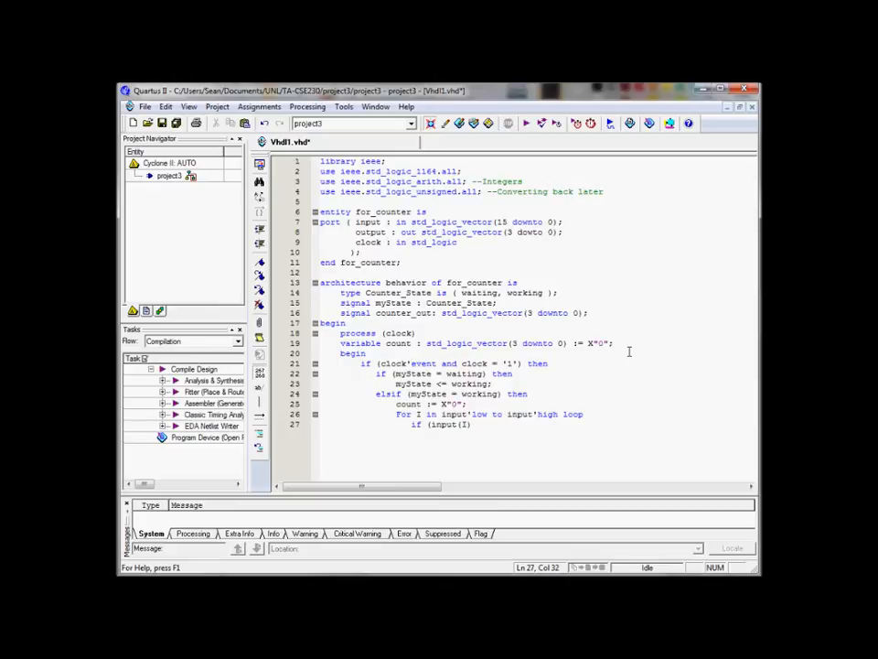
pyautogui.write("= '1') then")
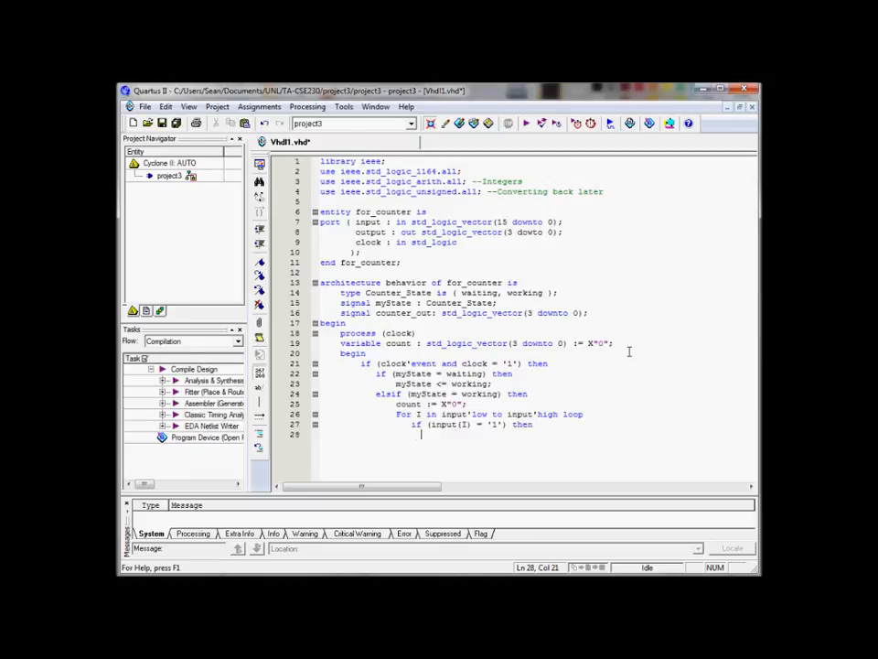
# - Begin the increment line as count := count
pyautogui.write('count')
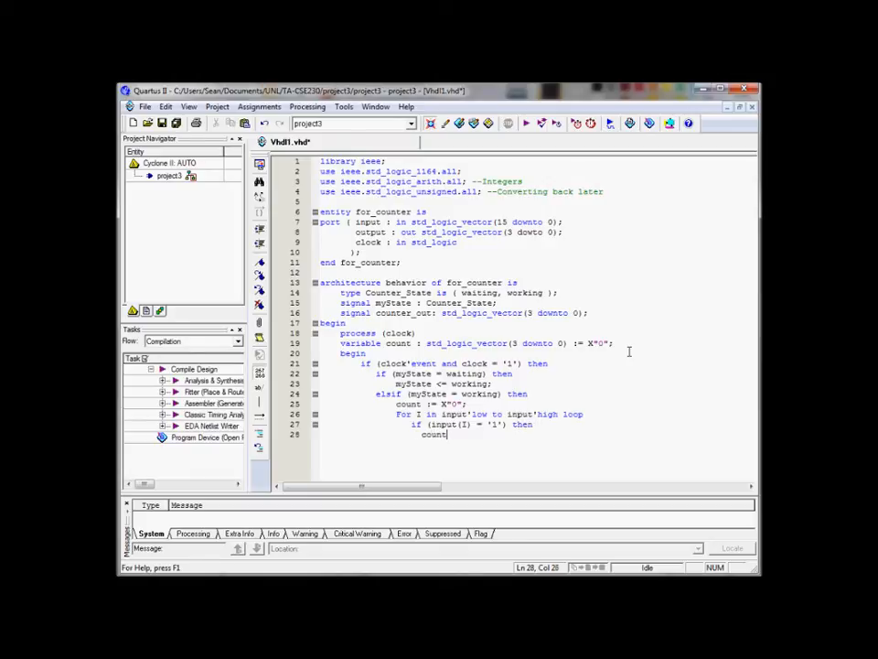
pyautogui.write(':= count')
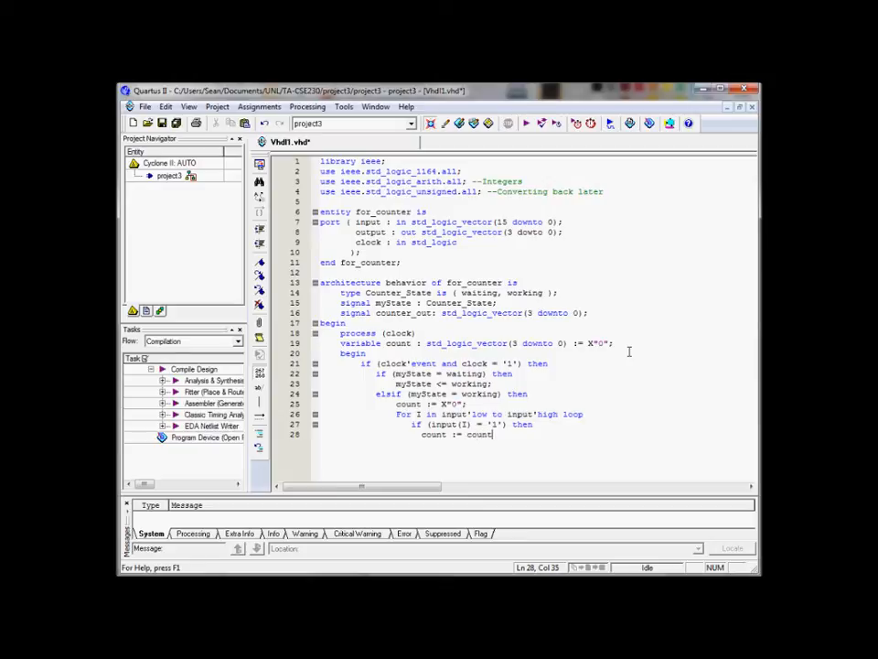